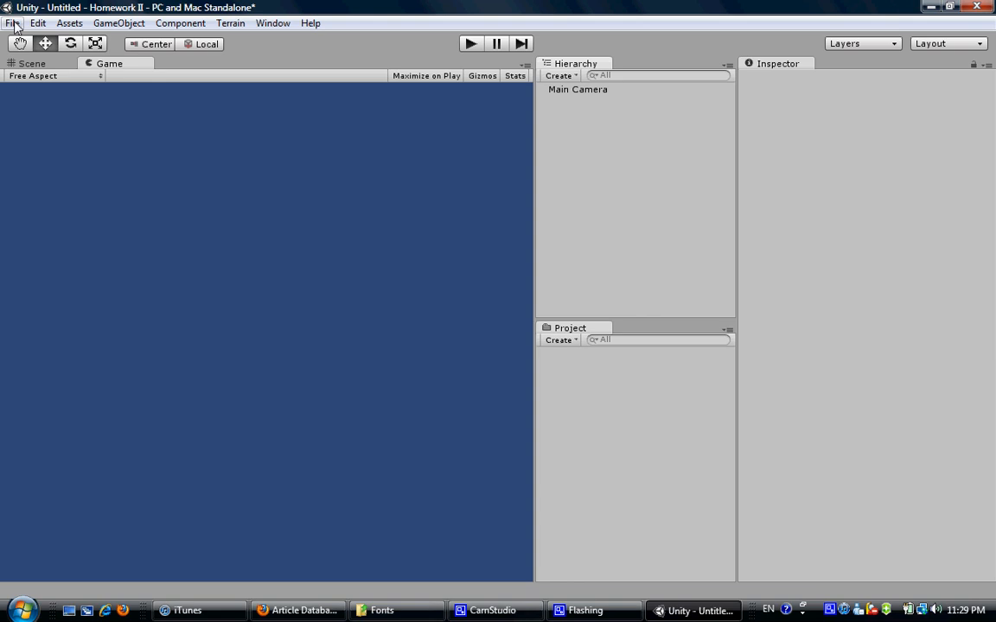
{"action": "mouse_move", "coordinate": [332, 27]}
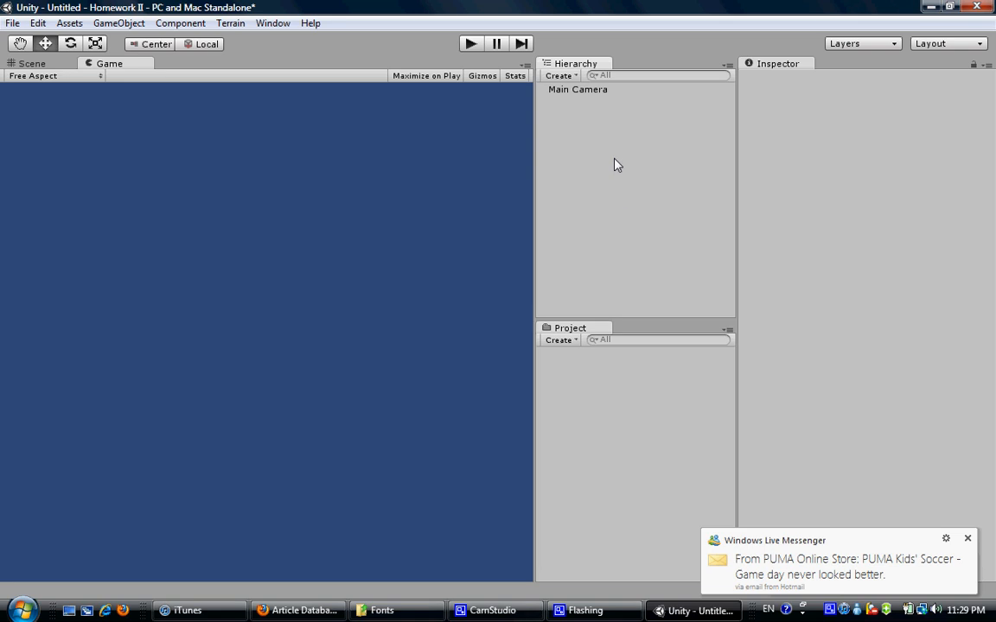
{"action": "mouse_move", "coordinate": [118, 24]}
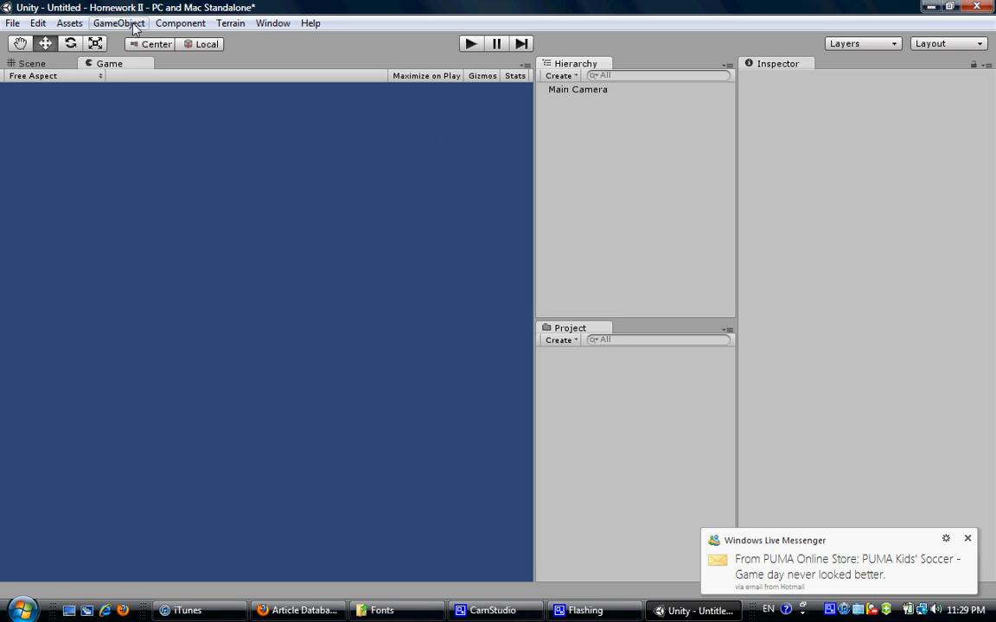
Create an empty GameObject and rename it Clock in the Hierarchy.
{"action": "left_click", "coordinate": [117, 23]}
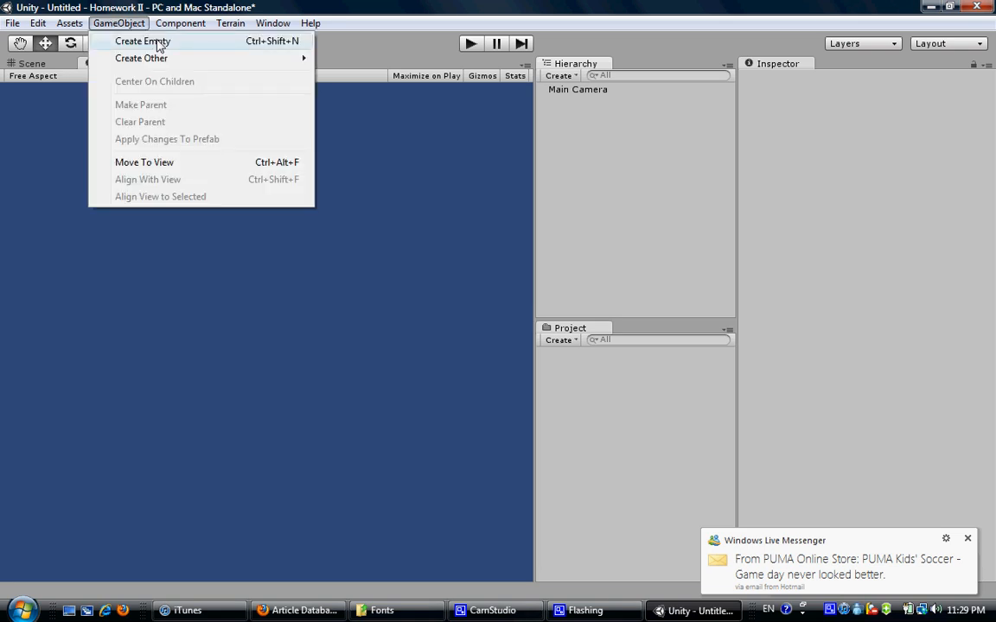
{"action": "mouse_move", "coordinate": [159, 31]}
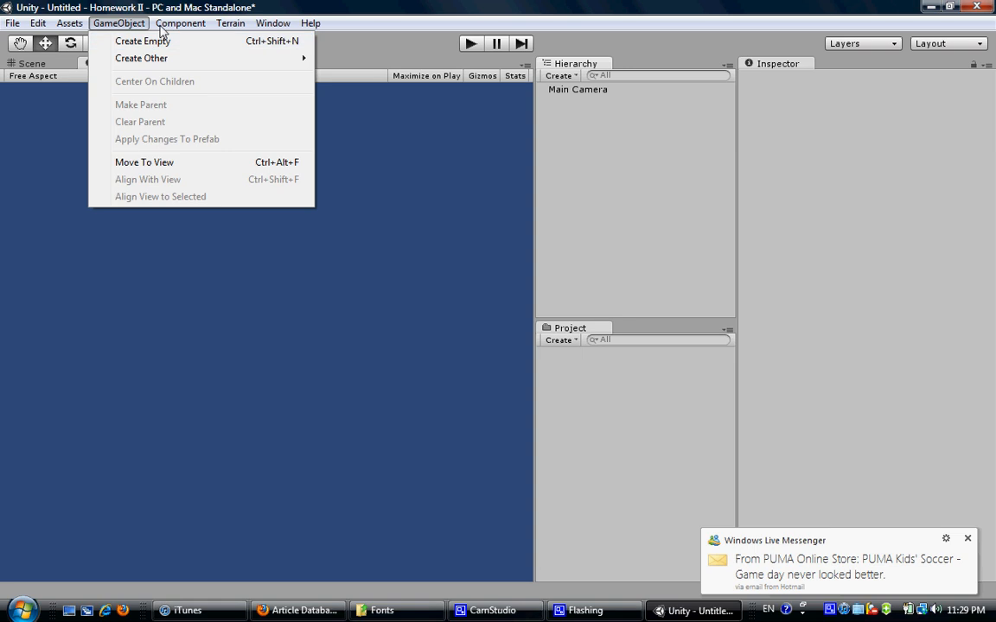
{"action": "left_click", "coordinate": [142, 41]}
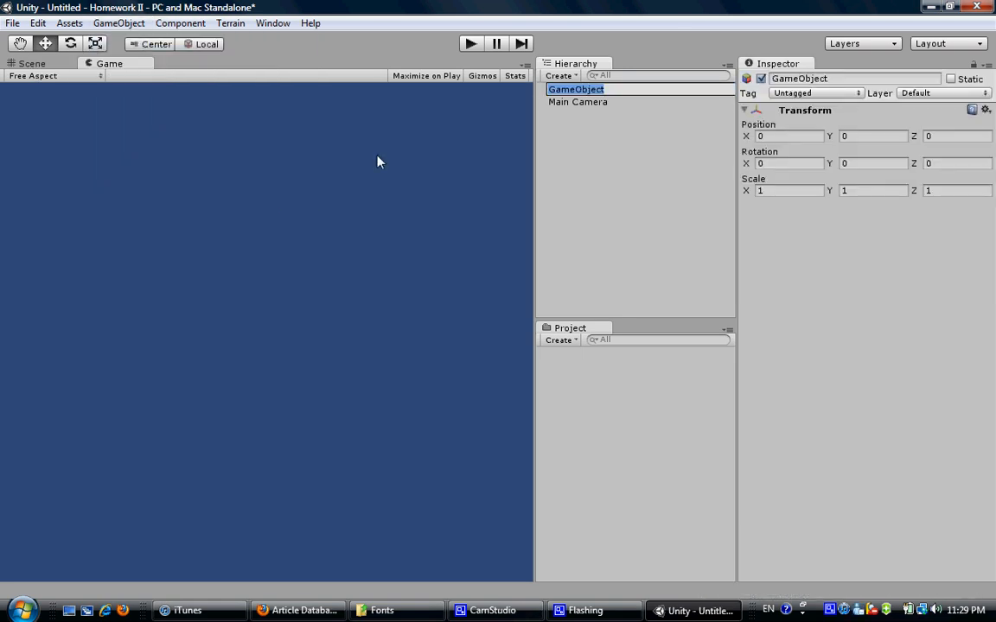
{"action": "type", "text": "Clock"}
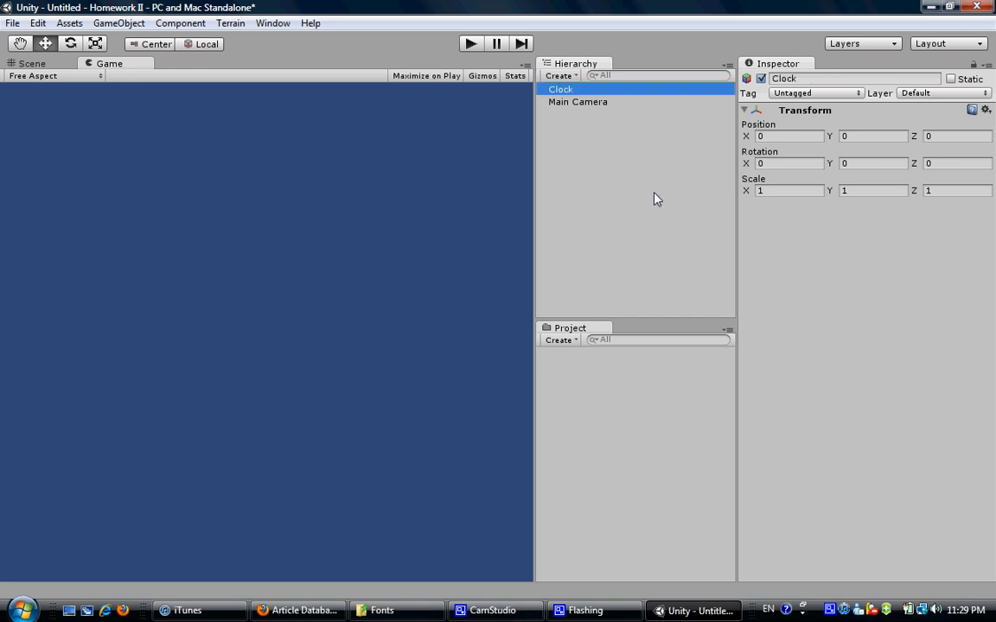
Create a new JavaScript asset in the Project panel named ClockScript.
{"action": "left_click", "coordinate": [560, 338]}
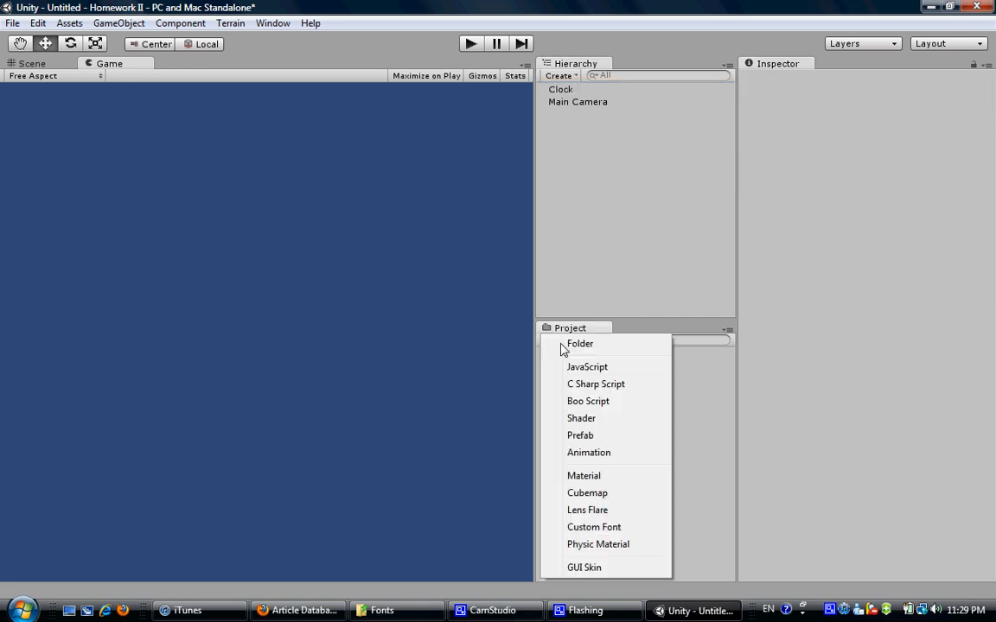
{"action": "left_click", "coordinate": [588, 366]}
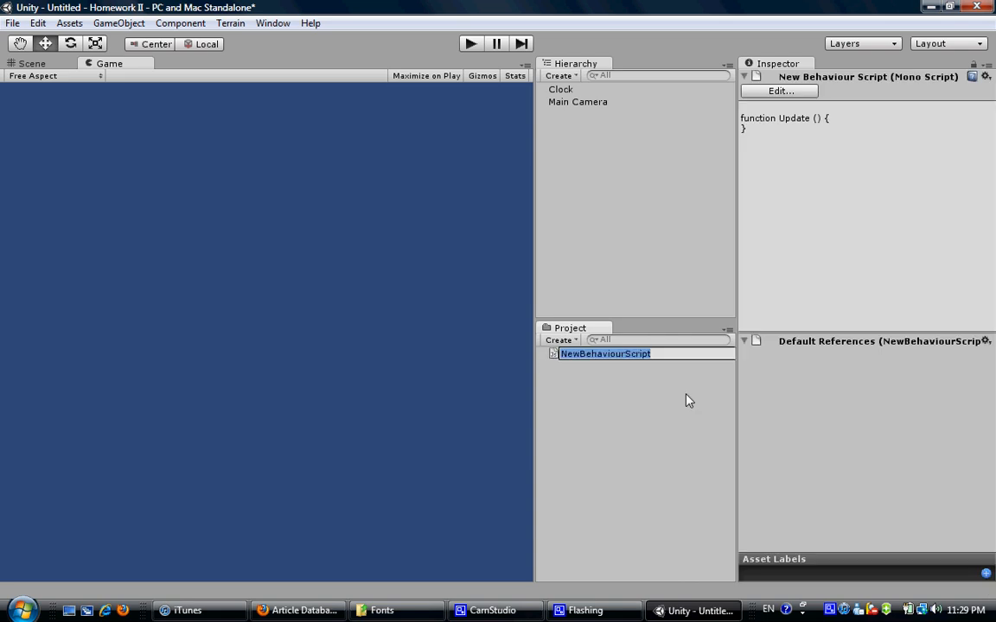
{"action": "type", "text": "Clocks"}
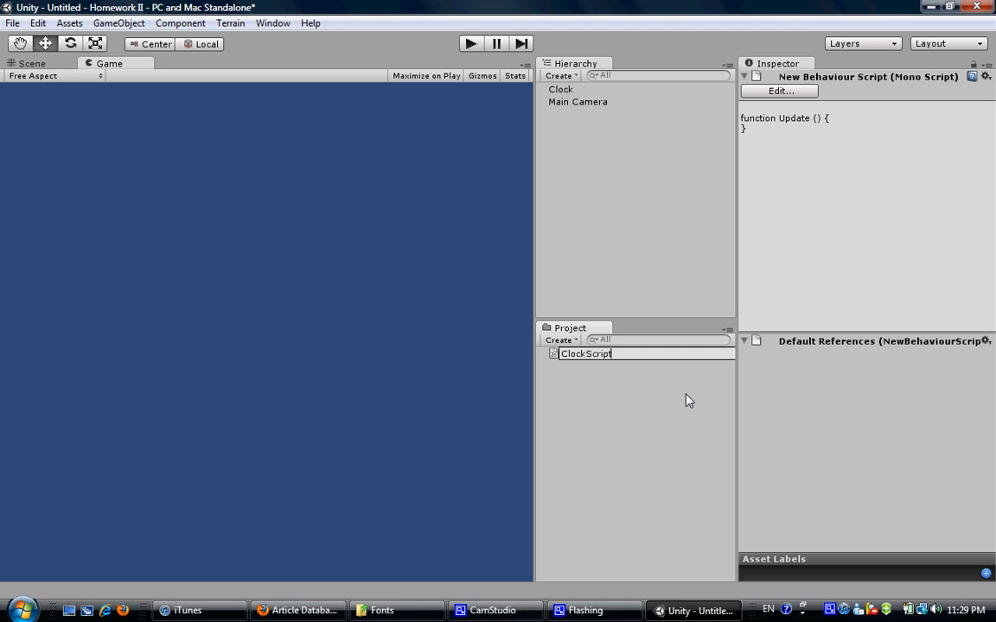
{"action": "key", "text": "enter"}
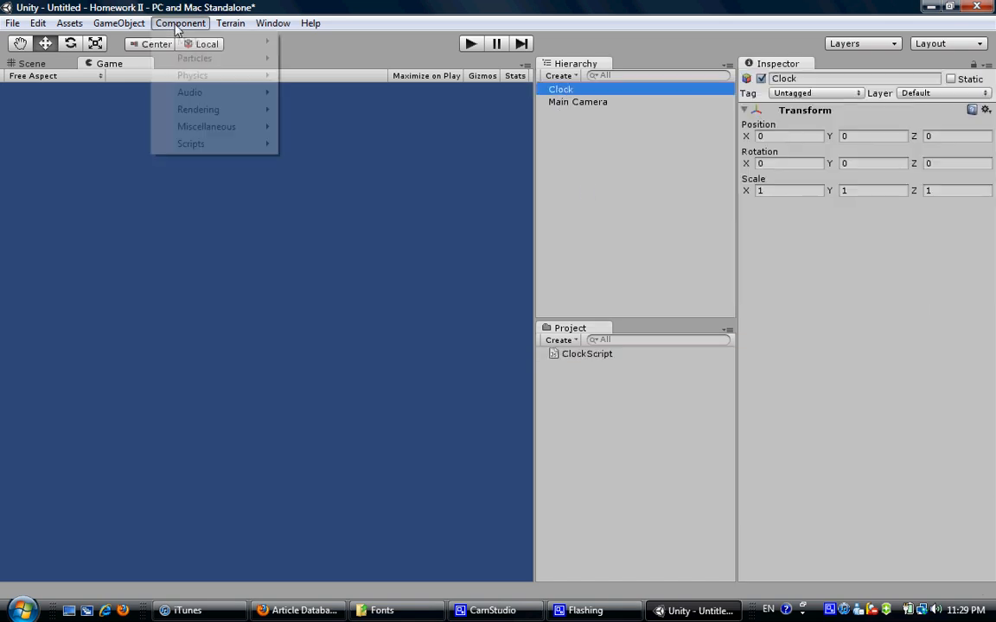
{"action": "mouse_move", "coordinate": [197, 109]}
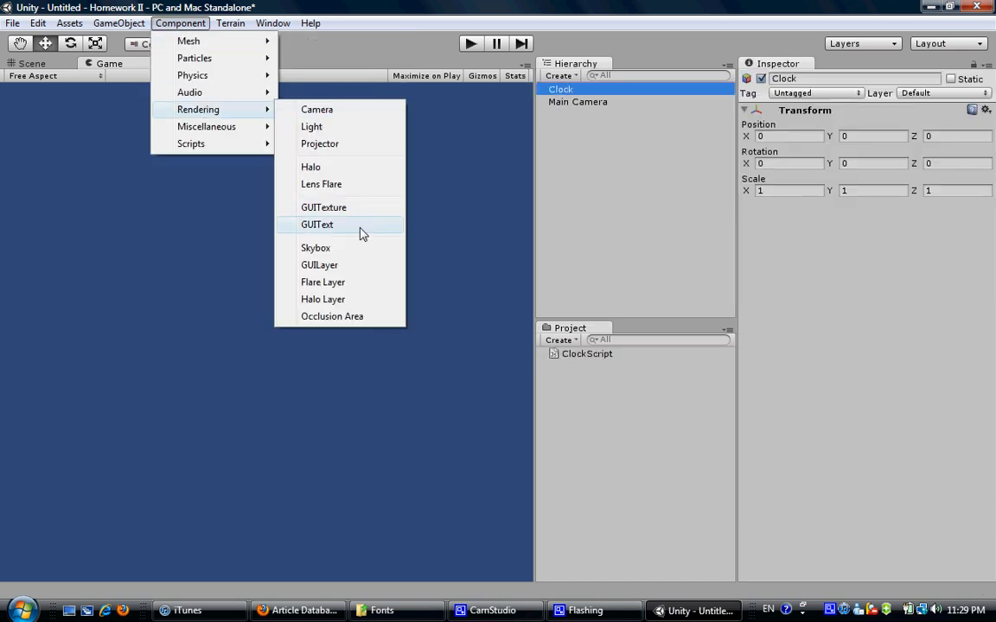
Add a GUIText component to Clock with its Text set to Hello World!
{"action": "left_click", "coordinate": [318, 225]}
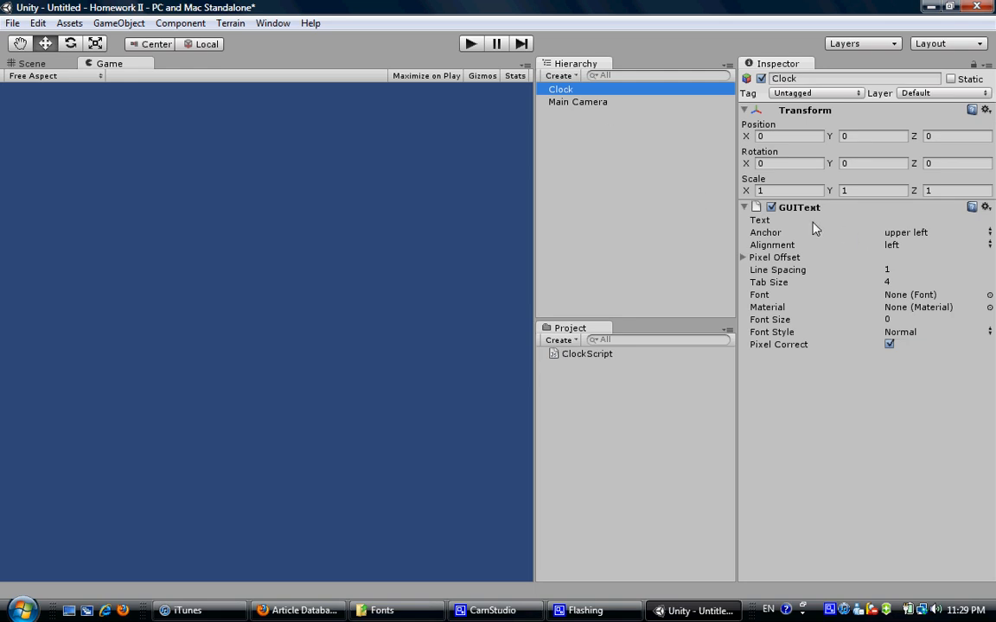
{"action": "mouse_move", "coordinate": [605, 105]}
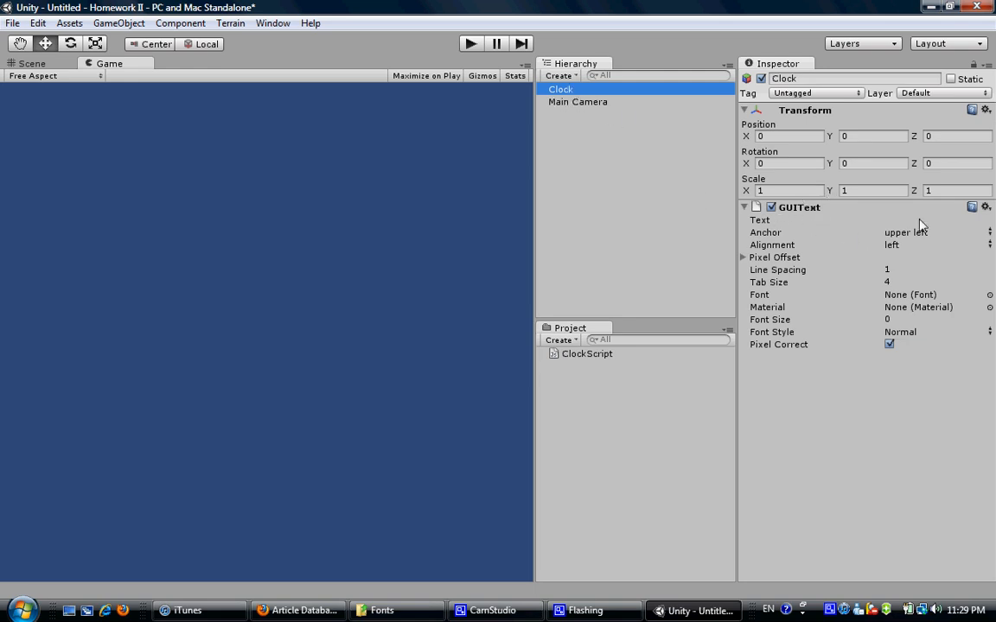
{"action": "left_click", "coordinate": [937, 220]}
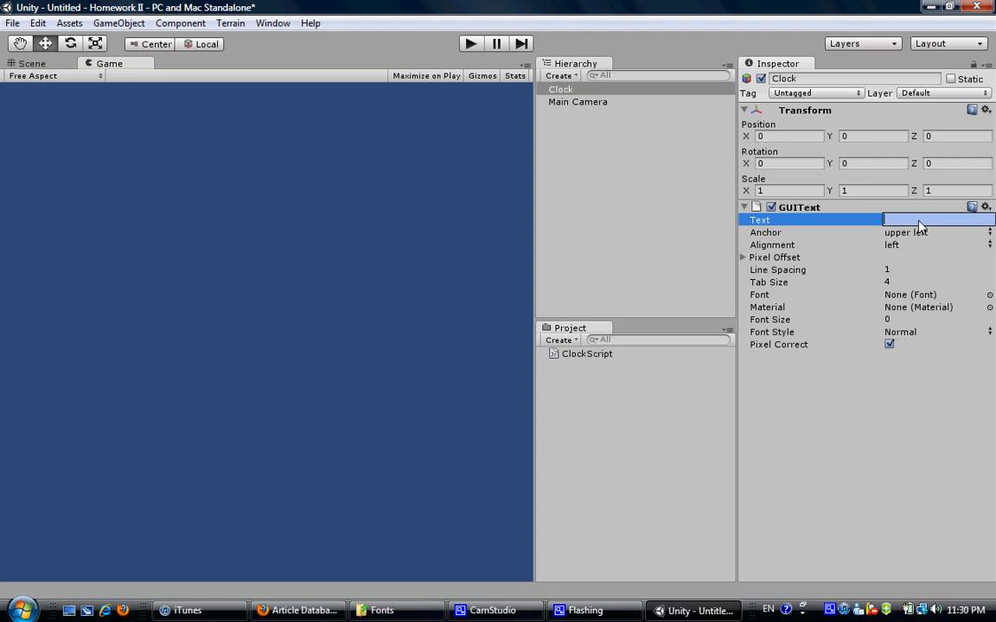
{"action": "type", "text": "Helod"}
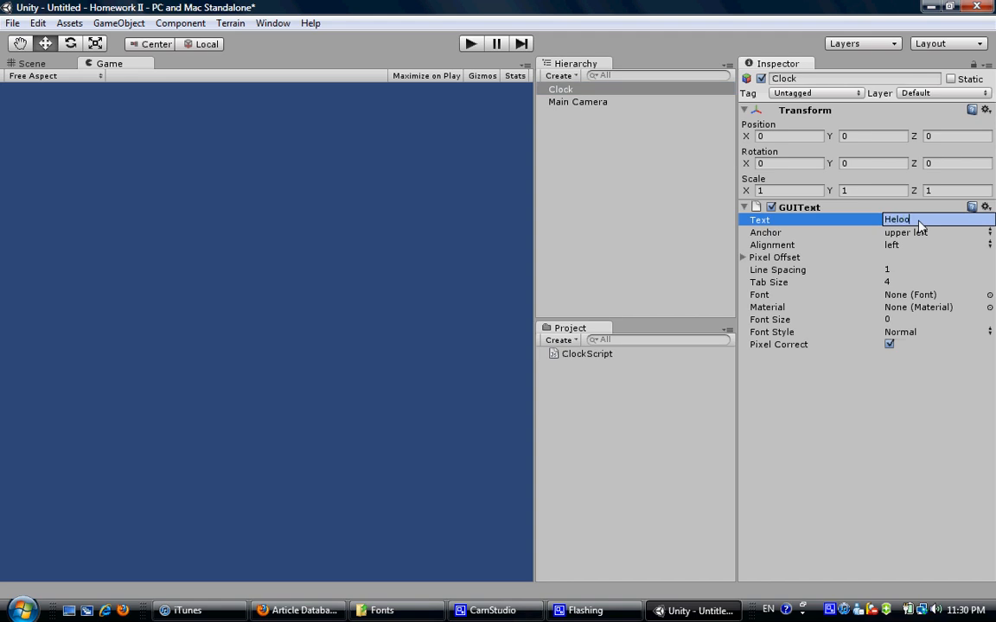
{"action": "type", "text": "Hello World!"}
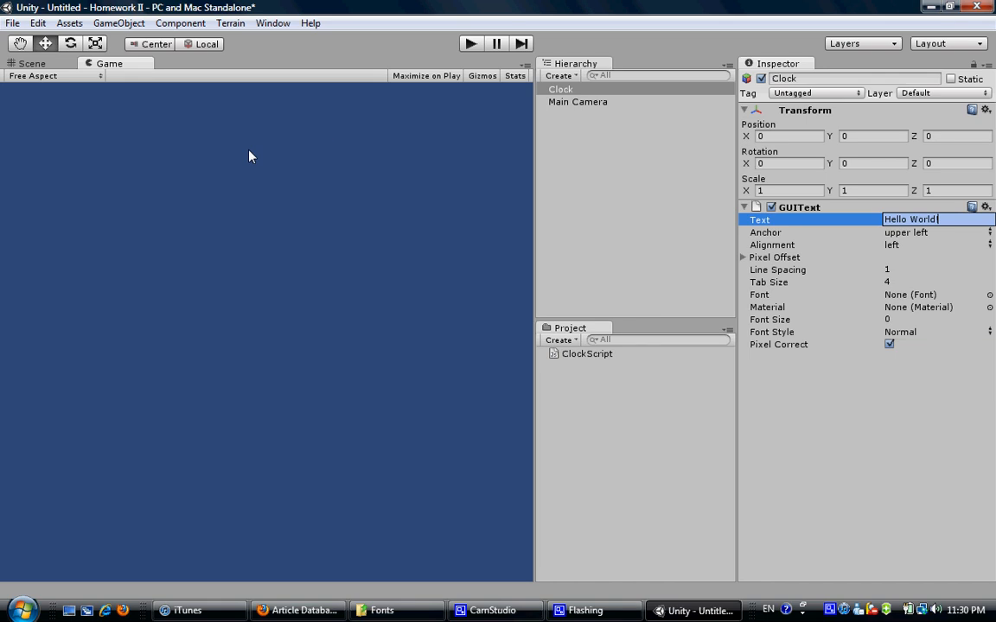
{"action": "left_click", "coordinate": [786, 135]}
{"action": "type", "text": "."}
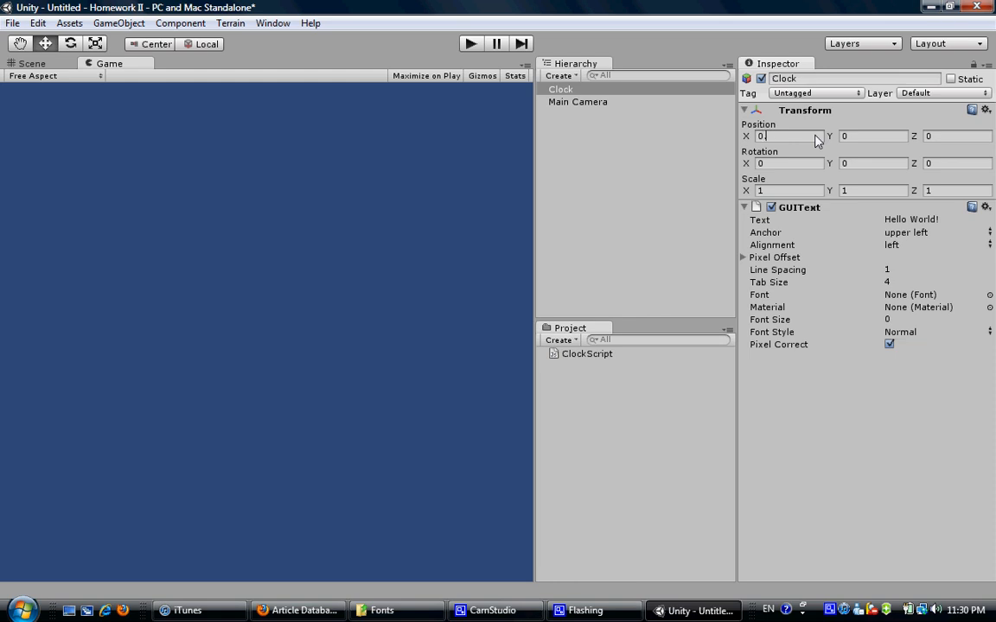
Set the GUIText position to X 0.8, Y 0.9 near the top right.
{"action": "key", "text": "Tab"}
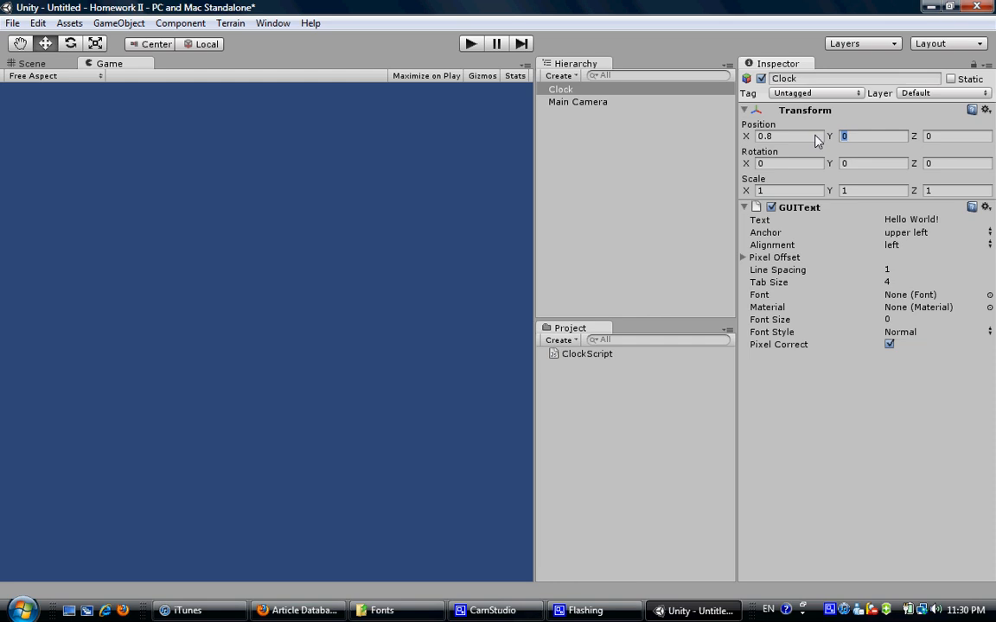
{"action": "type", "text": ".9"}
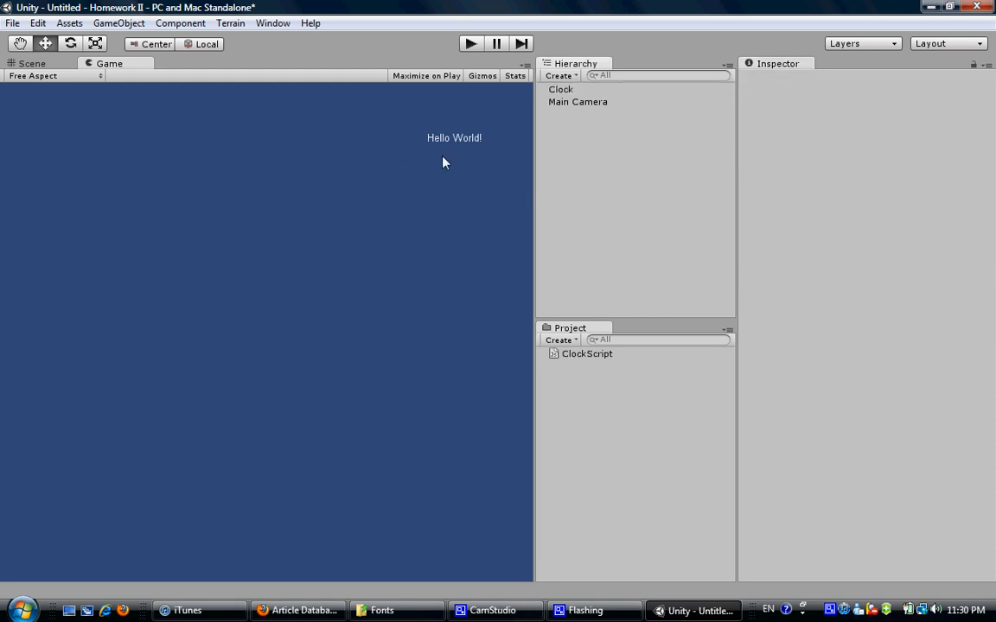
{"action": "left_click", "coordinate": [470, 44]}
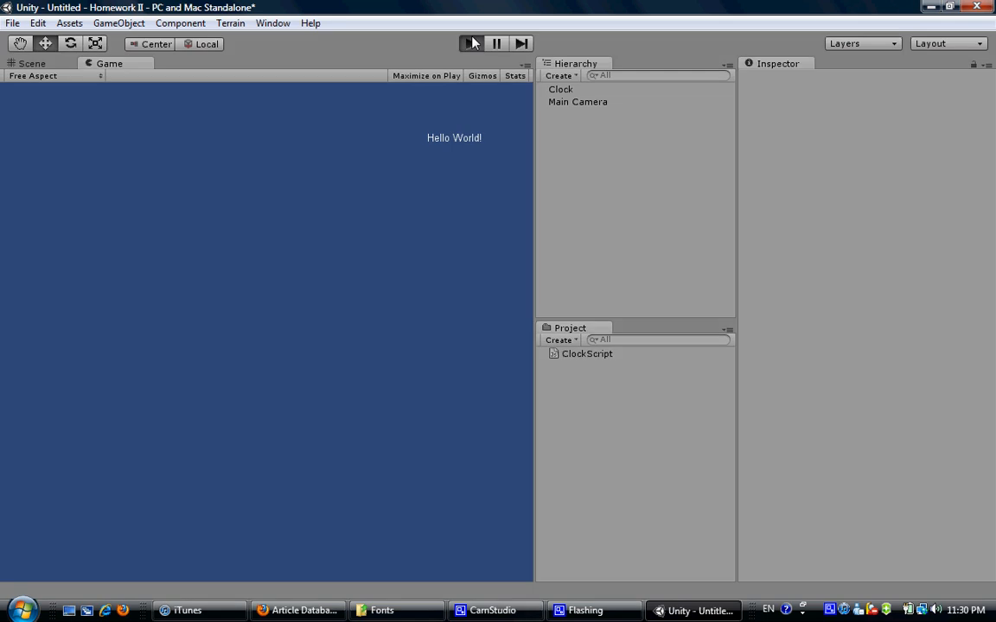
{"action": "left_click", "coordinate": [470, 44]}
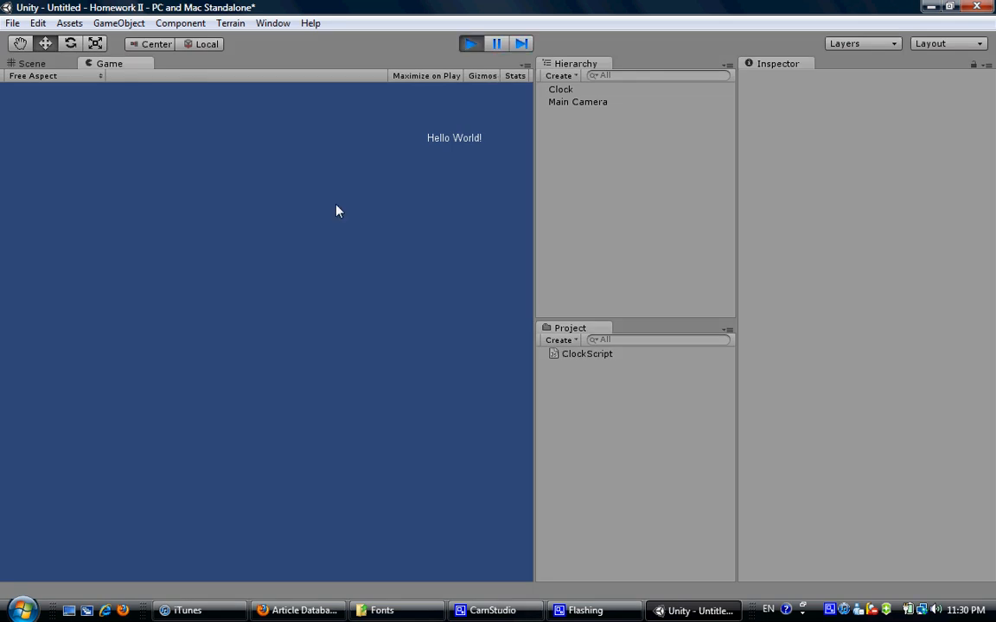
{"action": "left_click", "coordinate": [470, 43]}
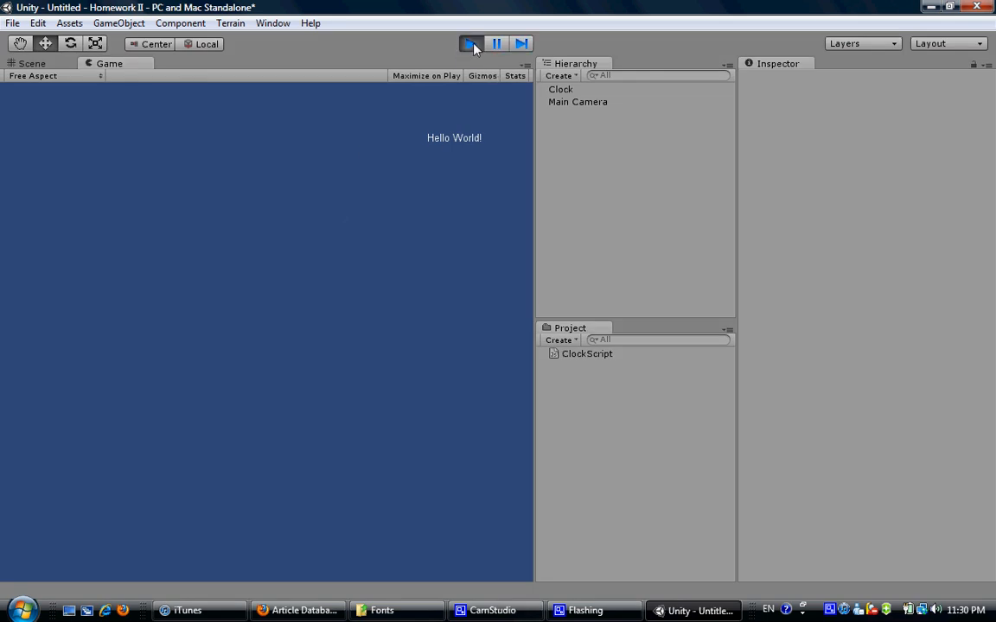
{"action": "left_click", "coordinate": [470, 44]}
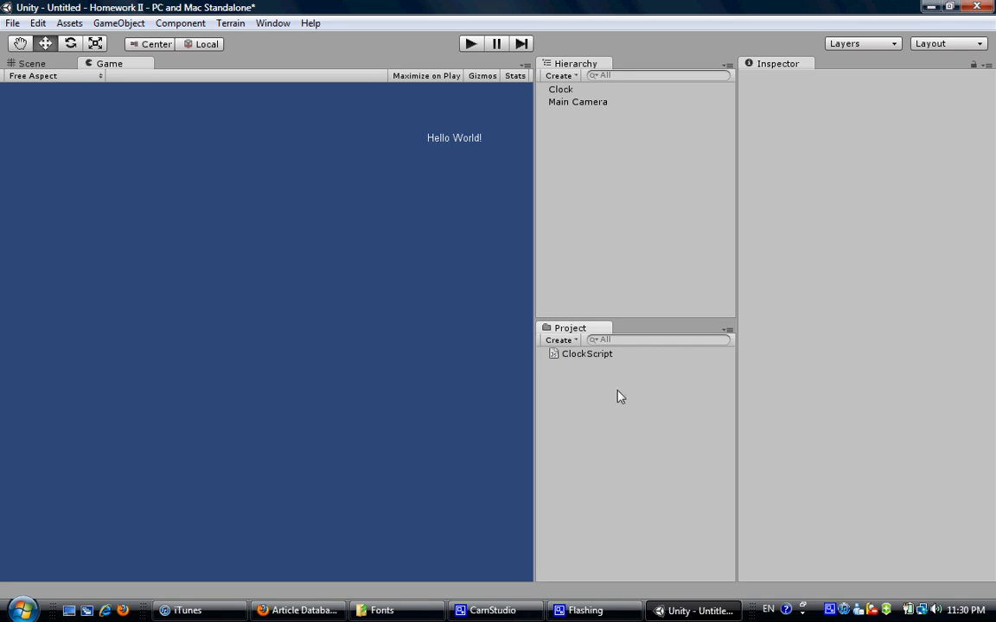
{"action": "mouse_move", "coordinate": [450, 173]}
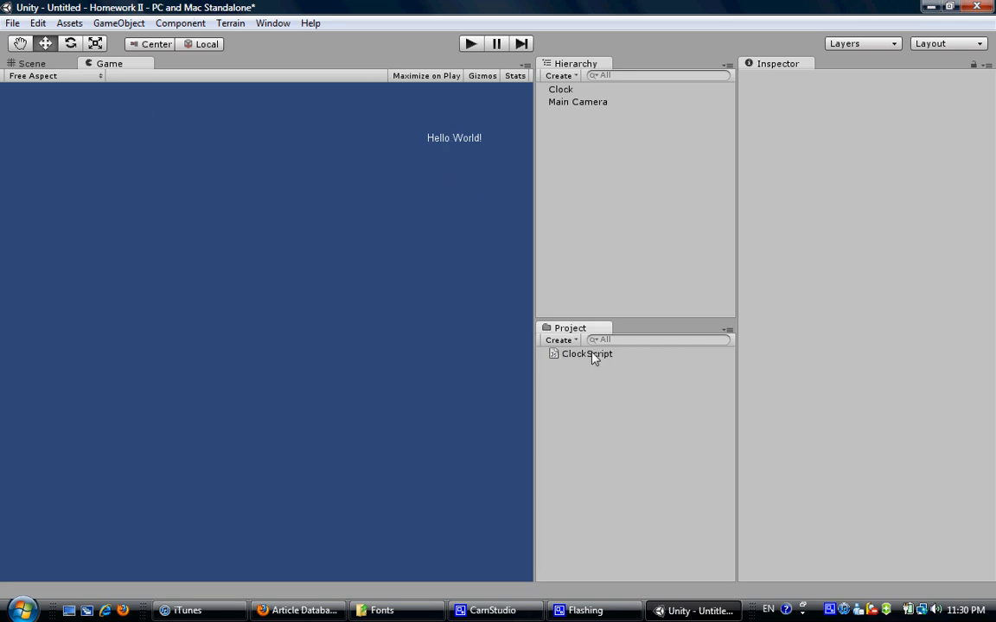
In ClockScript, write function Start() setting guiText.material.color = Color.black;.
{"action": "double_click", "coordinate": [586, 352]}
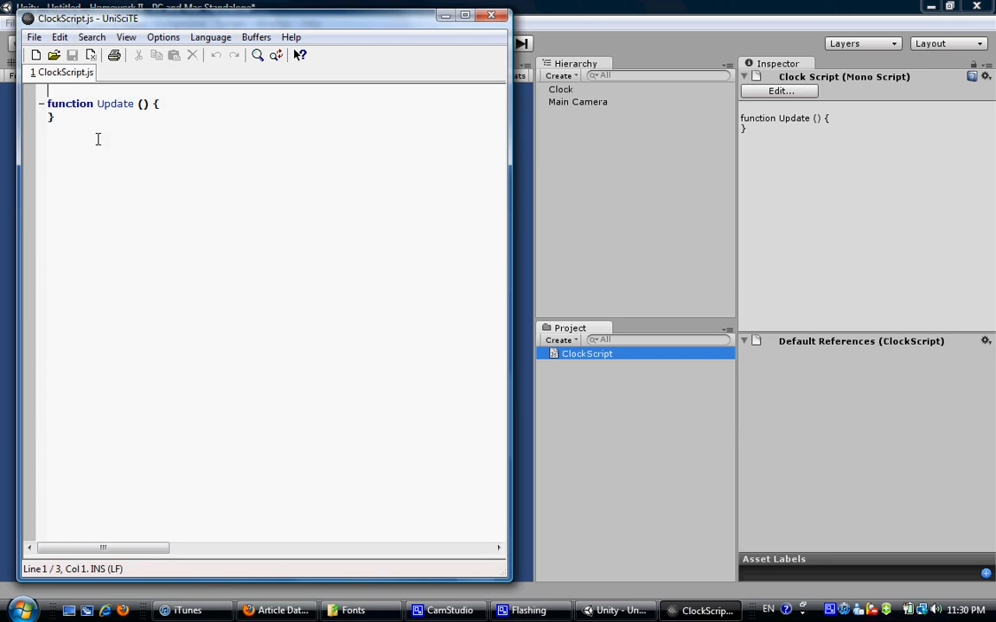
{"action": "mouse_move", "coordinate": [142, 104]}
{"action": "type", "text": "function"}
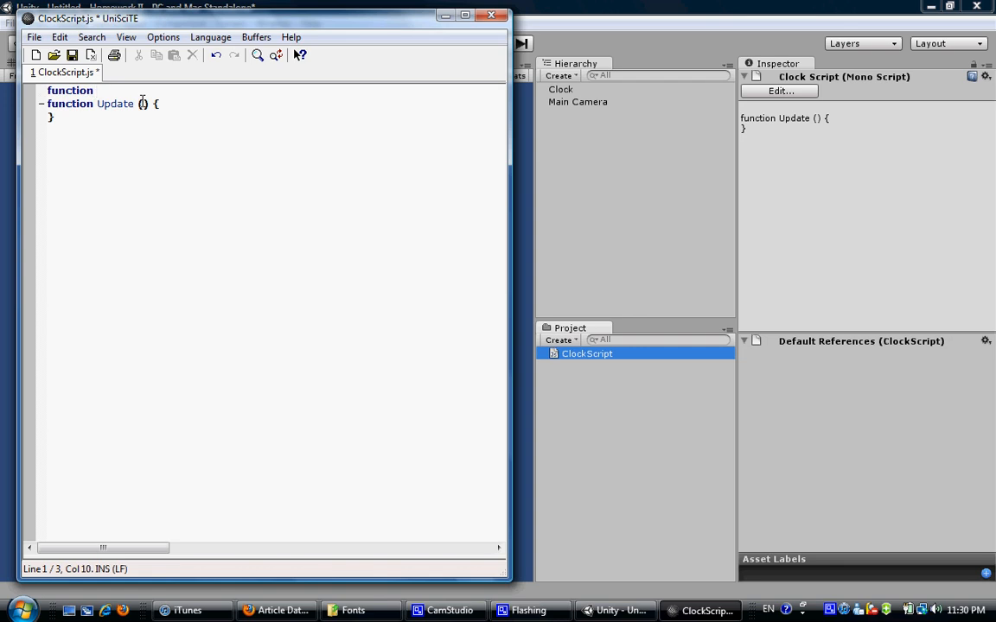
{"action": "type", "text": "St"}
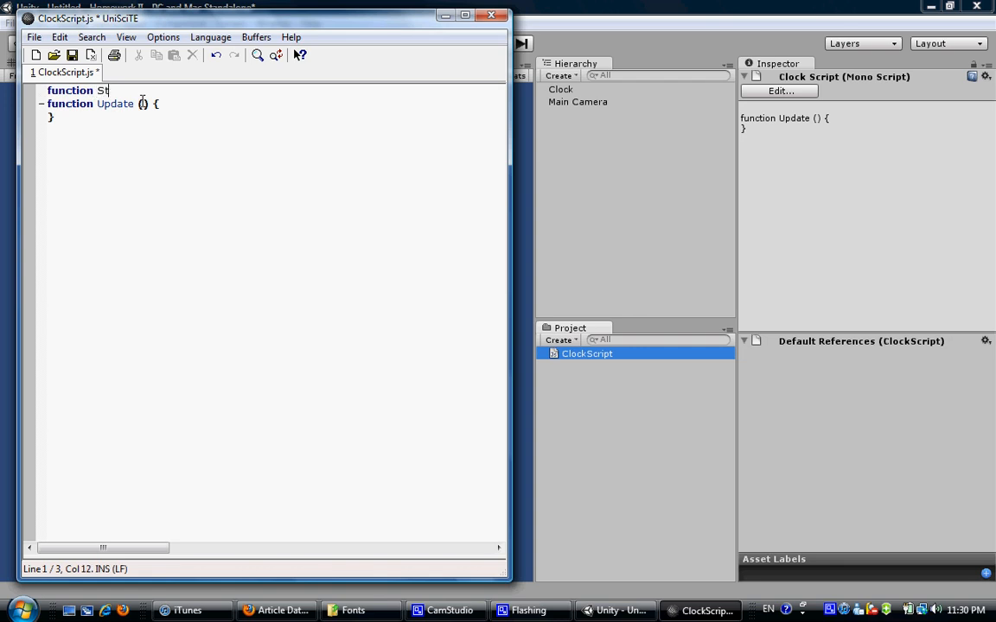
{"action": "type", "text": "art()"}
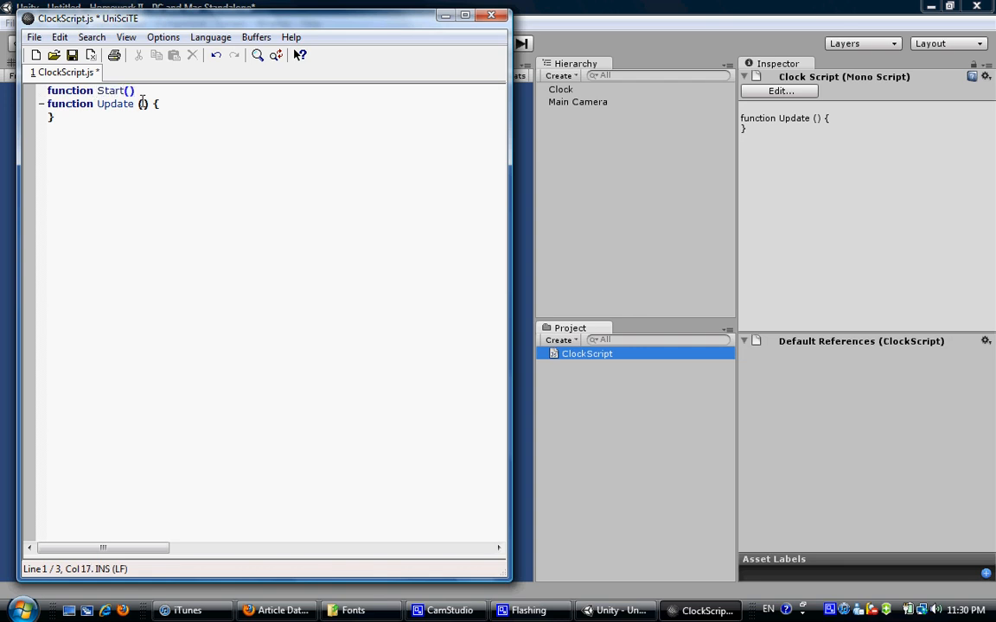
{"action": "type", "text": "{"}
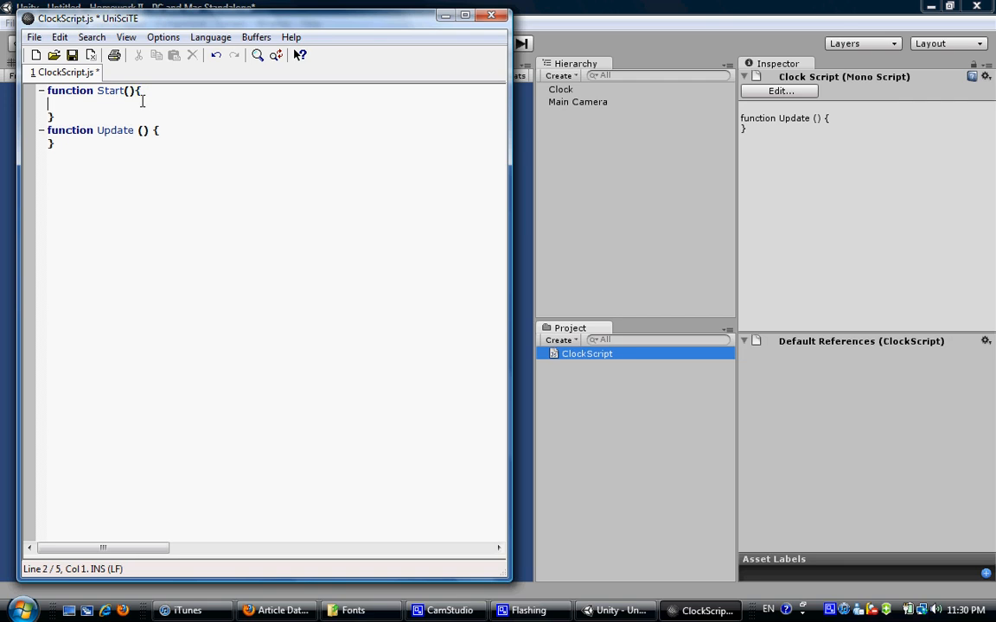
{"action": "type", "text": "guiText.material."}
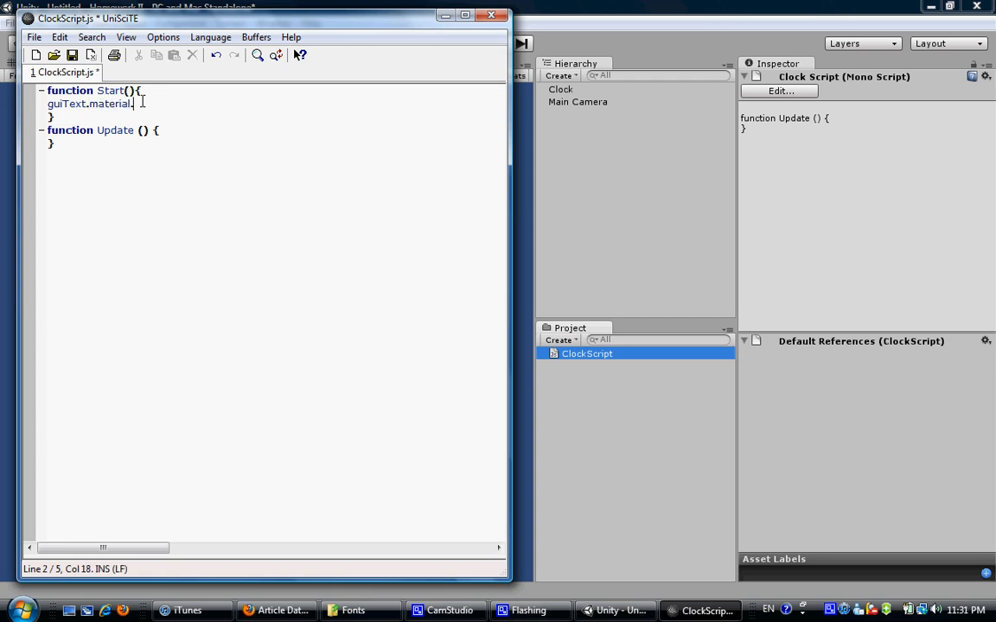
{"action": "type", "text": "color ="}
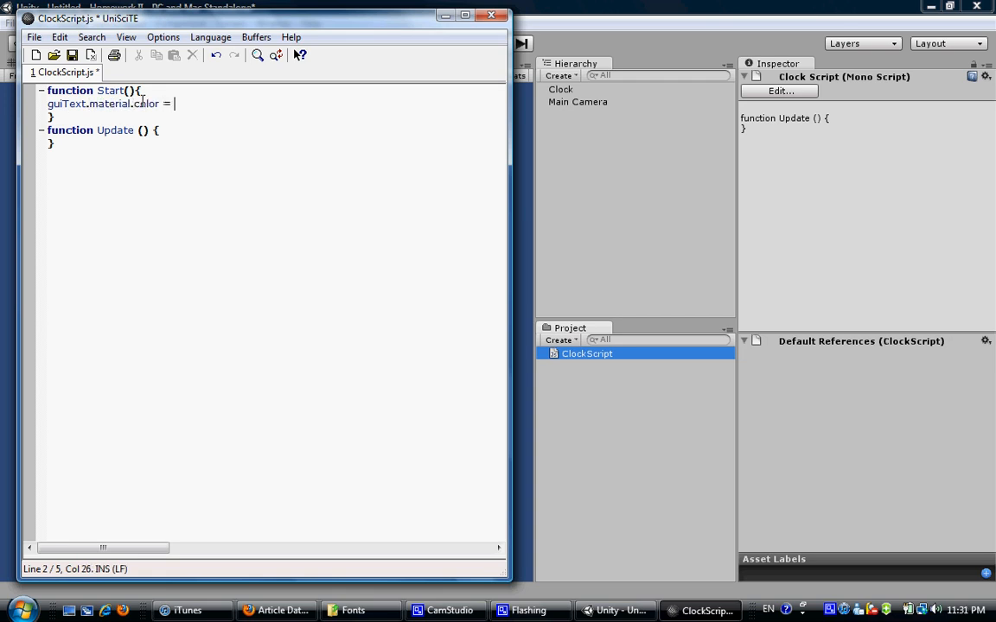
{"action": "type", "text": "Color"}
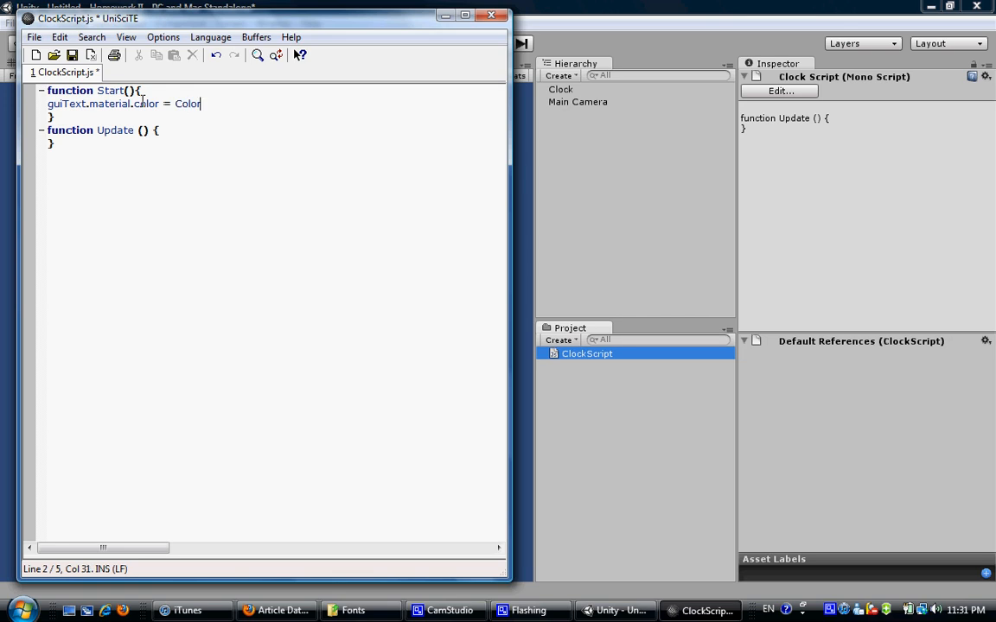
{"action": "type", "text": ".black"}
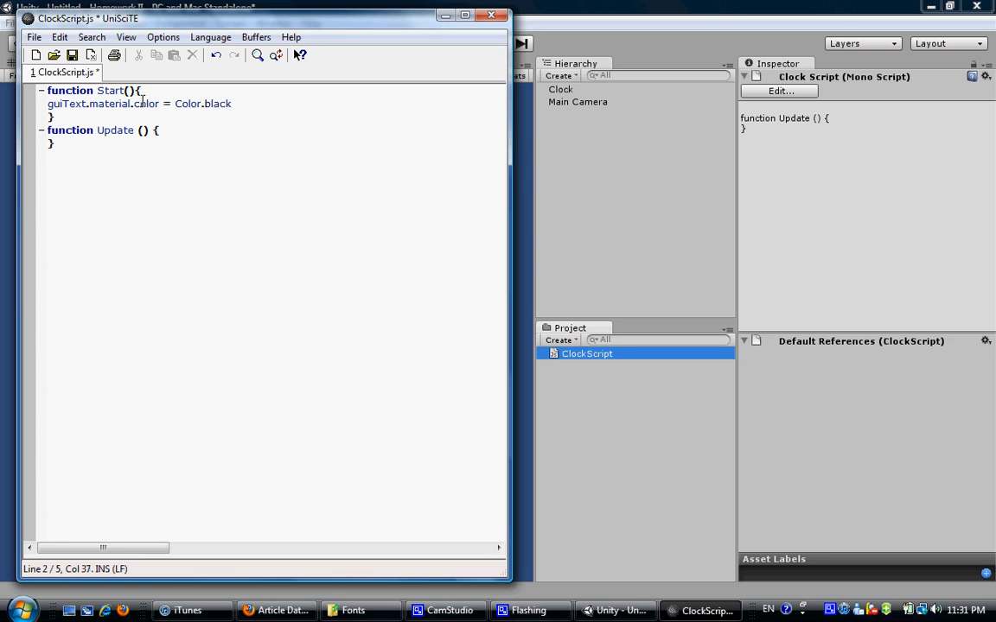
{"action": "type", "text": ";"}
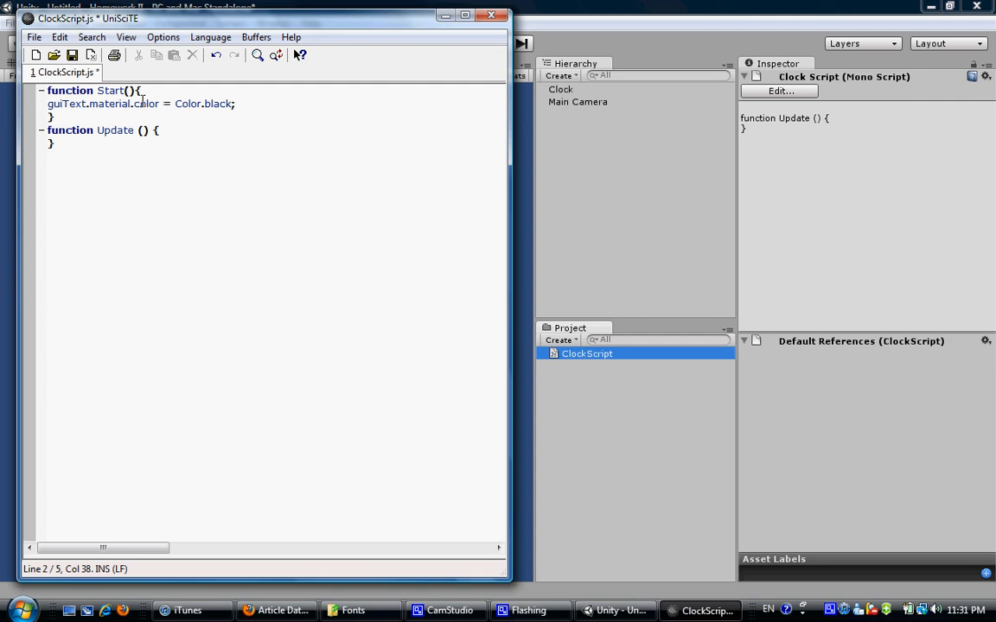
{"action": "mouse_move", "coordinate": [246, 96]}
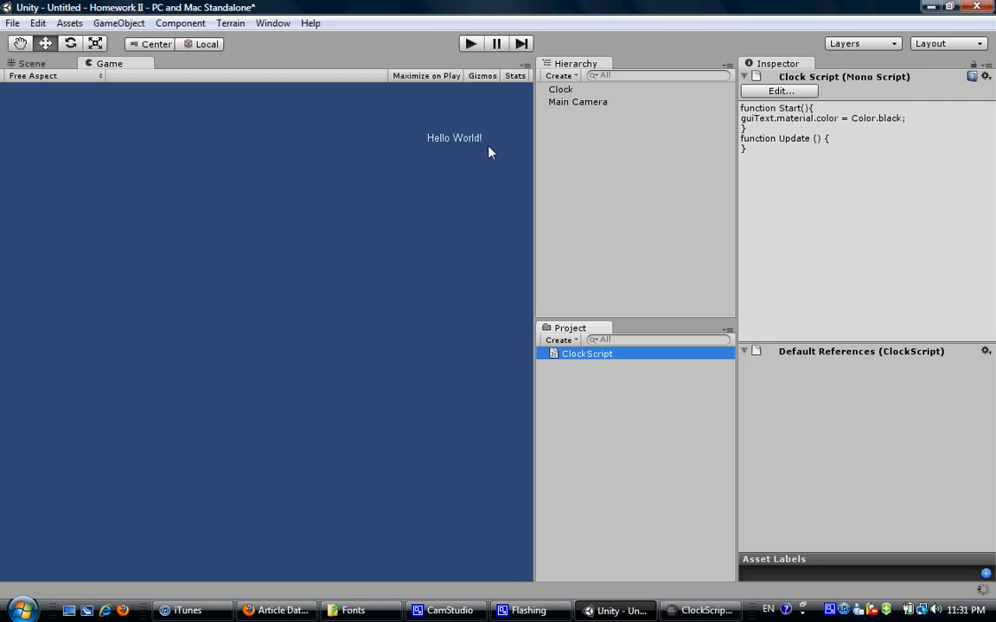
{"action": "mouse_move", "coordinate": [480, 87]}
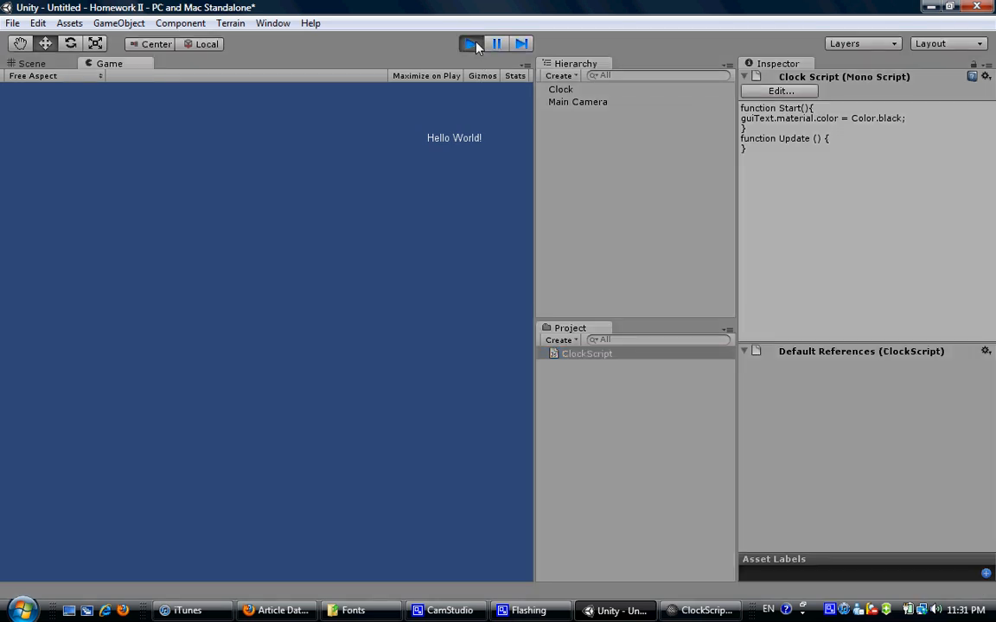
Play the scene to test the script, then stop playback.
{"action": "left_click", "coordinate": [470, 43]}
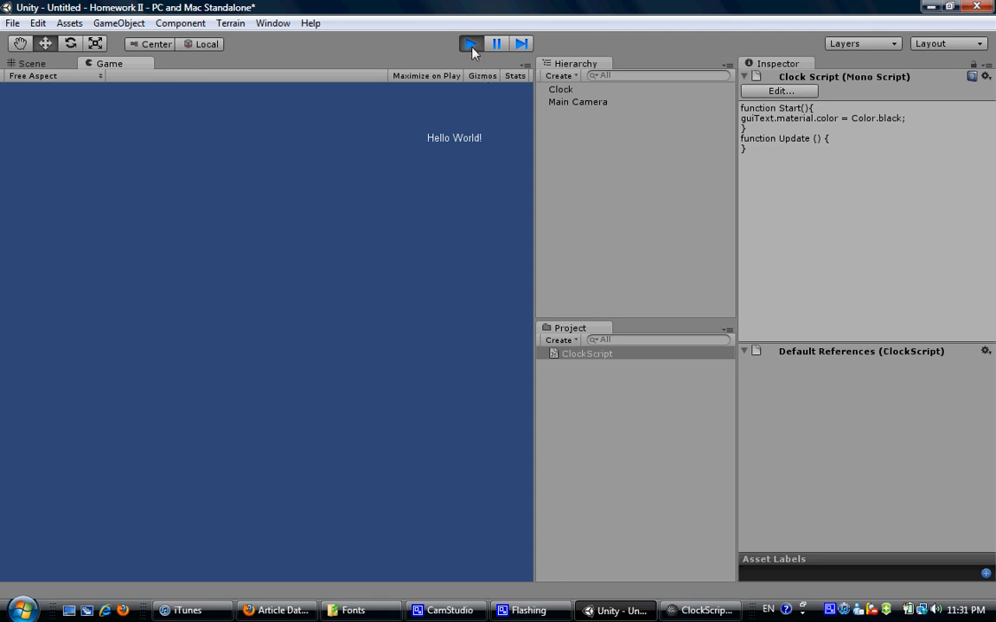
{"action": "left_click", "coordinate": [446, 610]}
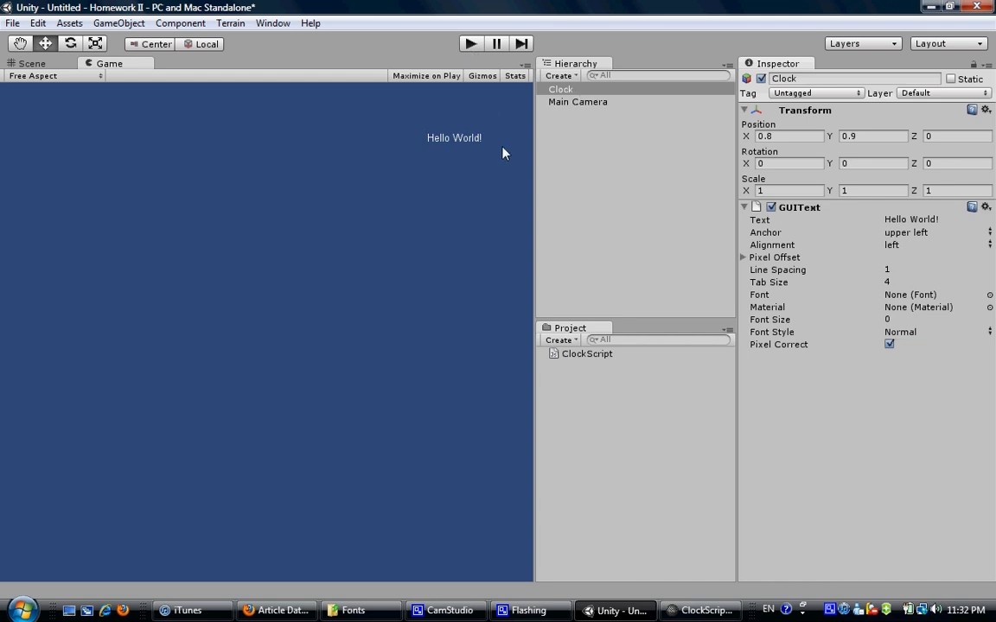
{"action": "mouse_move", "coordinate": [556, 228]}
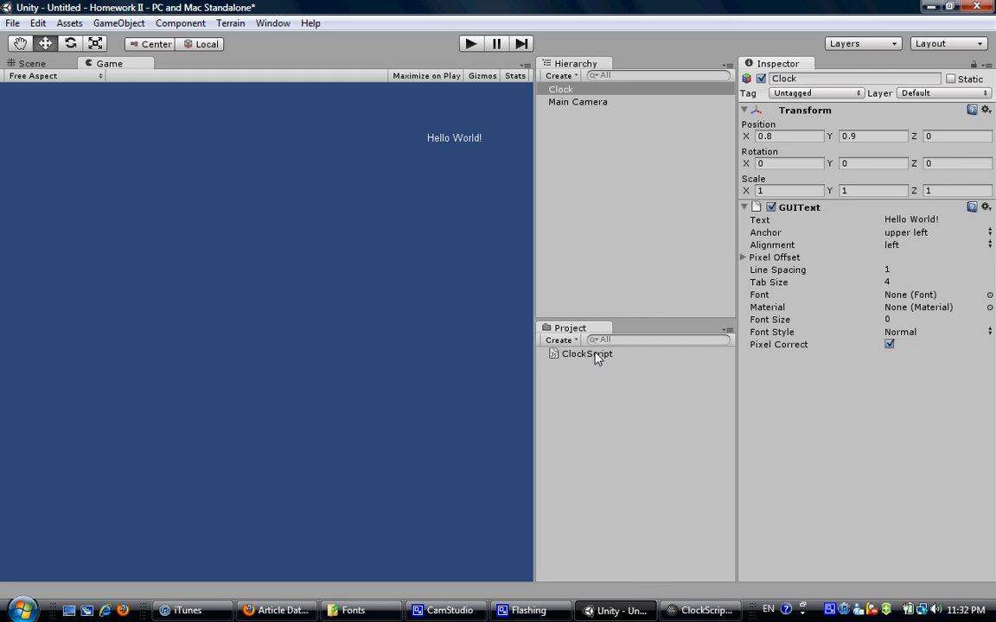
Drag ClockScript from the Project panel onto the Clock object.
{"action": "left_click", "coordinate": [586, 352]}
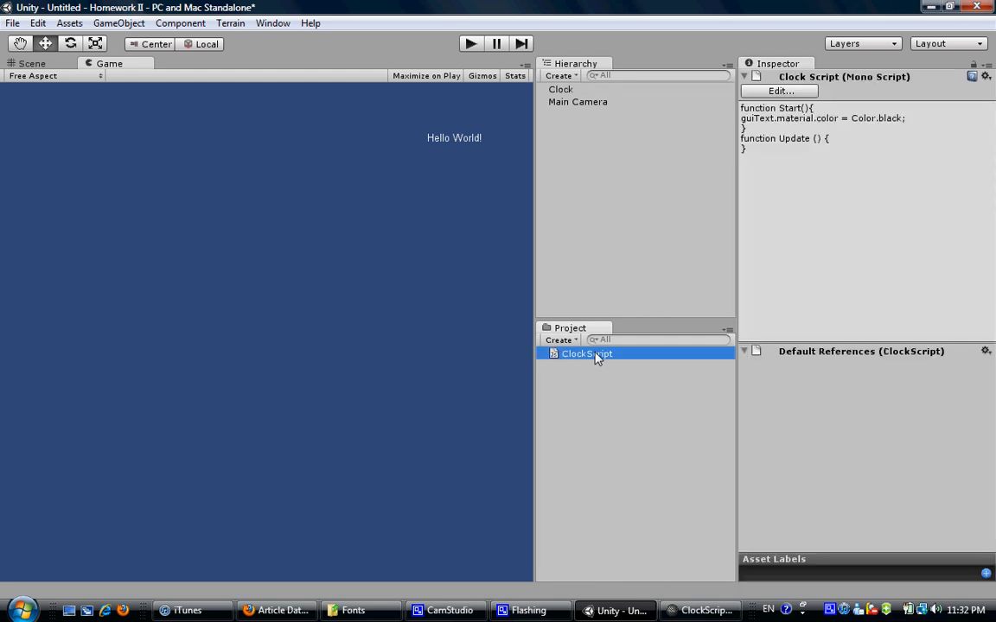
{"action": "left_click", "coordinate": [560, 90]}
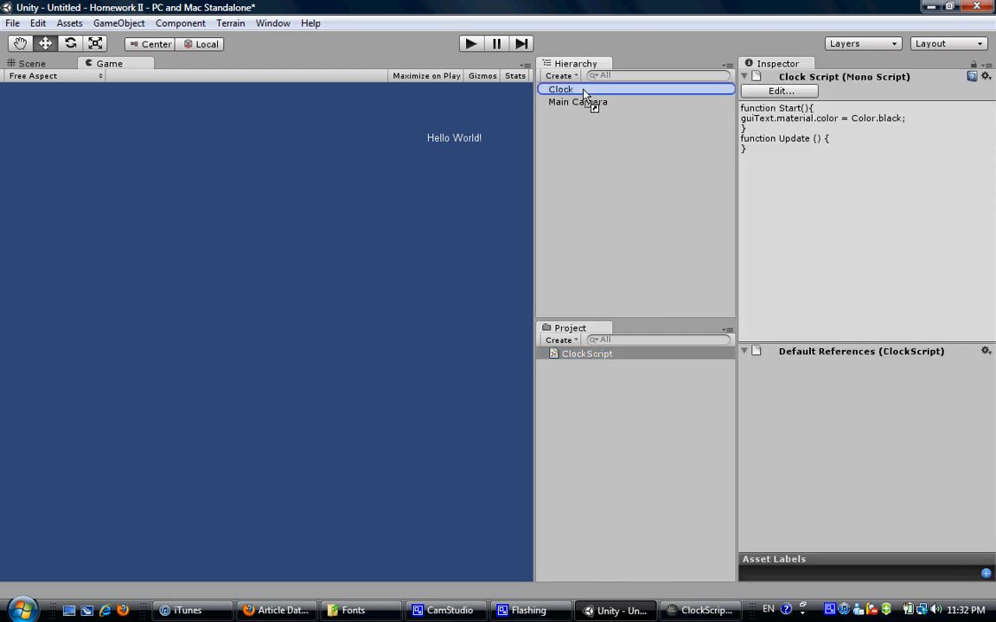
{"action": "left_click", "coordinate": [560, 89]}
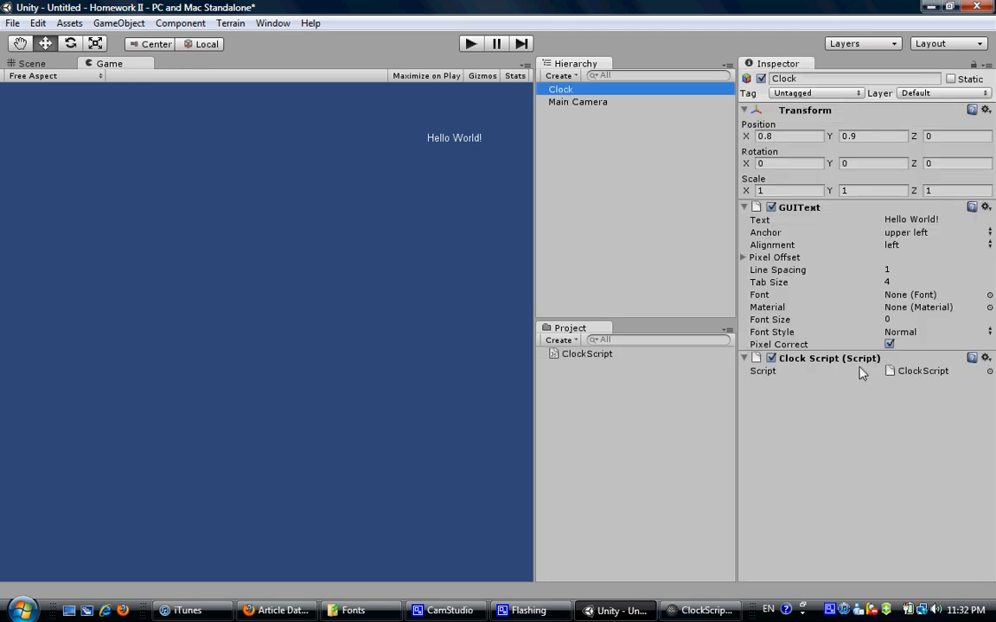
{"action": "mouse_move", "coordinate": [861, 344]}
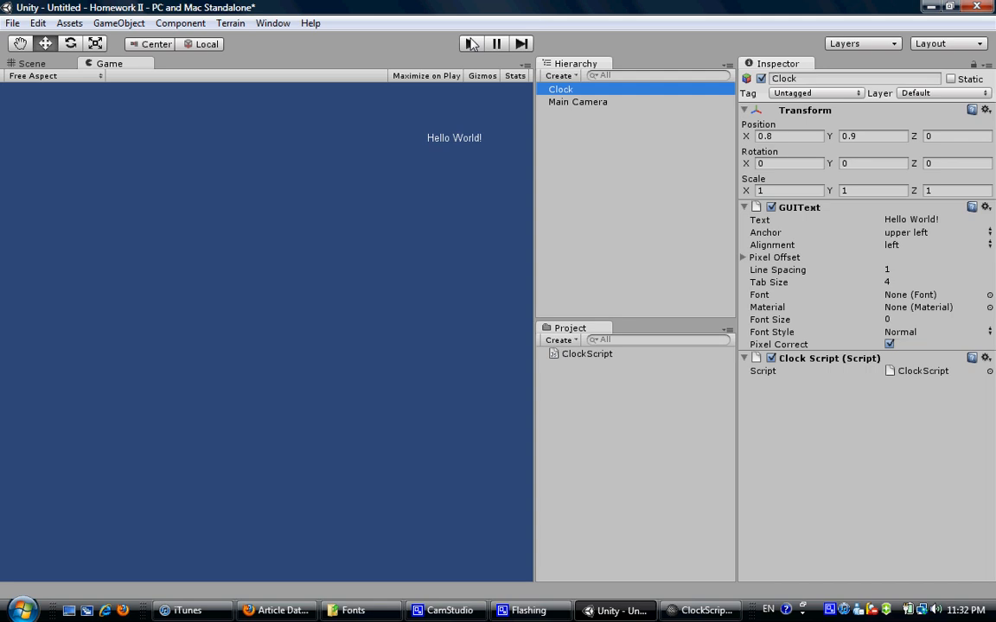
Play the scene to confirm Hello World! shows in black, stop, and clear the selection.
{"action": "left_click", "coordinate": [470, 43]}
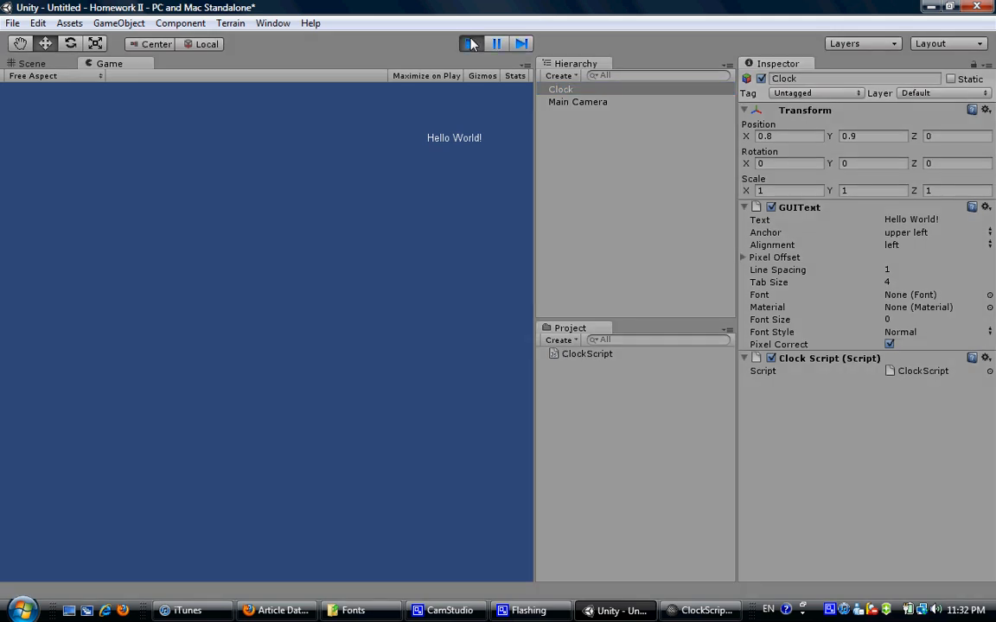
{"action": "left_click", "coordinate": [470, 43]}
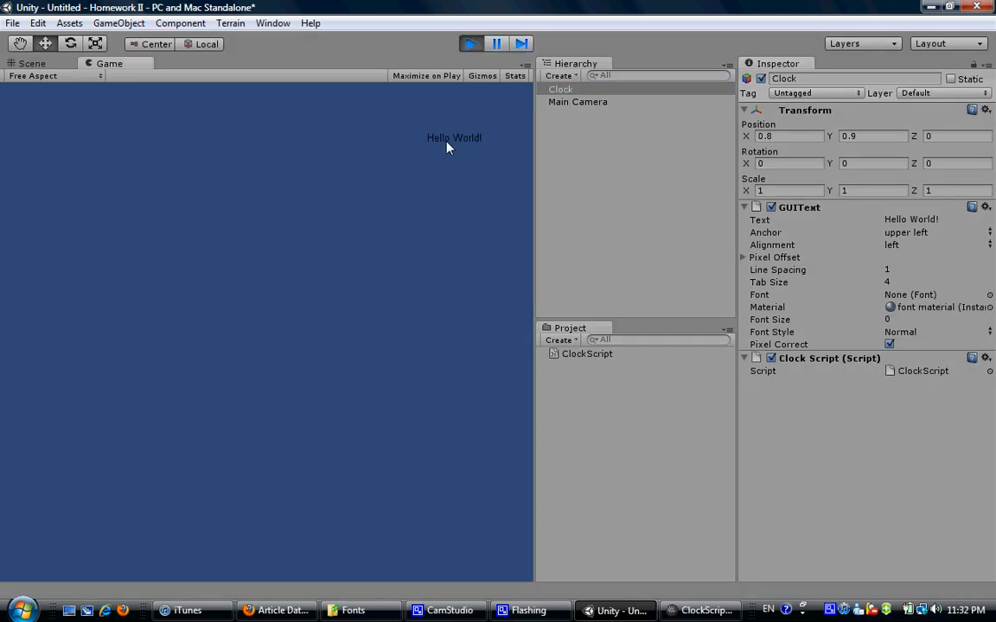
{"action": "left_click", "coordinate": [470, 43]}
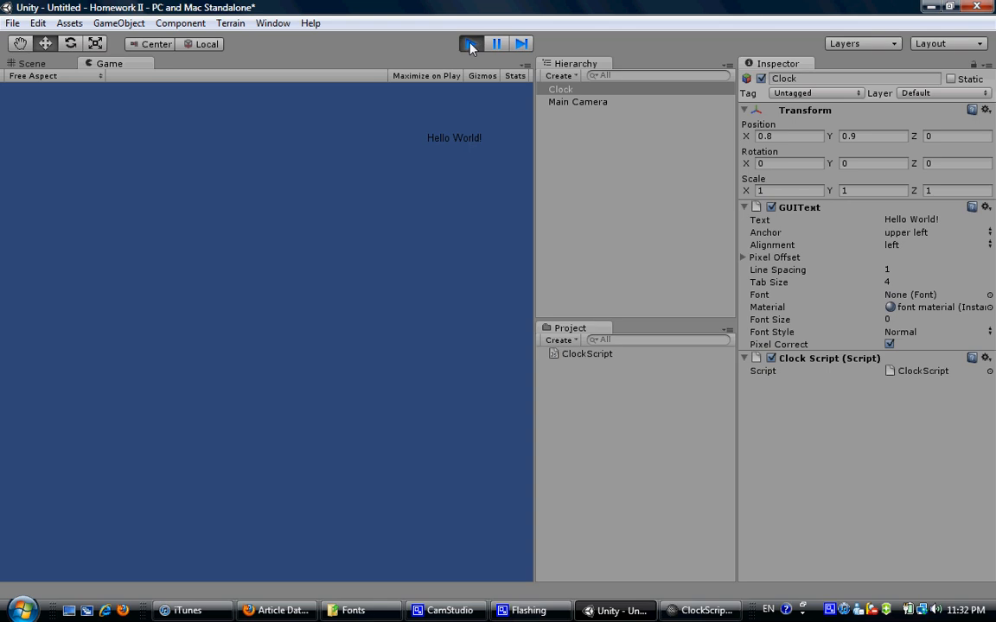
{"action": "left_click", "coordinate": [470, 44]}
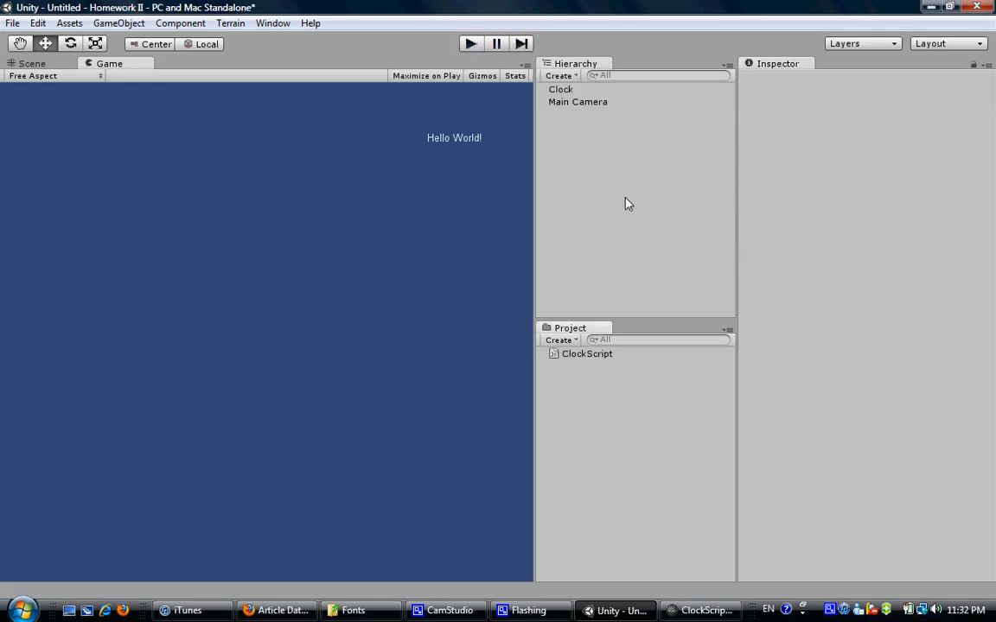
{"action": "left_click", "coordinate": [560, 90]}
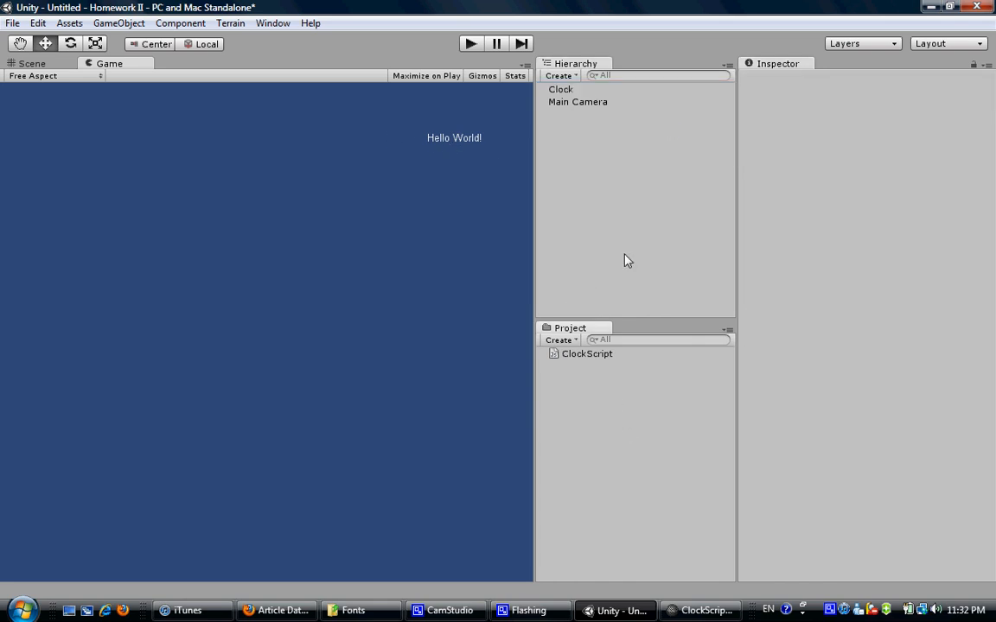
{"action": "mouse_move", "coordinate": [359, 597]}
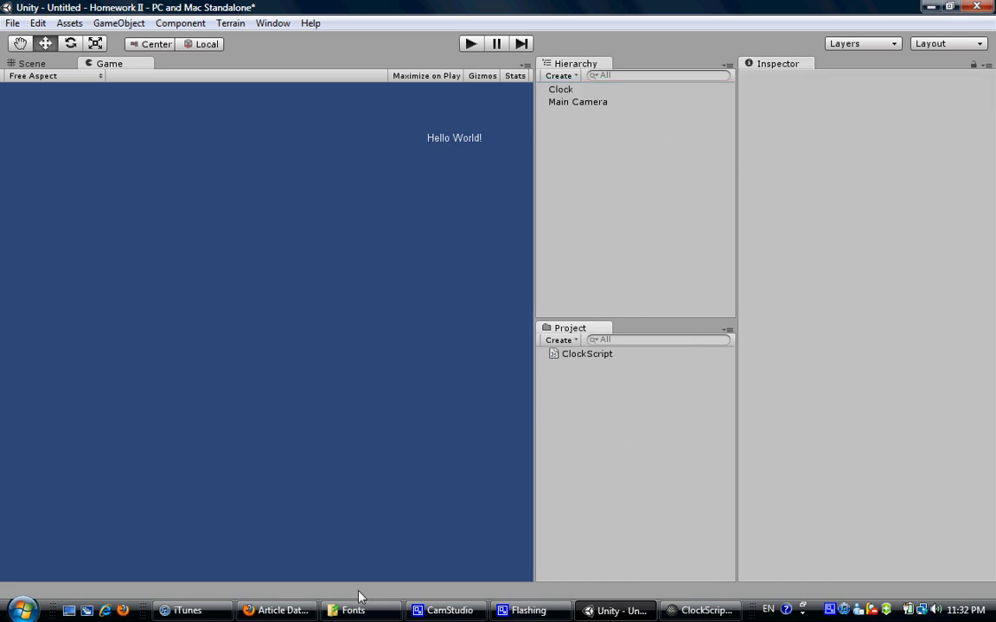
Open the Windows Fonts folder and pick up the Arial font to import.
{"action": "left_click", "coordinate": [353, 610]}
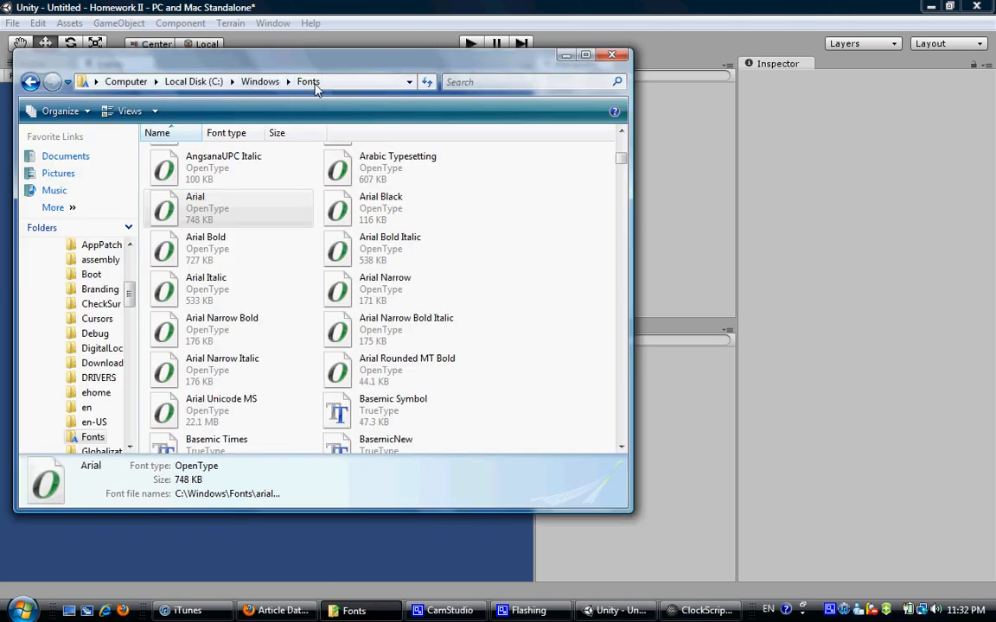
{"action": "left_click", "coordinate": [207, 207]}
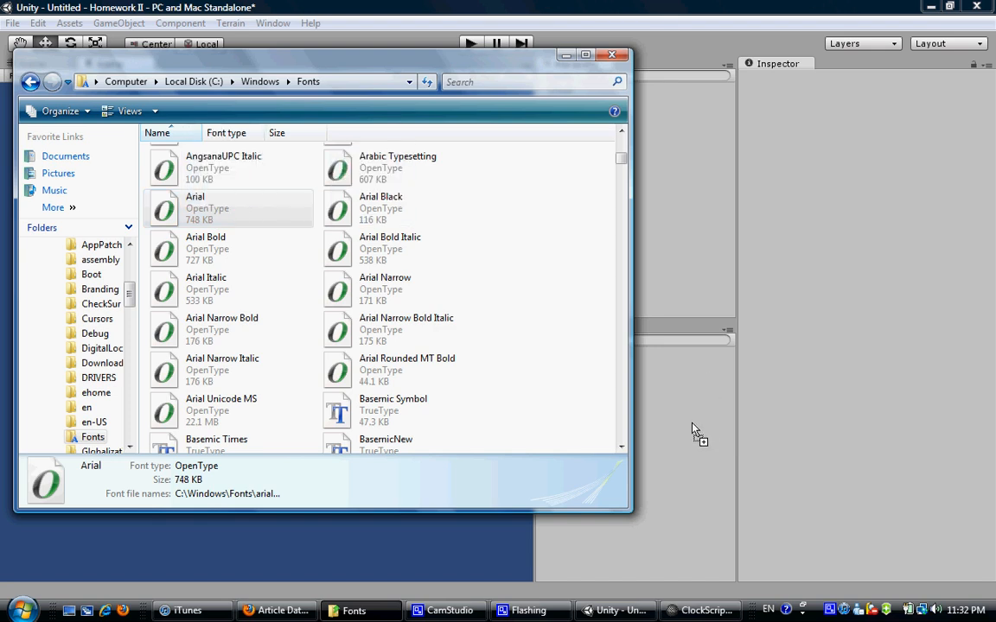
{"action": "mouse_move", "coordinate": [533, 9]}
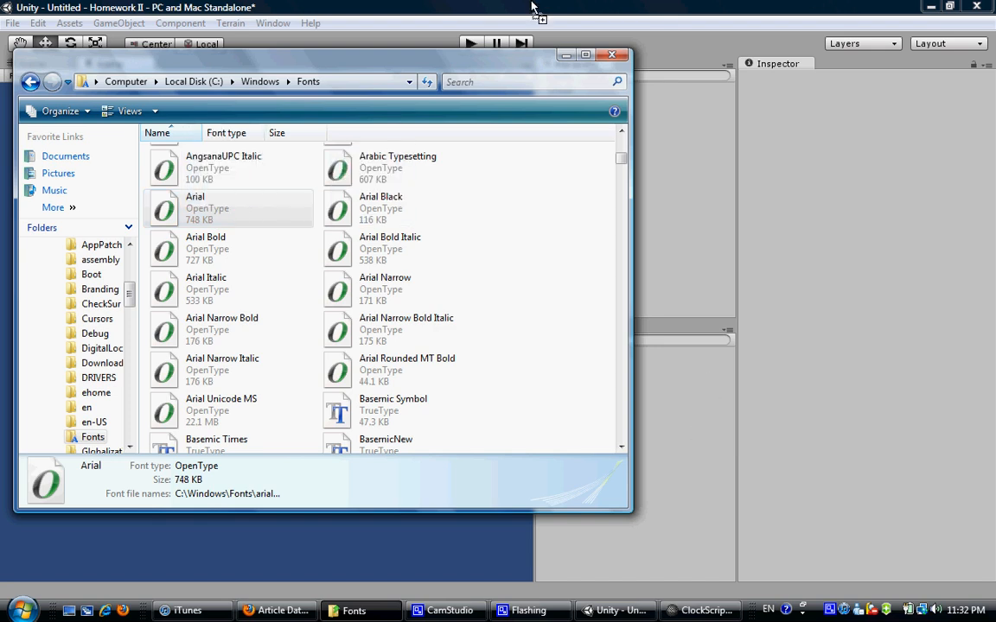
{"action": "mouse_move", "coordinate": [595, 7]}
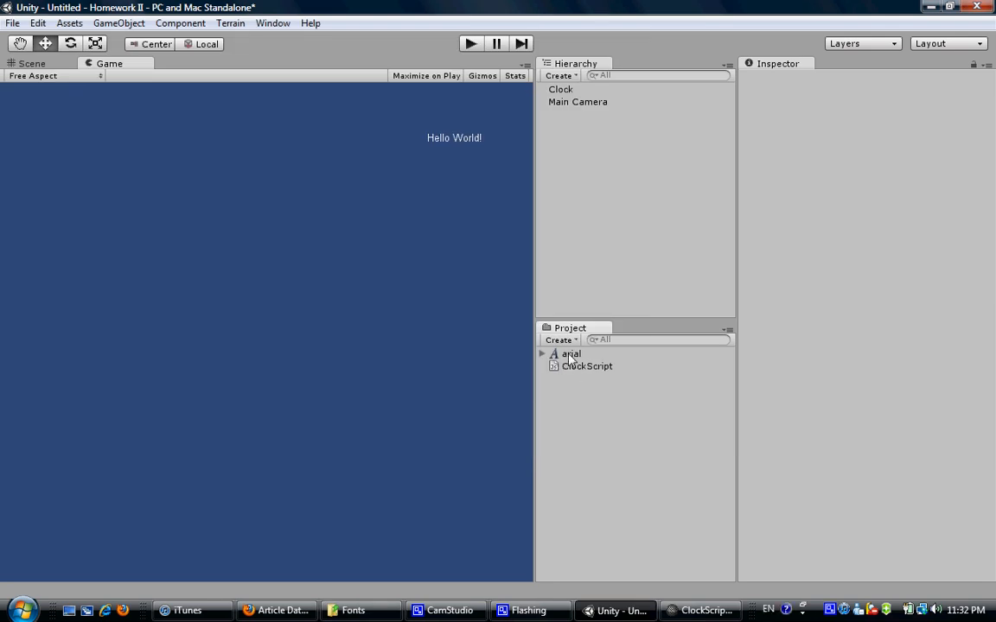
Assign the imported arial font to Clock's GUIText Font field and play the scene.
{"action": "left_click", "coordinate": [571, 353]}
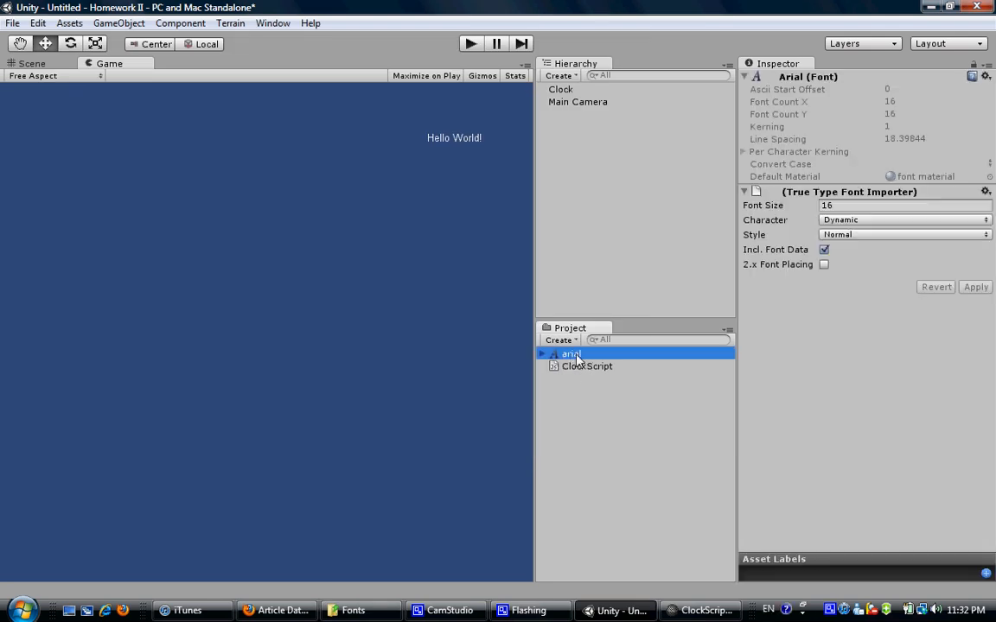
{"action": "left_click", "coordinate": [560, 90]}
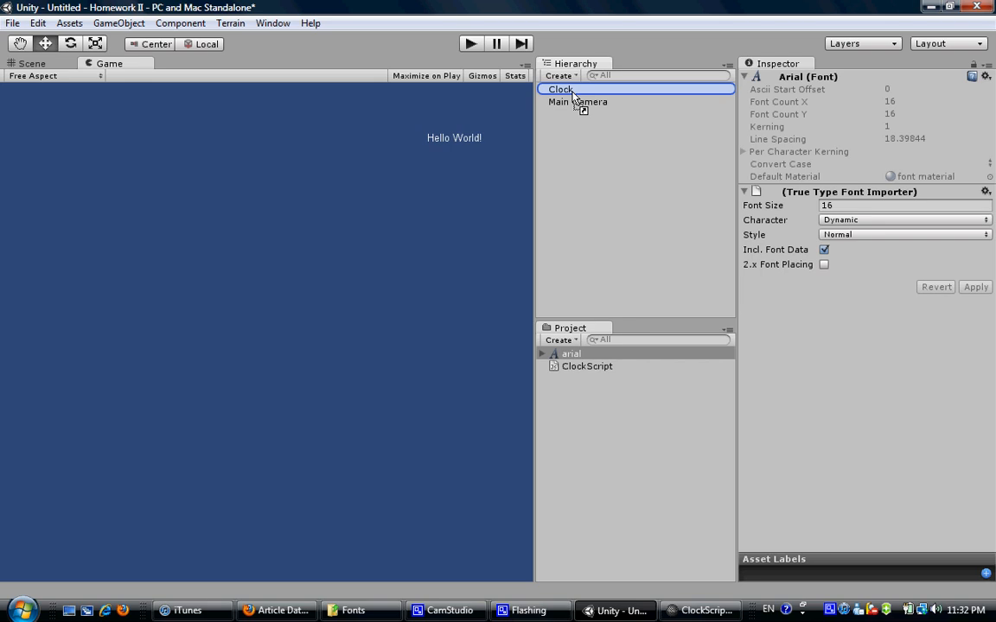
{"action": "left_click", "coordinate": [598, 266]}
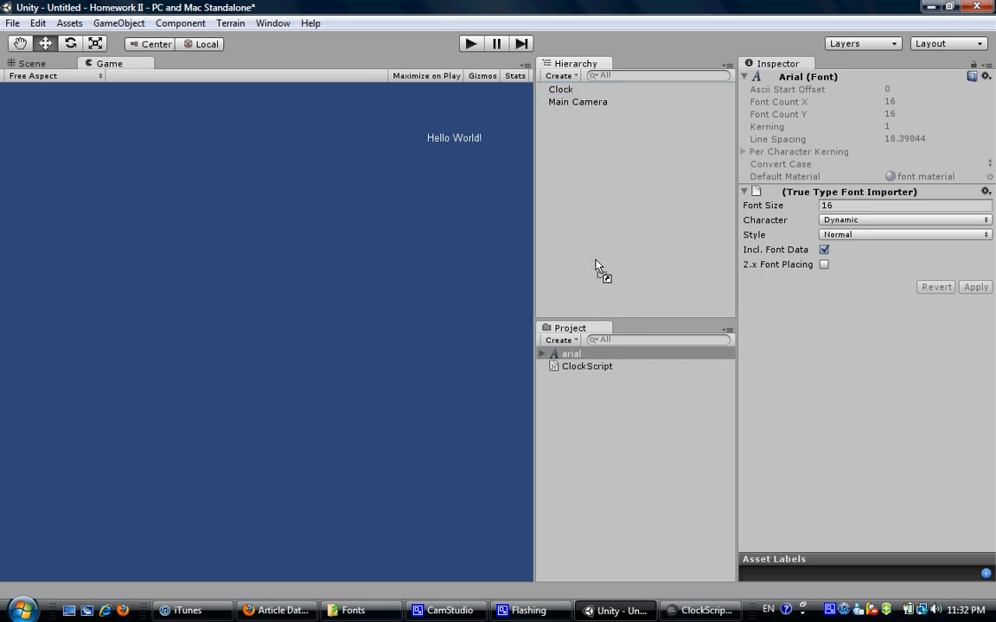
{"action": "left_click", "coordinate": [543, 352]}
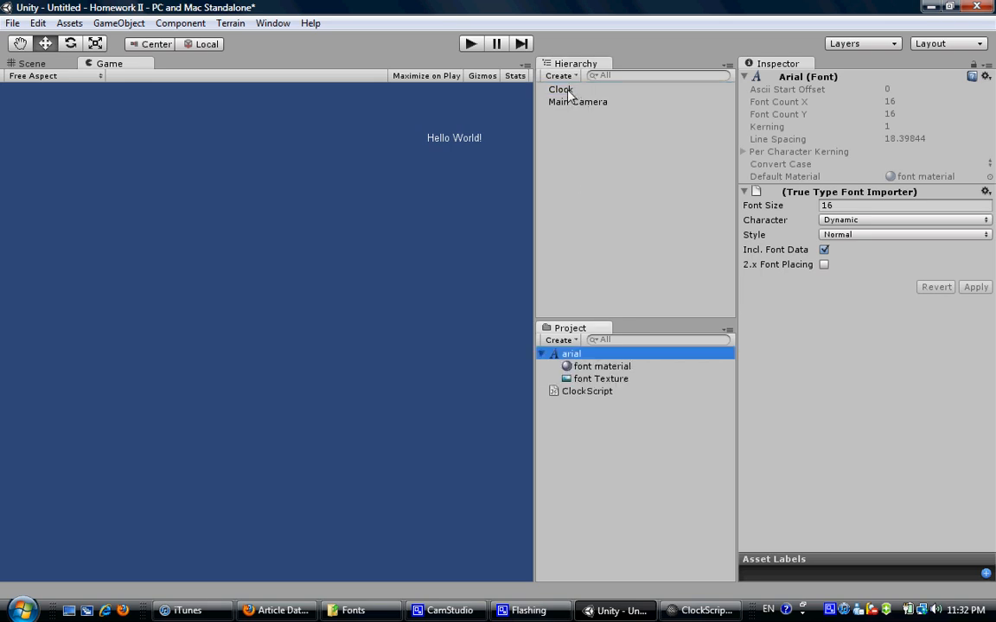
{"action": "left_click", "coordinate": [560, 90]}
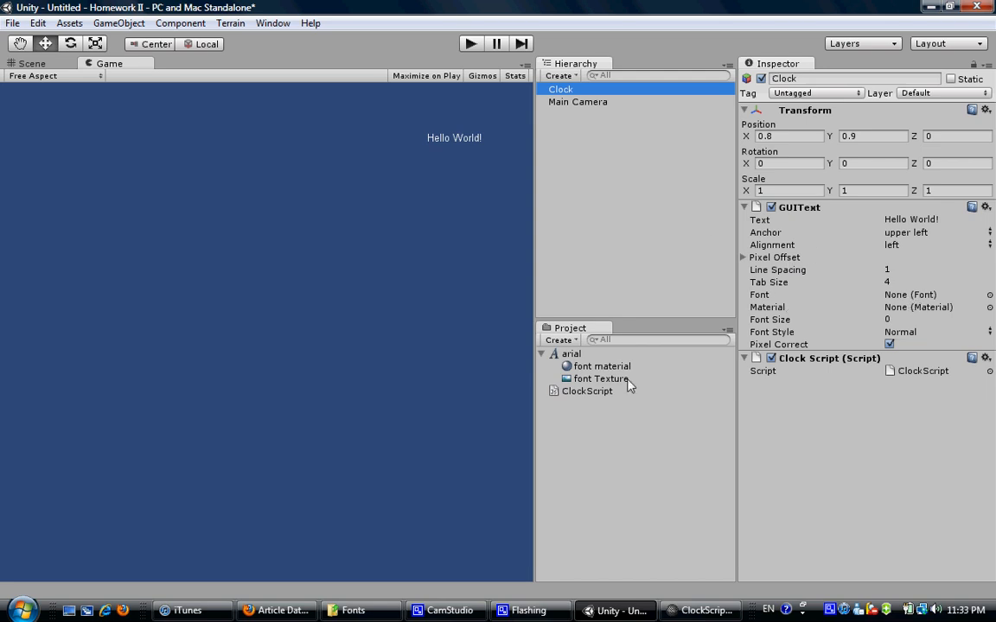
{"action": "left_click", "coordinate": [570, 352]}
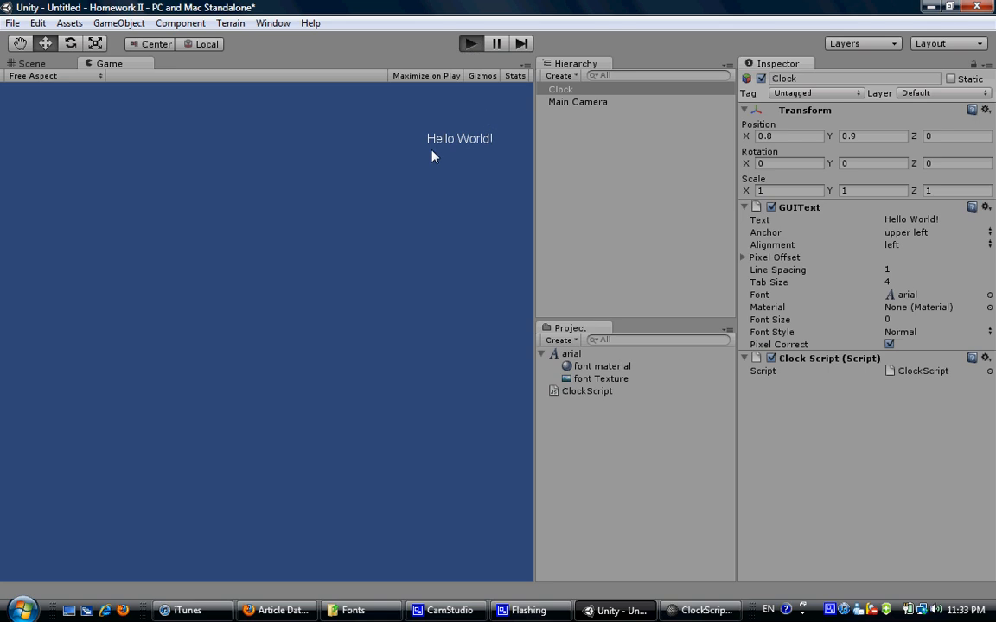
{"action": "left_click", "coordinate": [470, 43]}
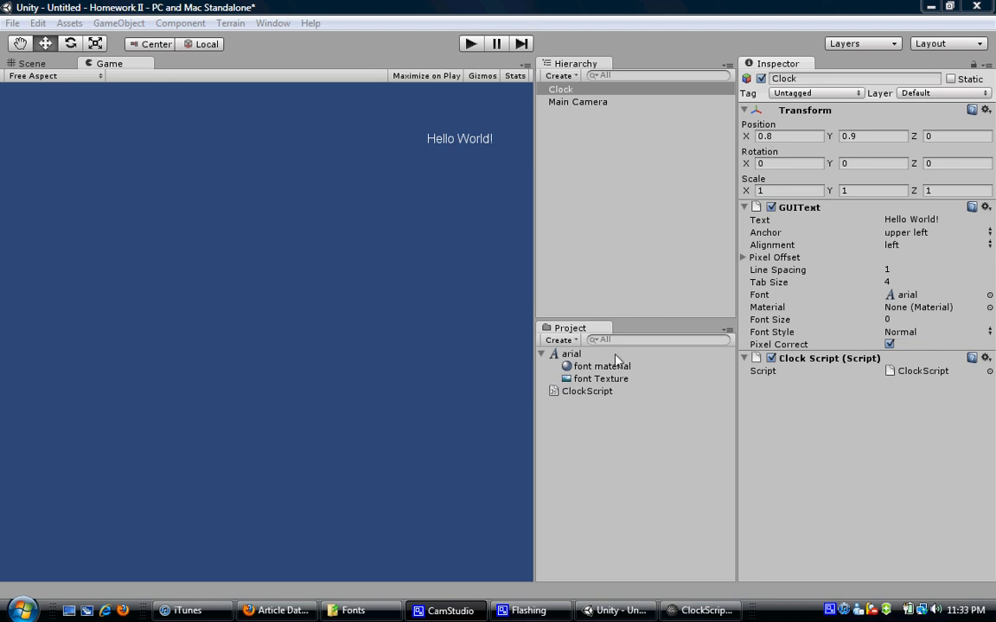
Declare var startTime: float; and var timeRemaining: float; at the top of ClockScript.
{"action": "double_click", "coordinate": [586, 390]}
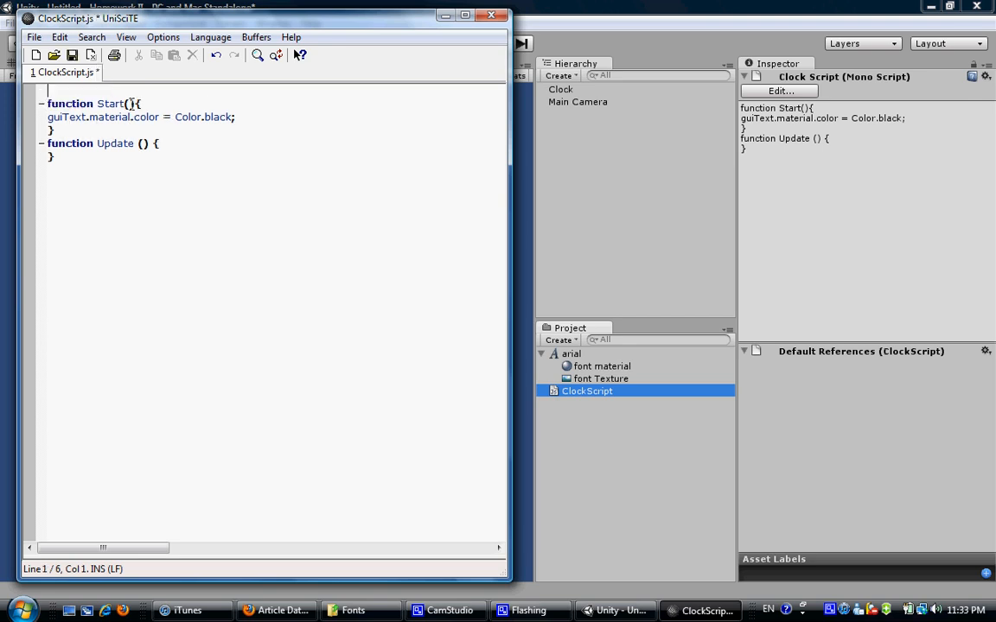
{"action": "type", "text": "var"}
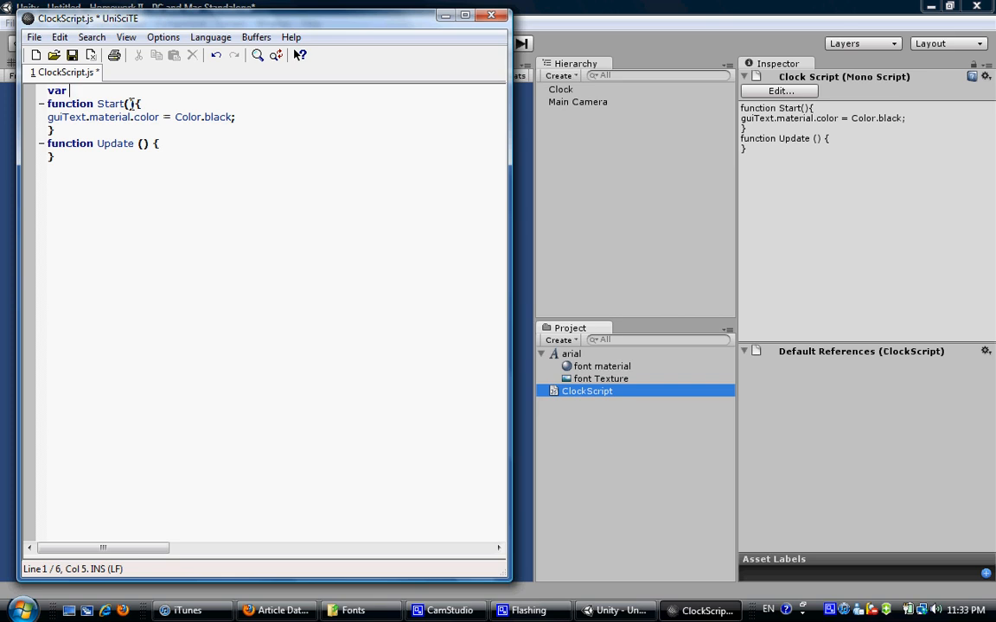
{"action": "type", "text": "s"}
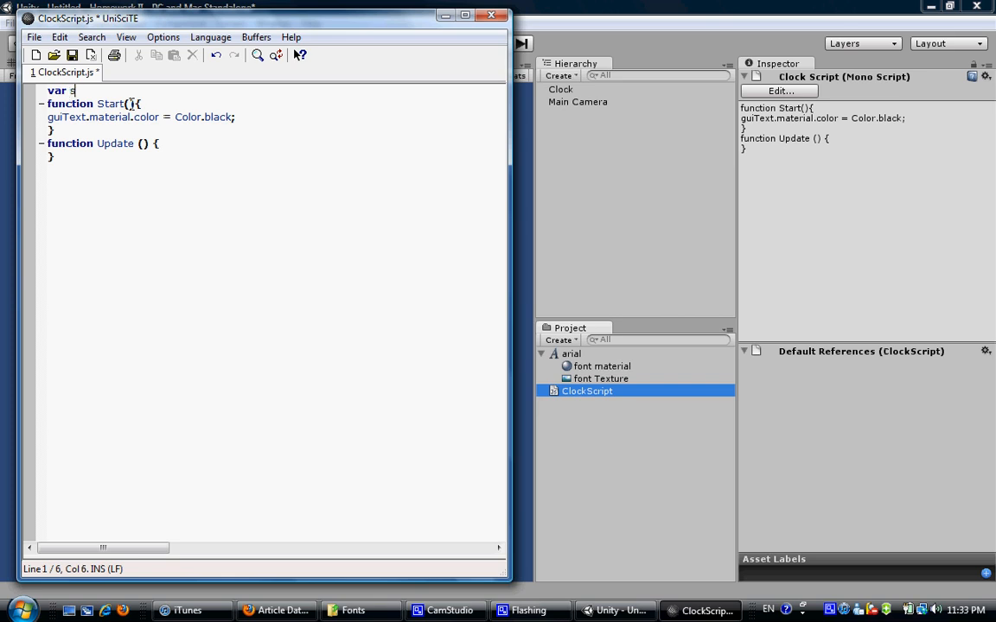
{"action": "type", "text": "tartTime"}
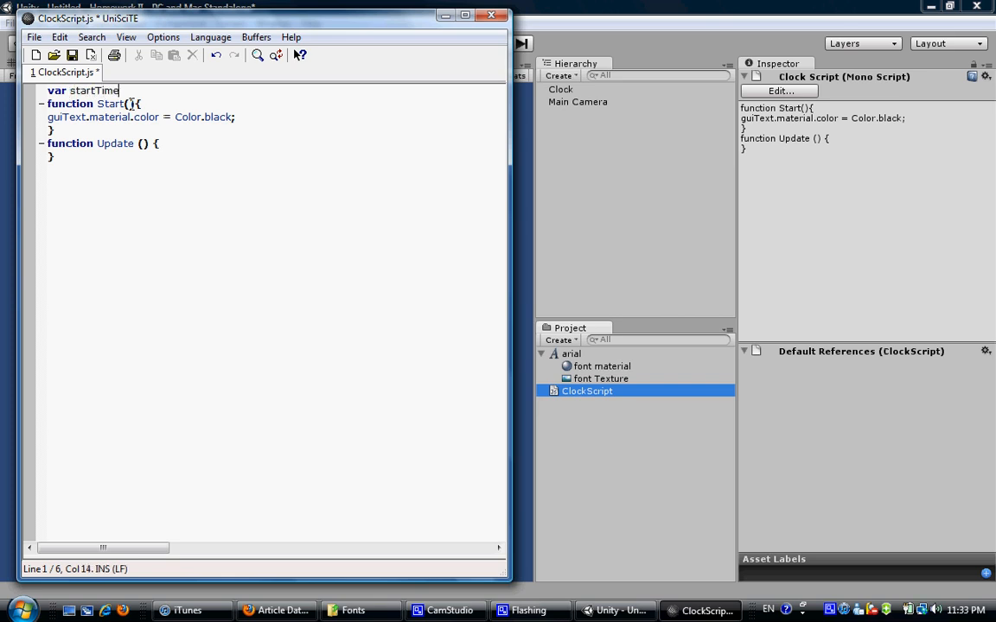
{"action": "type", "text": ": float;"}
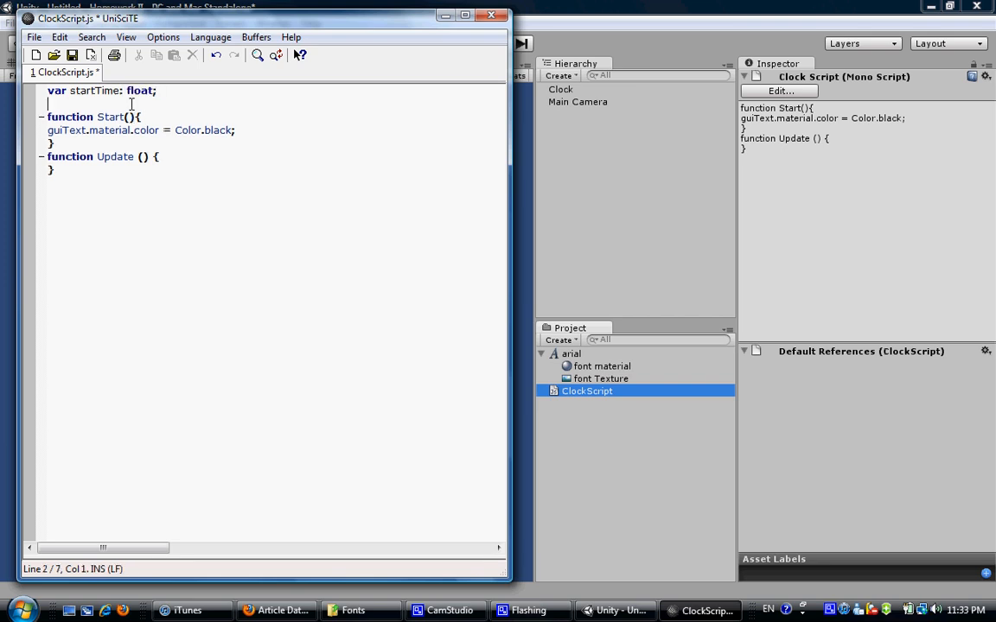
{"action": "type", "text": "var"}
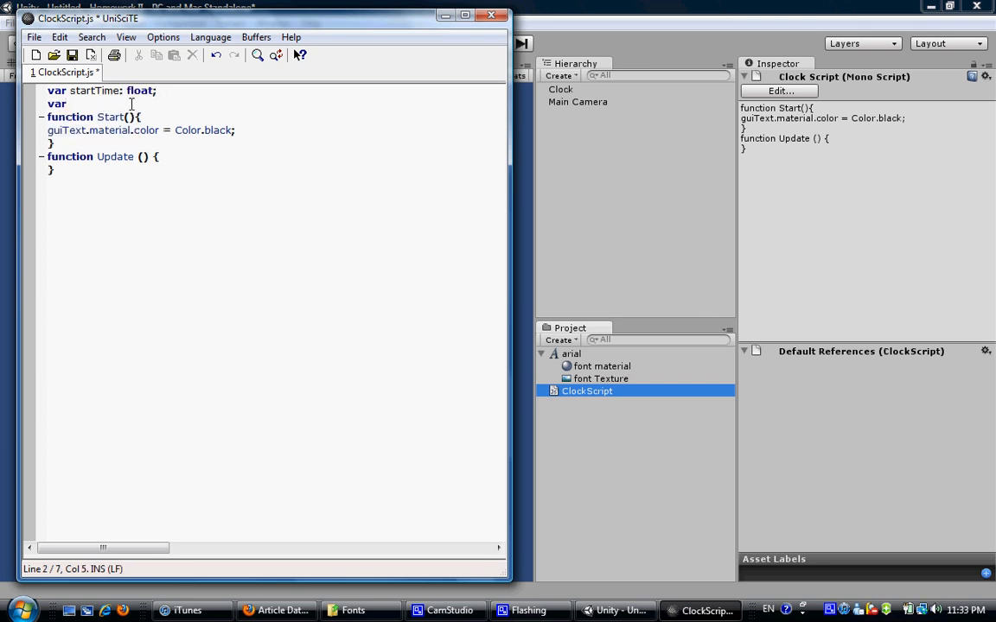
{"action": "type", "text": "timeRemai"}
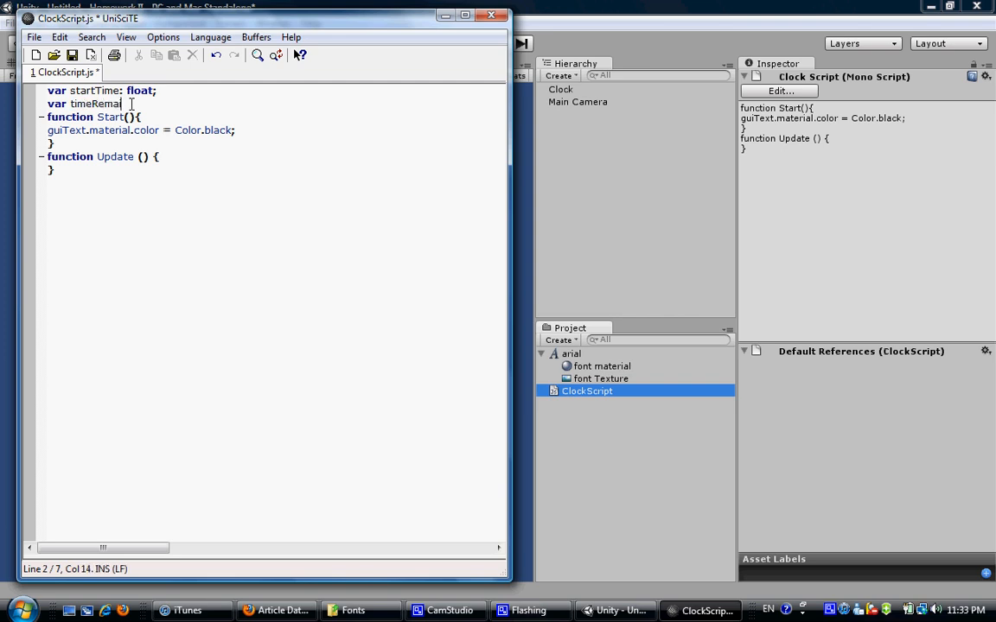
{"action": "type", "text": "ning;"}
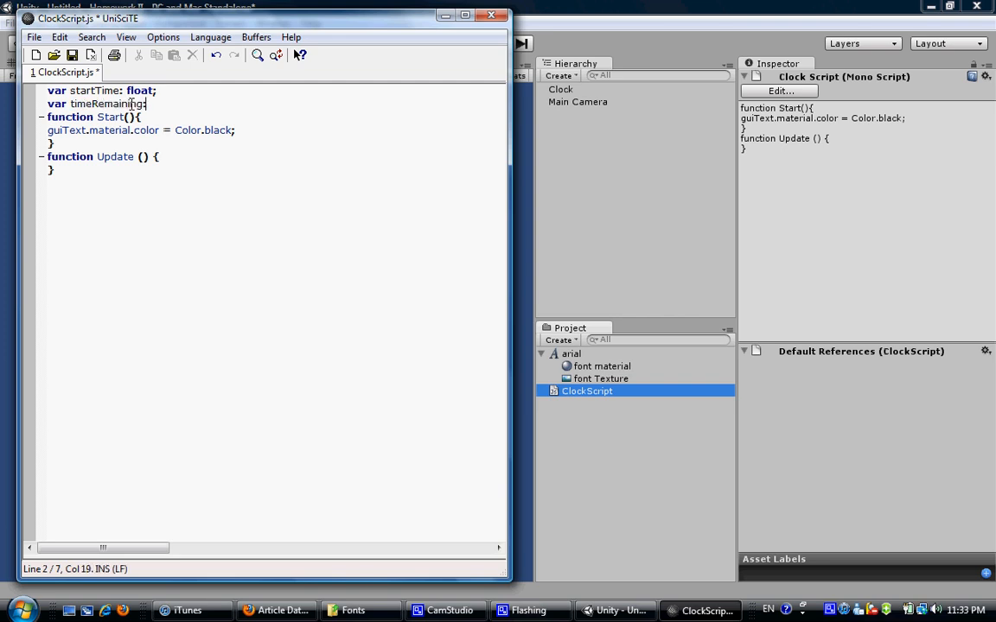
{"action": "type", "text": "float;"}
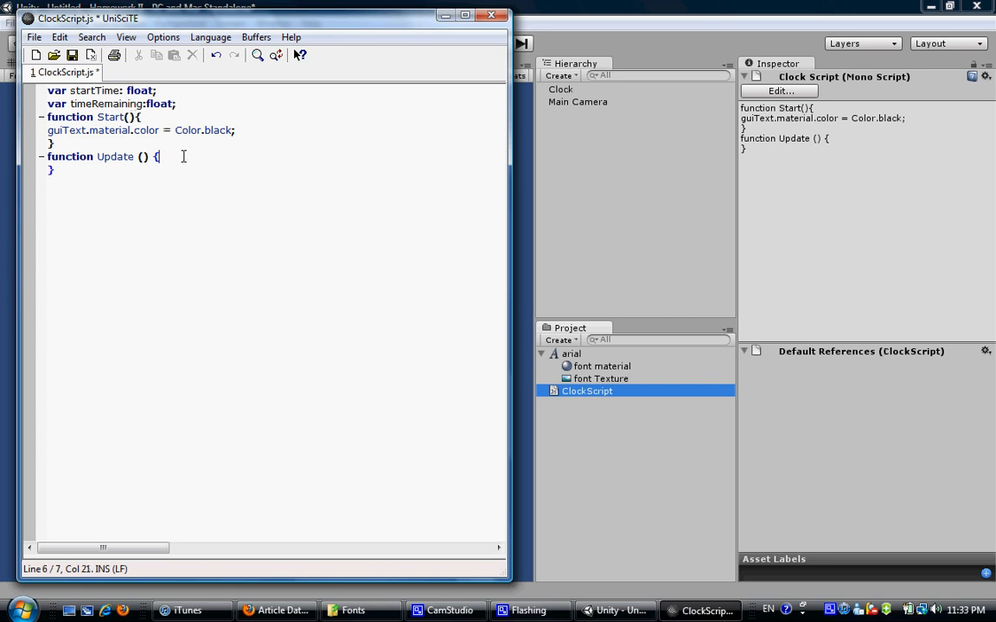
Have Update call Countdown(); on a new line.
{"action": "key", "text": "enter"}
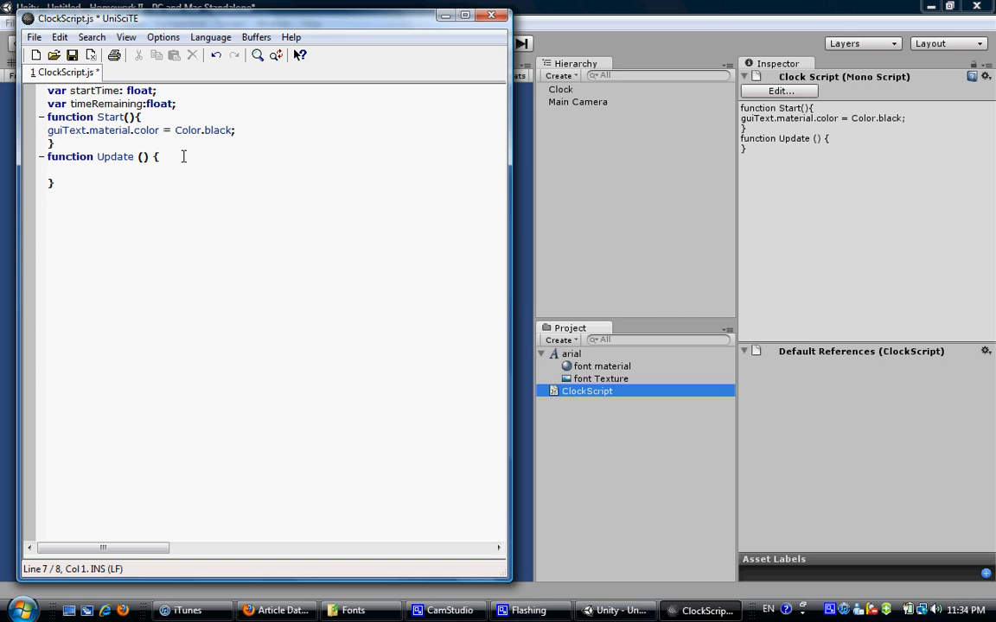
{"action": "type", "text": "Coun"}
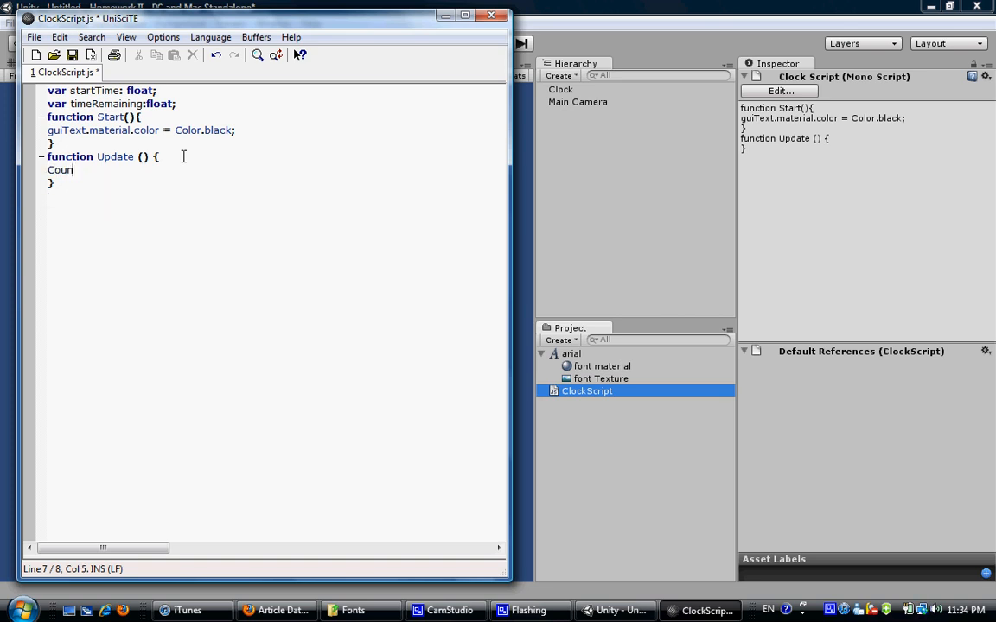
{"action": "type", "text": "ntDown()"}
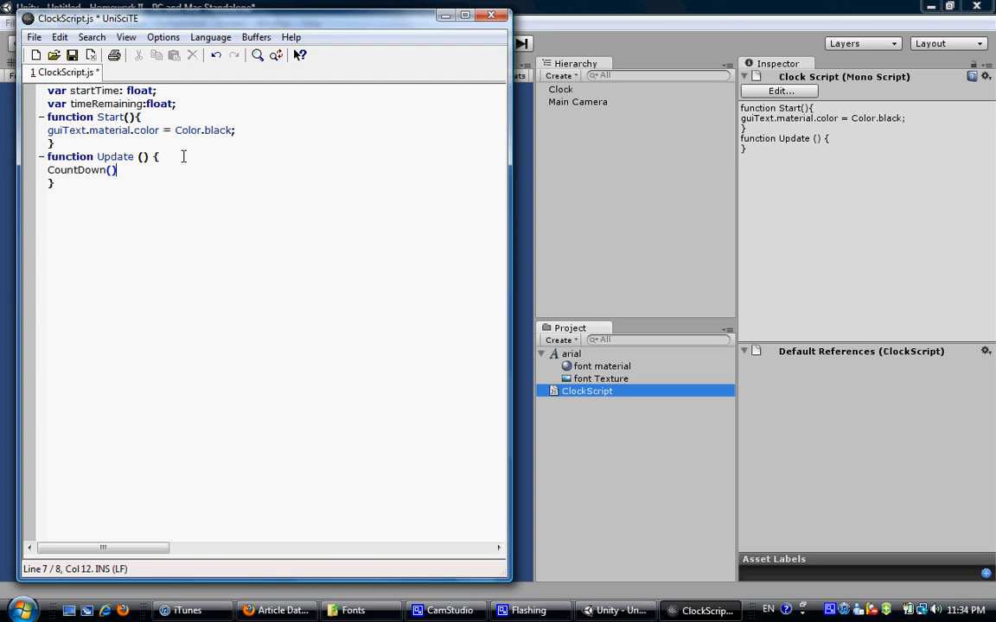
{"action": "type", "text": ";"}
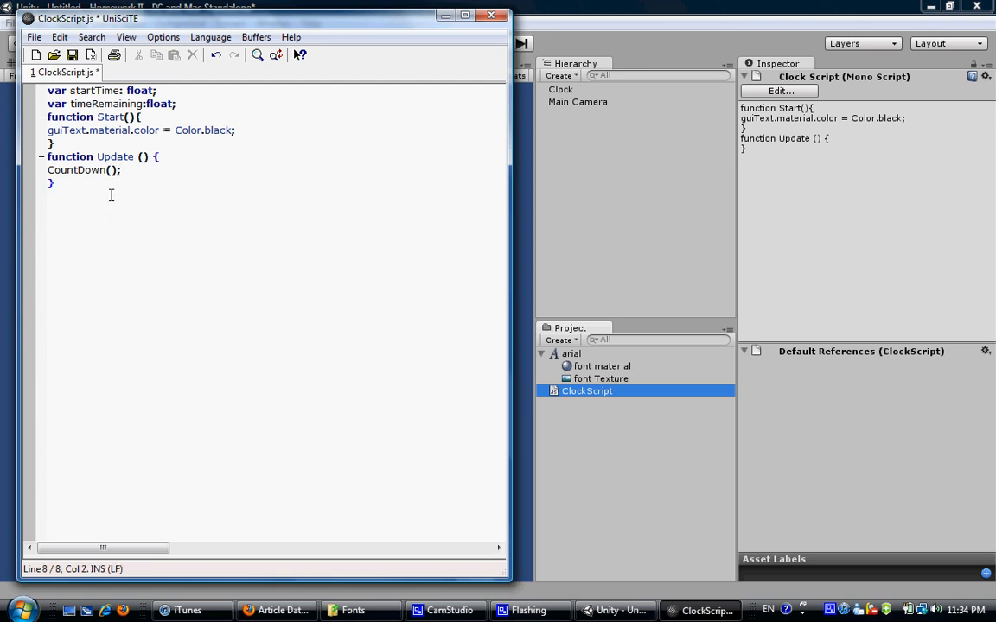
Add empty function stubs Countdown(){}, ShowTime(){} and TimeIsUp(){} below Update.
{"action": "type", "text": "function CountD"}
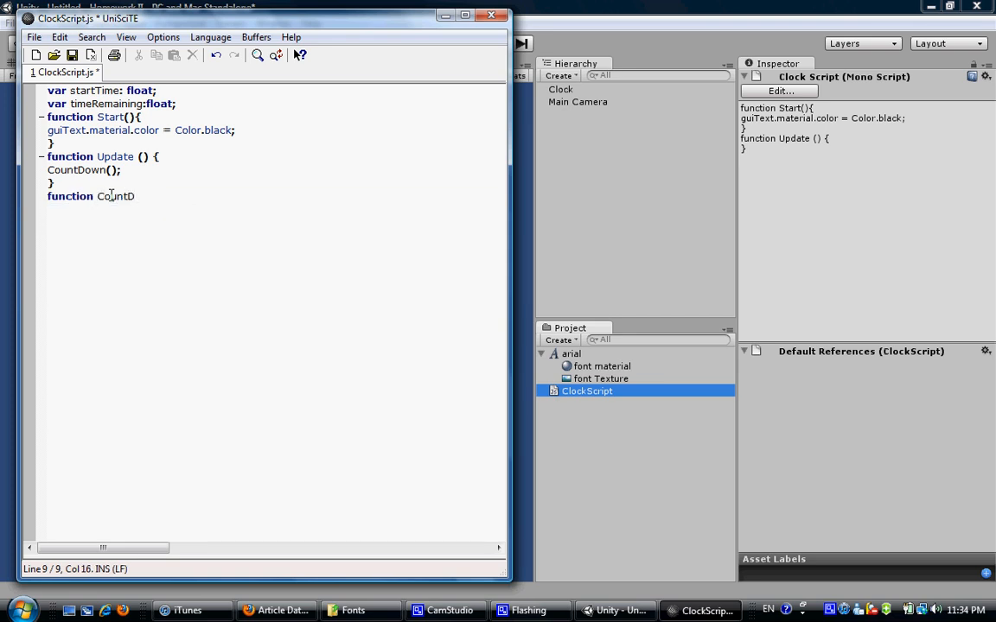
{"action": "type", "text": "own()"}
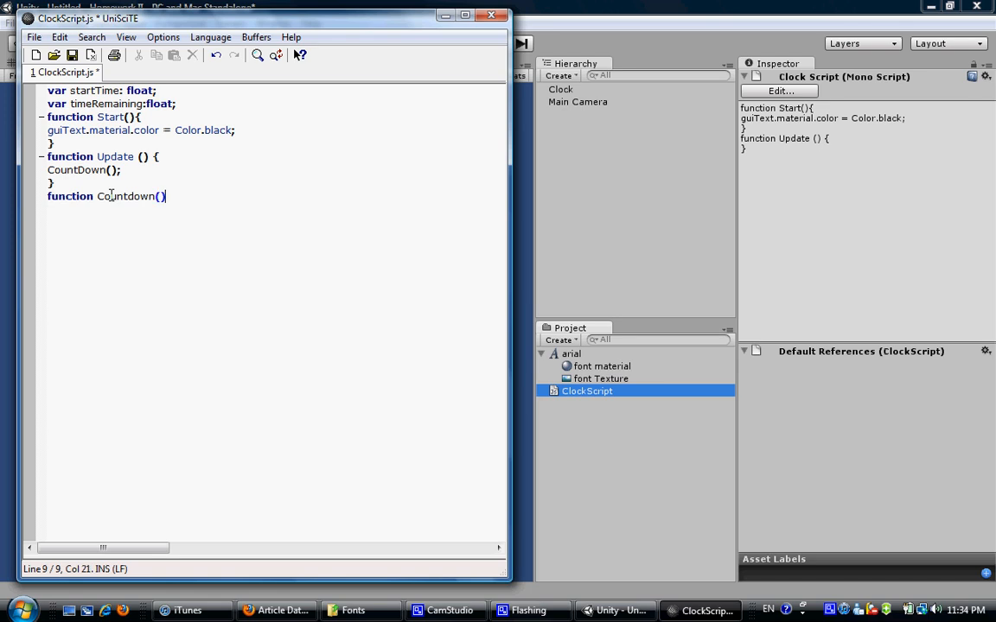
{"action": "type", "text": "{}"}
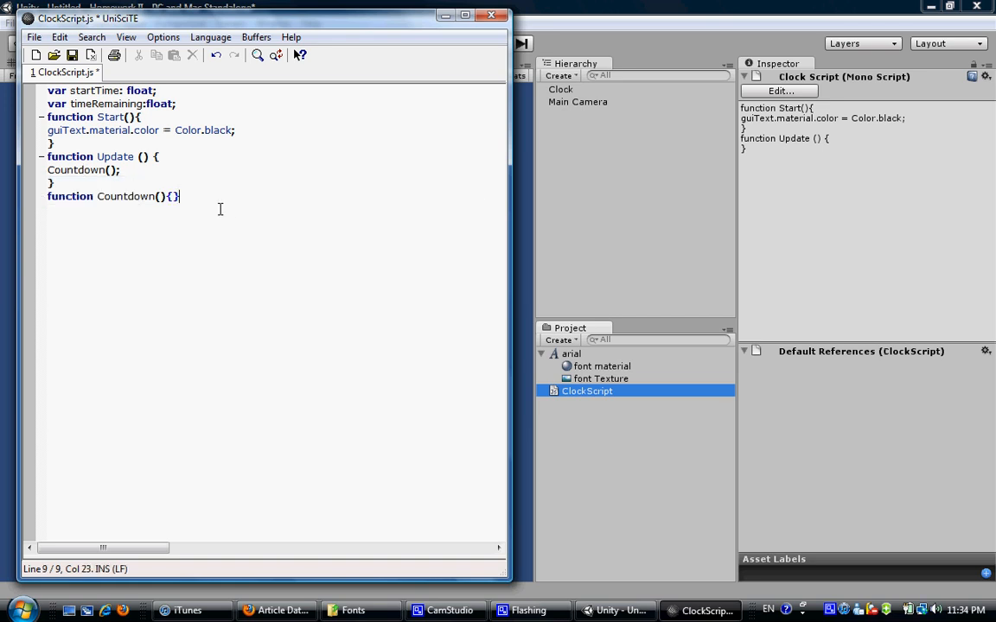
{"action": "type", "text": "function"}
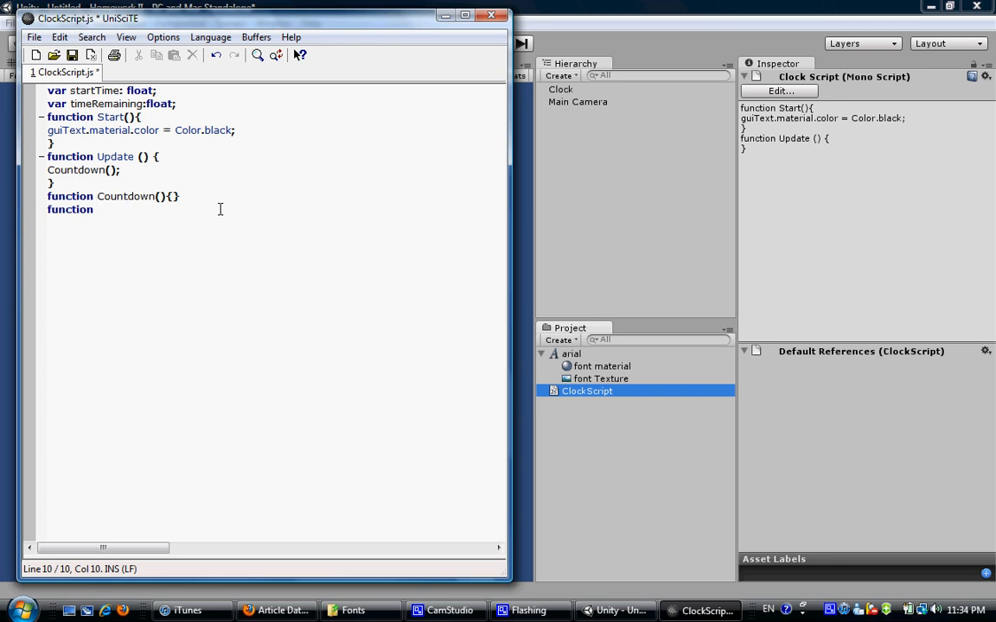
{"action": "type", "text": "Show"}
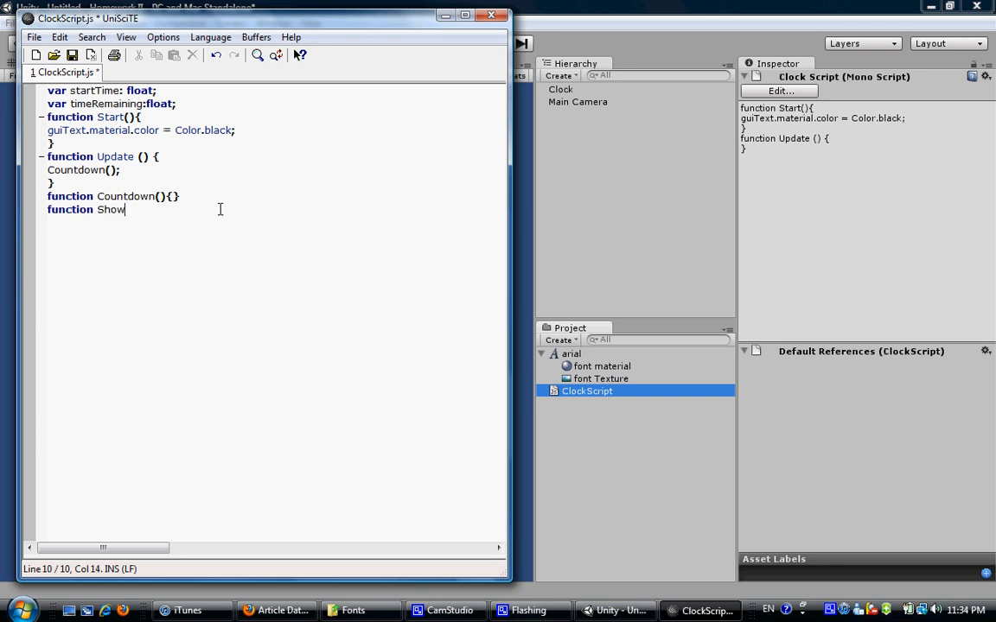
{"action": "type", "text": "Time()"}
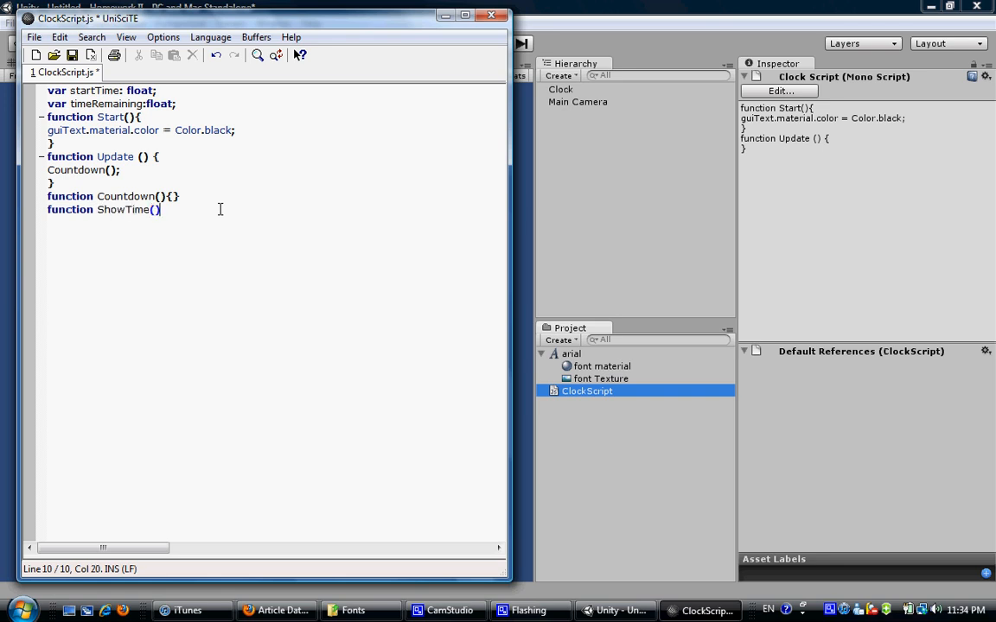
{"action": "type", "text": "()"}
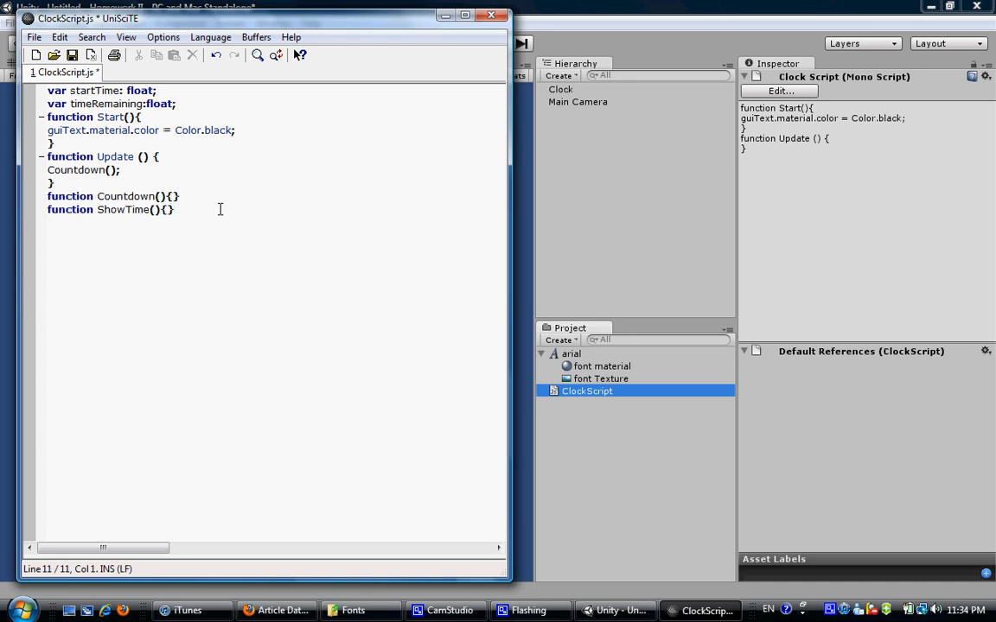
{"action": "type", "text": "function"}
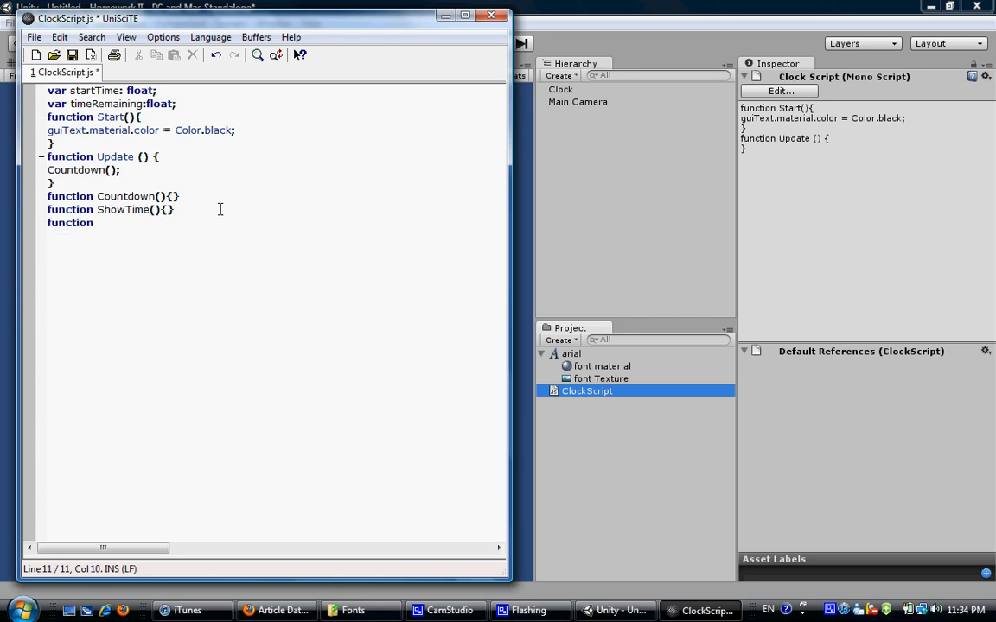
{"action": "type", "text": "TimeIsU"}
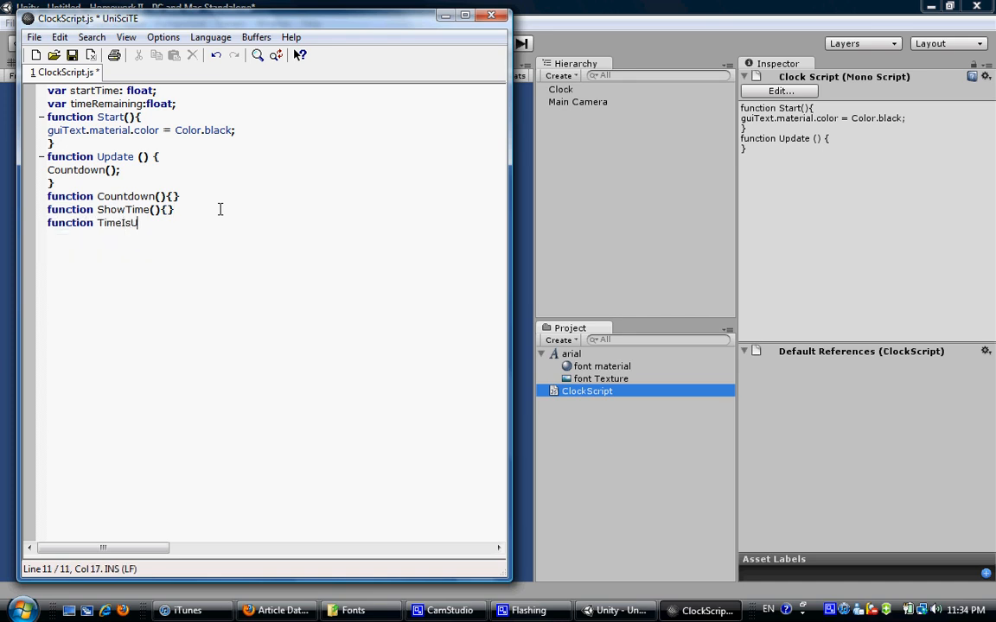
{"action": "type", "text": "(){}"}
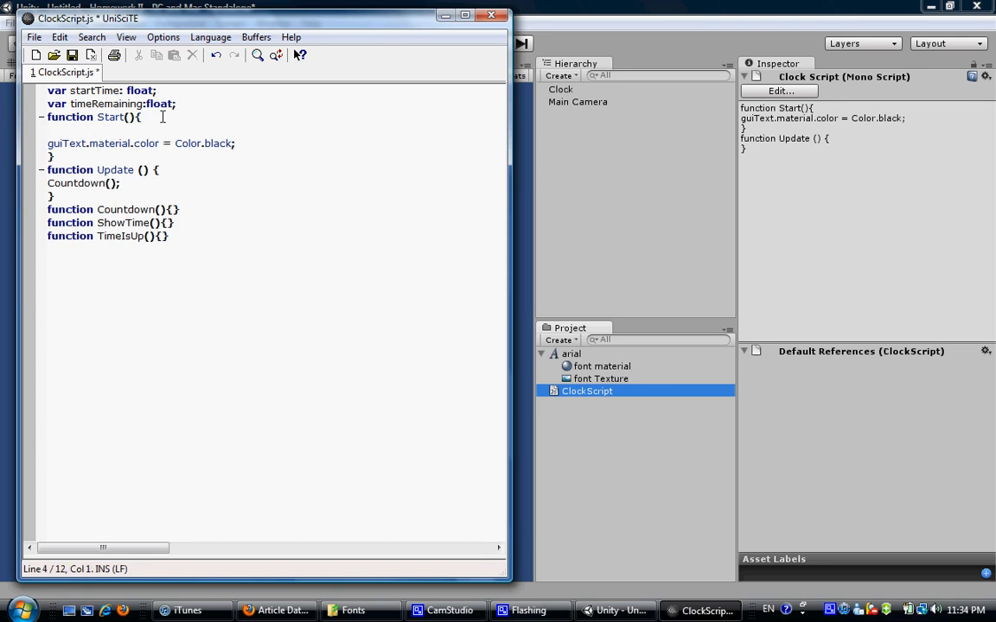
Set startTime = 5.0; in Start and begin a timeRemaining line inside Countdown.
{"action": "type", "text": "startTime ="}
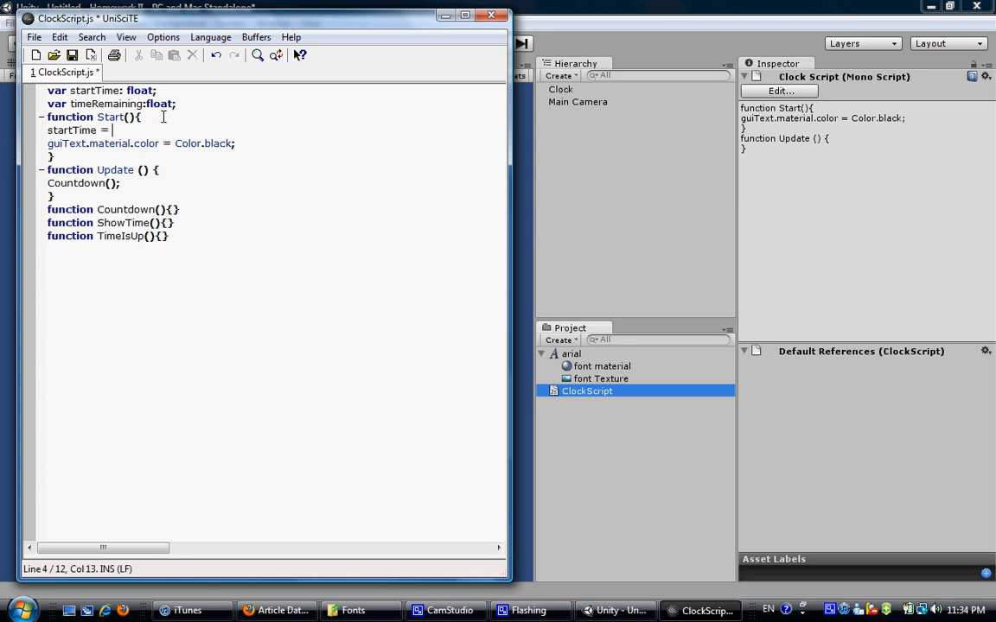
{"action": "type", "text": "5.0;"}
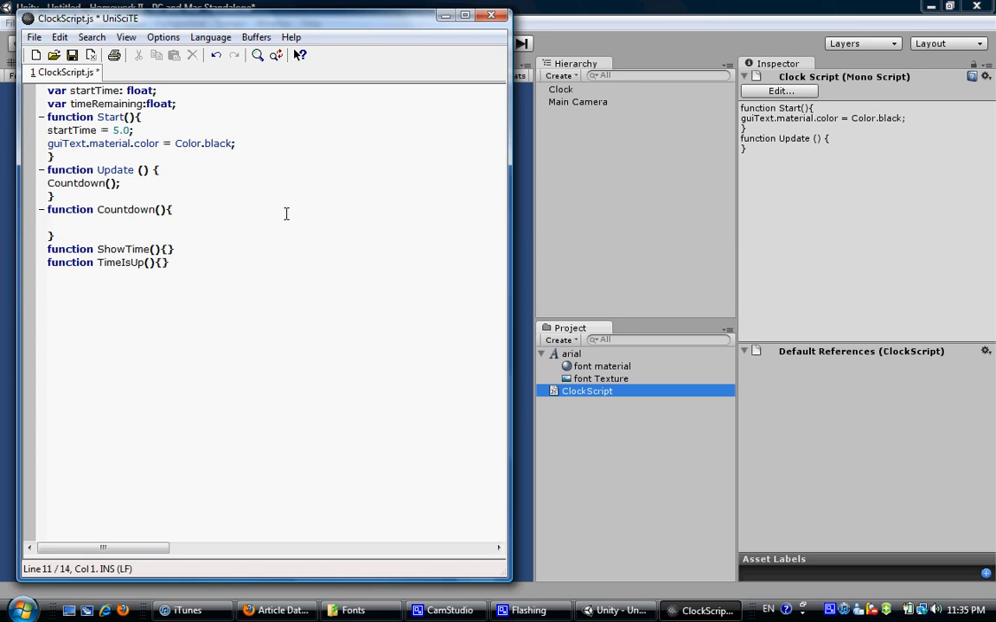
{"action": "type", "text": "timeRemaining"}
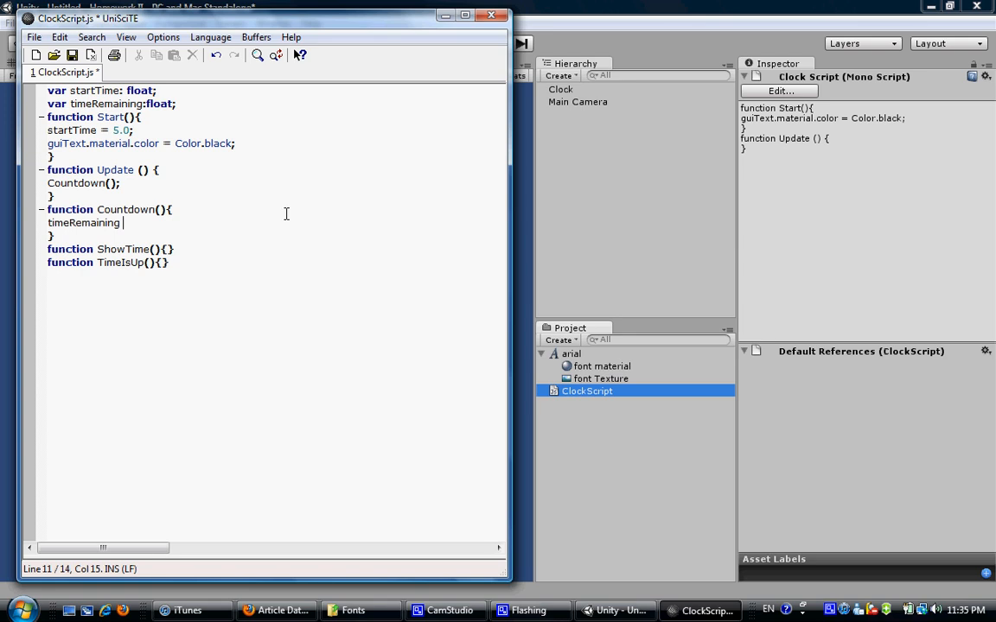
Complete the line as timeRemaining = startTime - Time.time;.
{"action": "type", "text": "= startTime -"}
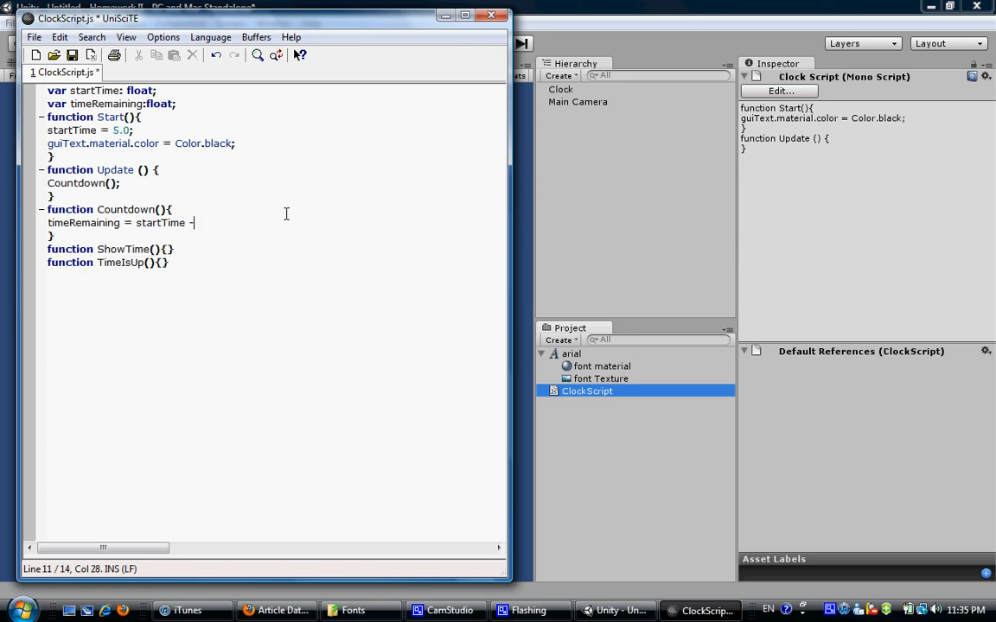
{"action": "type", "text": "Time.t"}
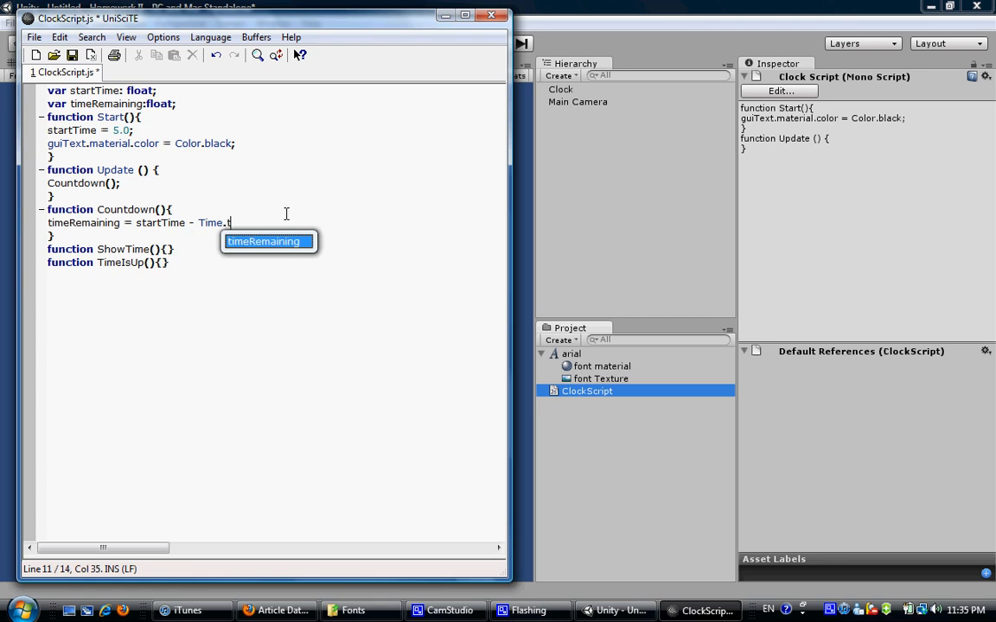
{"action": "type", "text": "ime;"}
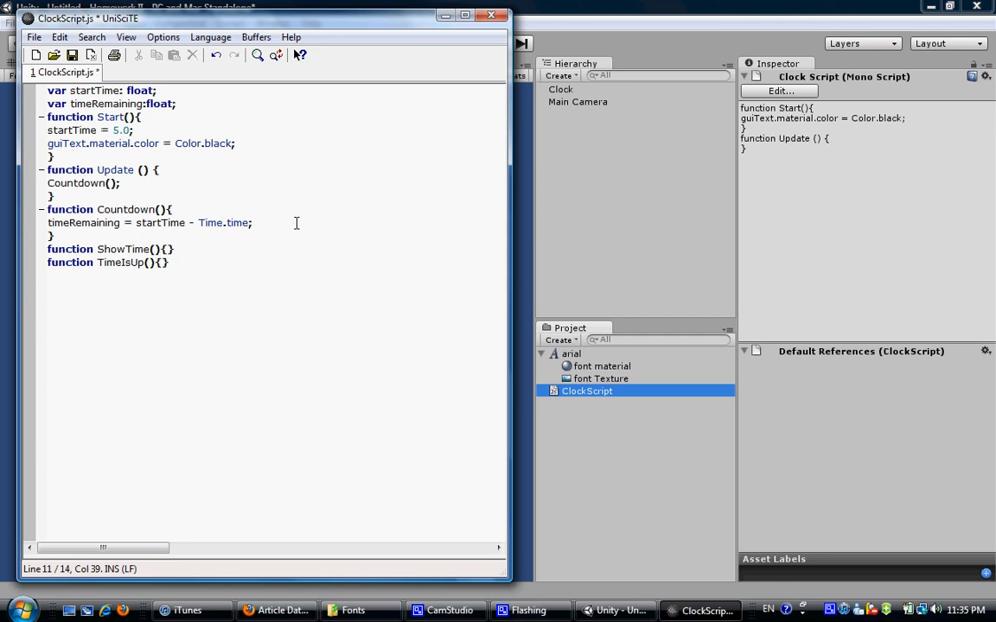
{"action": "mouse_move", "coordinate": [334, 328]}
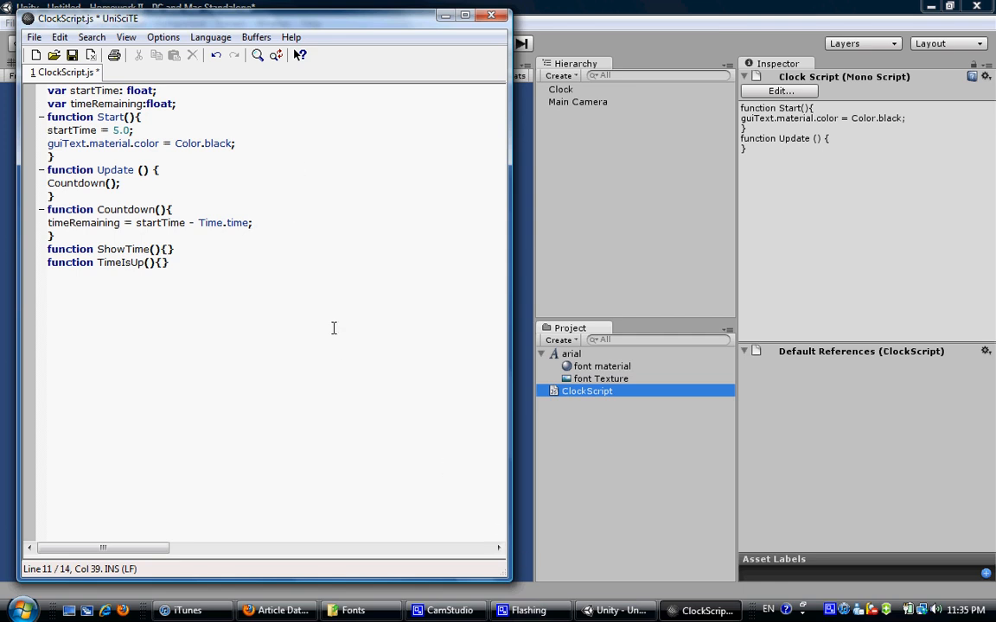
{"action": "mouse_move", "coordinate": [346, 335]}
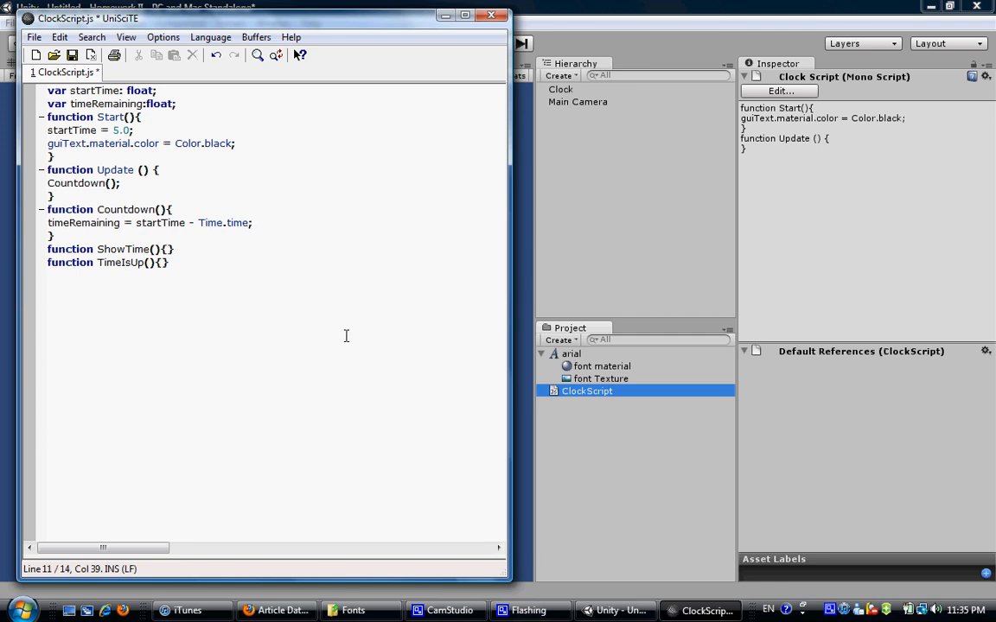
{"action": "mouse_move", "coordinate": [280, 211]}
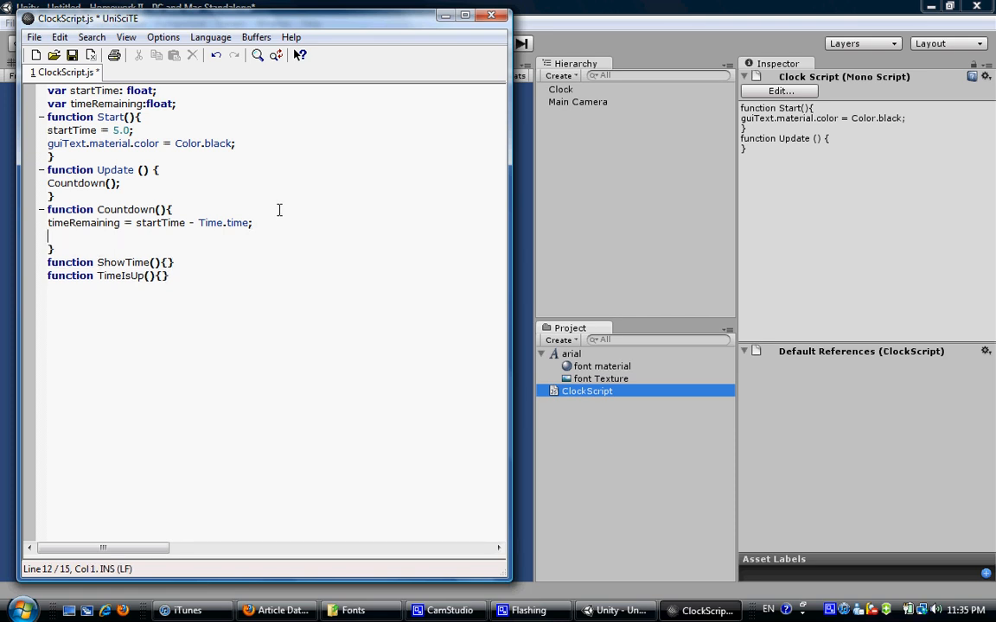
Add if(timeRemaining < 0) { timeRemaining = 0; TimeIsUp(); } inside Countdown.
{"action": "type", "text": "if()"}
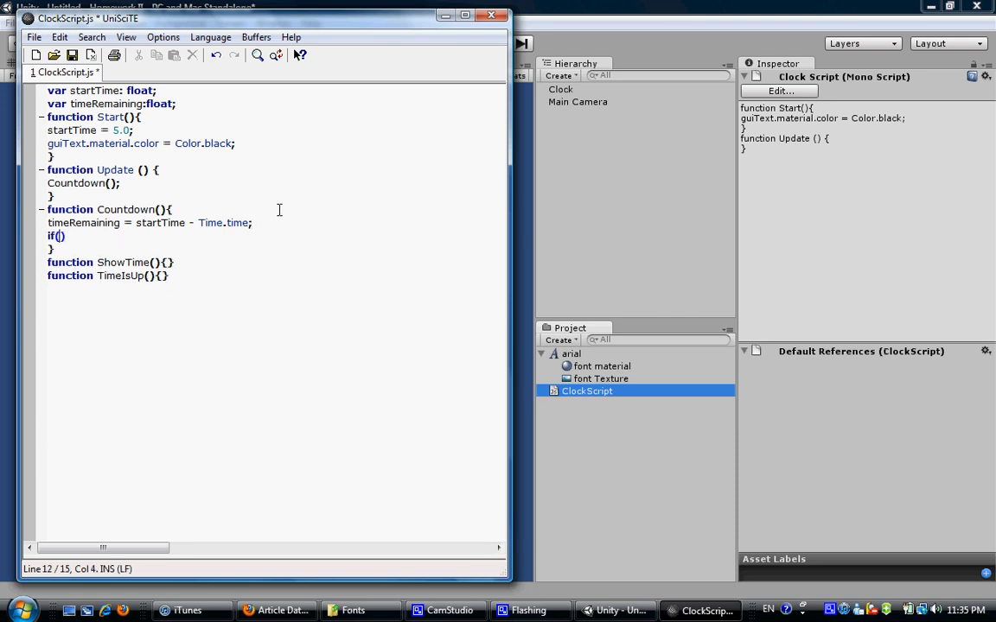
{"action": "type", "text": "timeRemaining"}
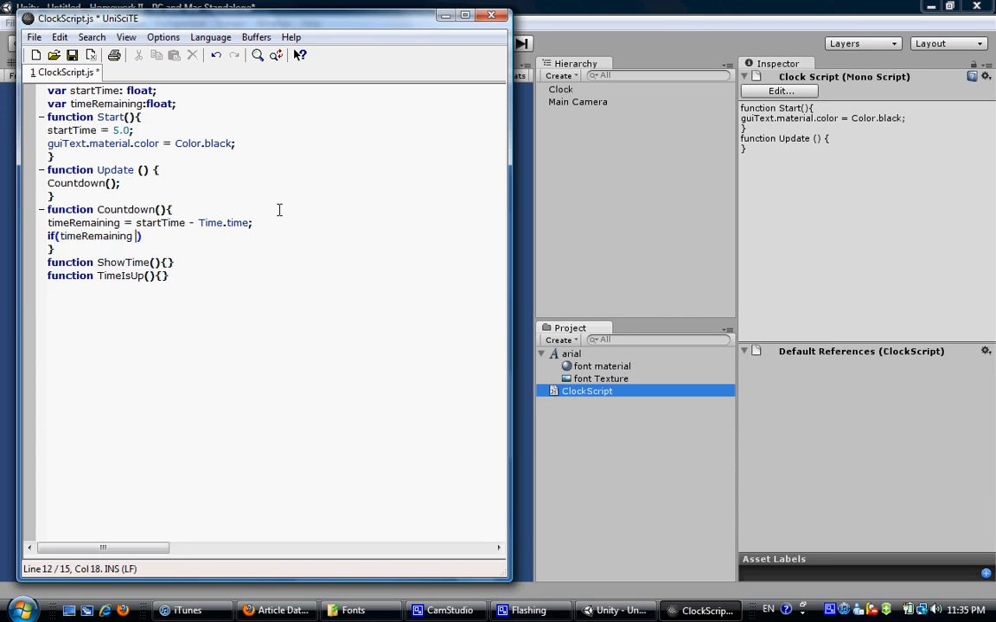
{"action": "type", "text": "< 0"}
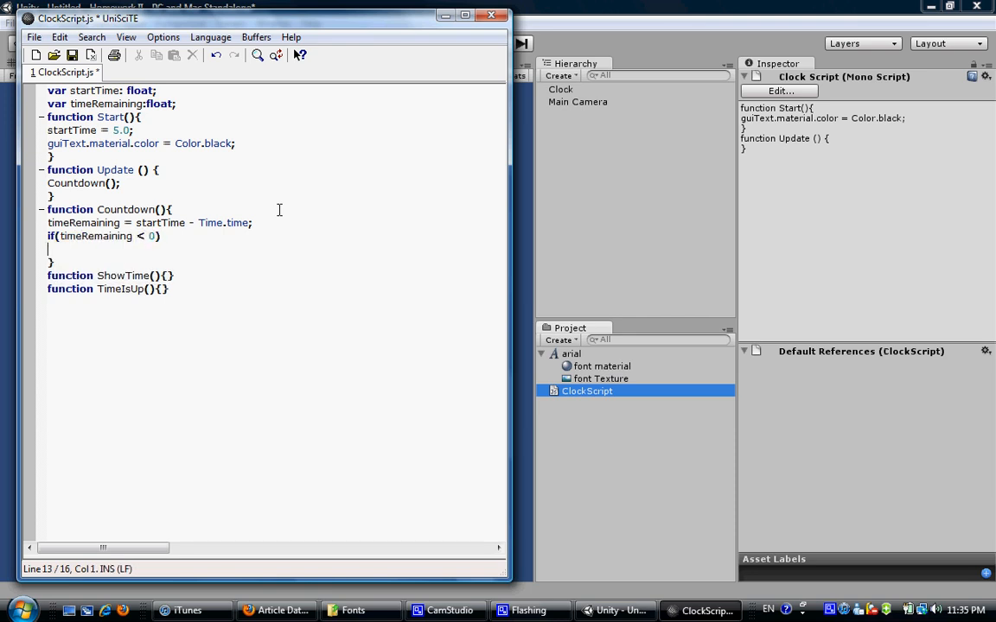
{"action": "type", "text": "{"}
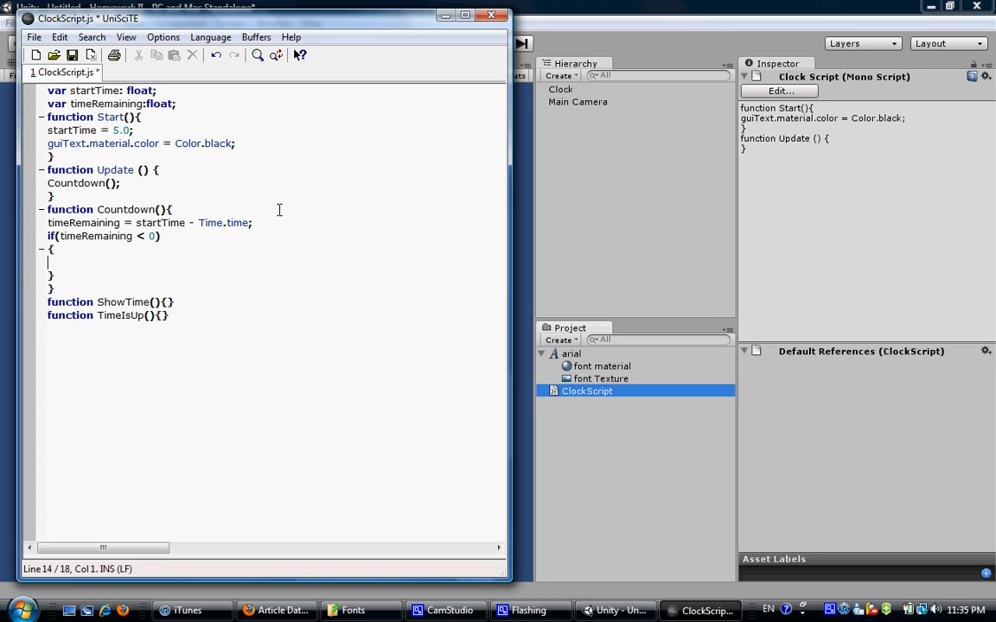
{"action": "type", "text": "timeRemaining"}
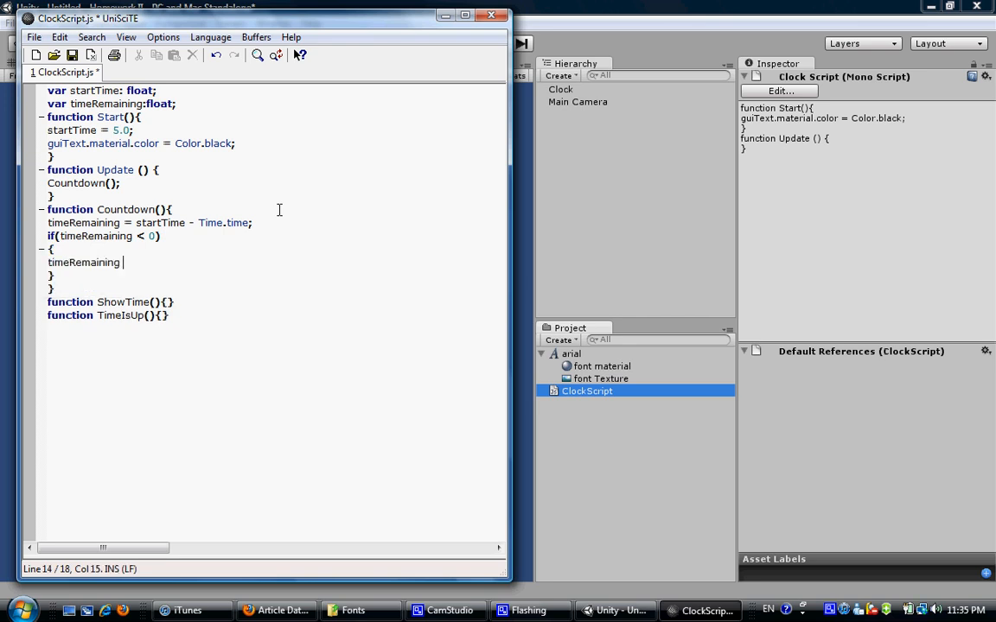
{"action": "type", "text": "= 0;"}
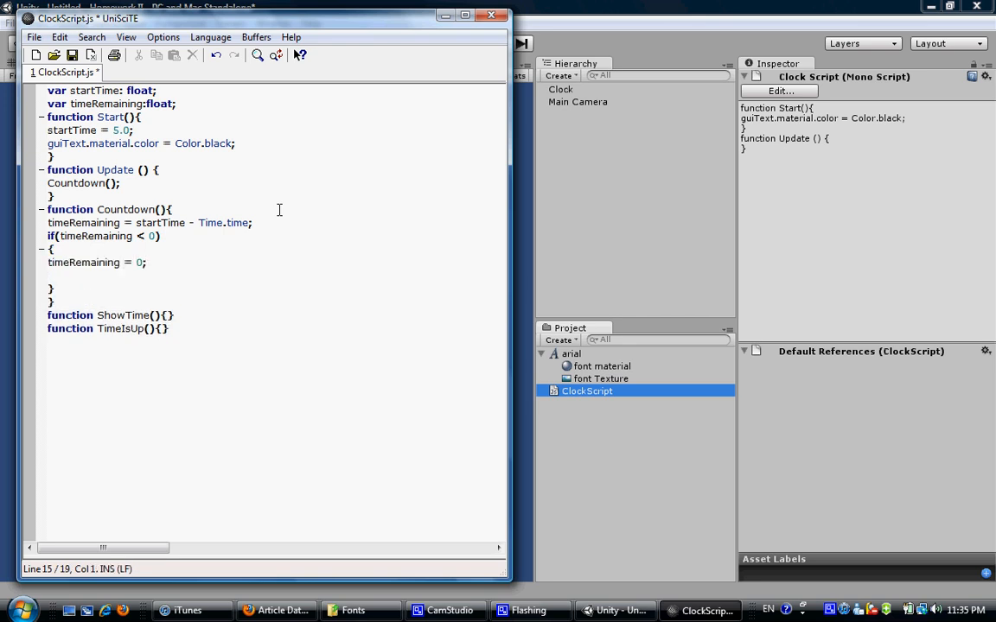
{"action": "type", "text": "T"}
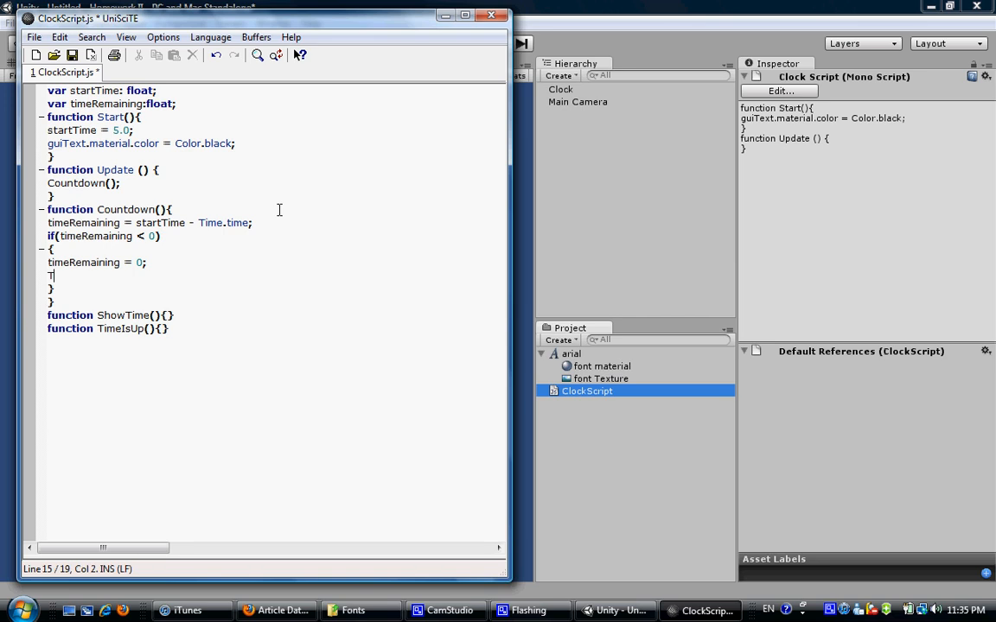
{"action": "type", "text": "imeIsUp("}
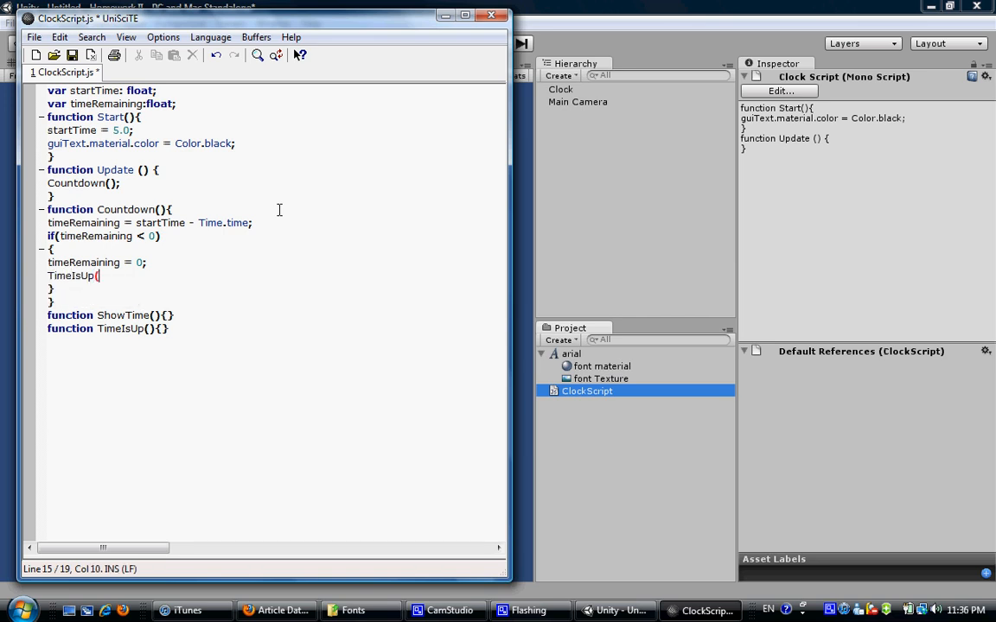
{"action": "type", "text": ");"}
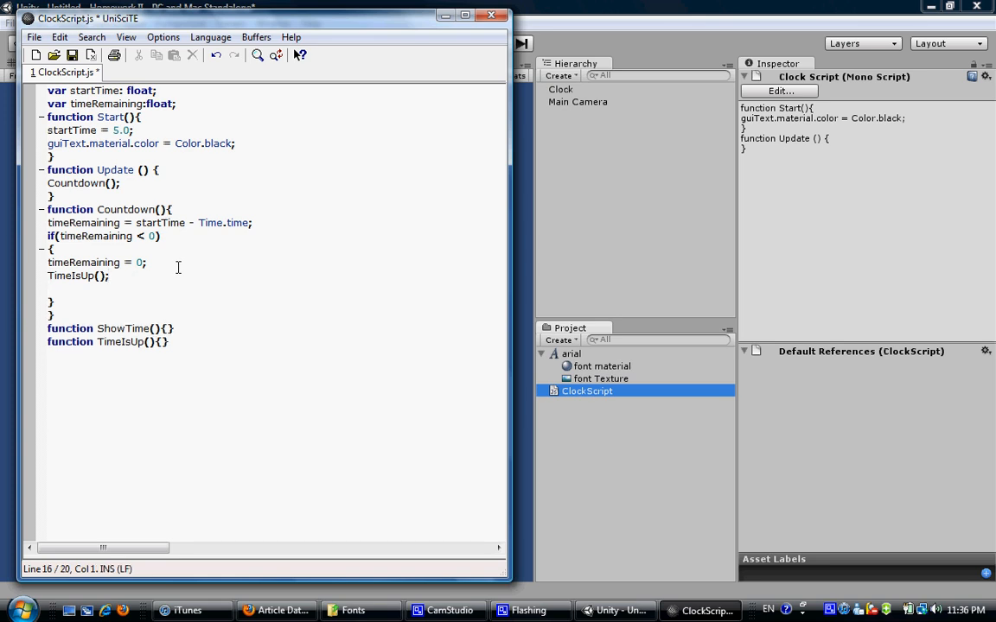
Add Debug.Log("Time remianing = " + timeRemaining); inside the if block, accepting the autocompleted variable.
{"action": "type", "text": "Debug"}
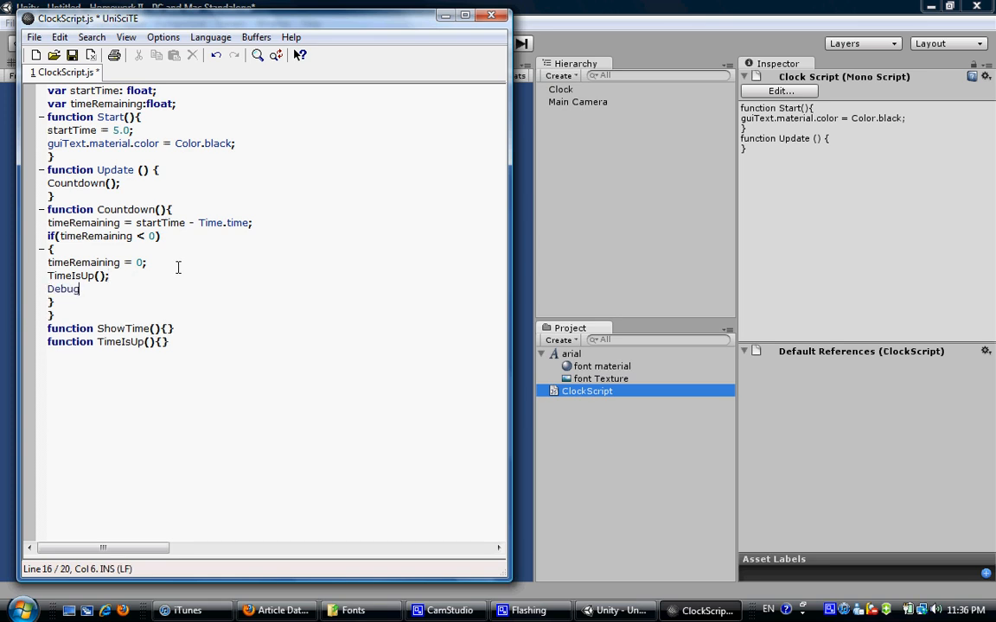
{"action": "type", "text": "."}
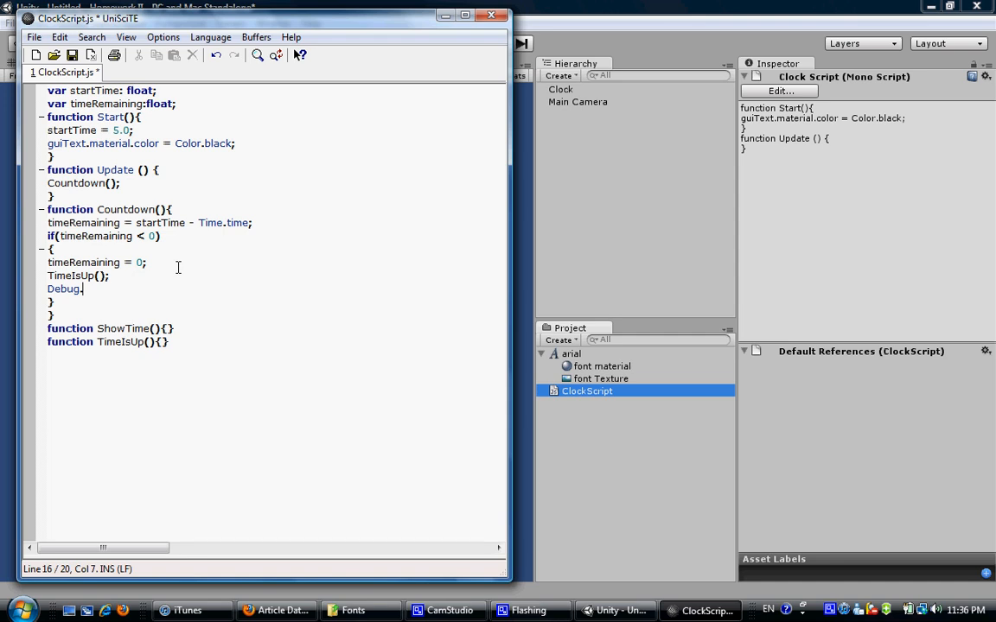
{"action": "type", "text": "Log"}
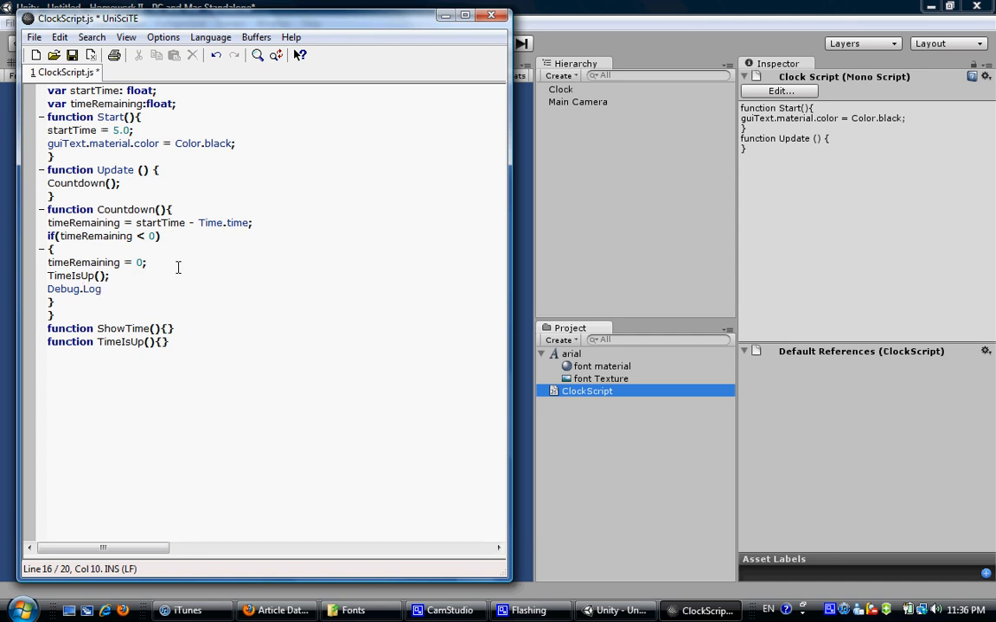
{"action": "type", "text": "();"}
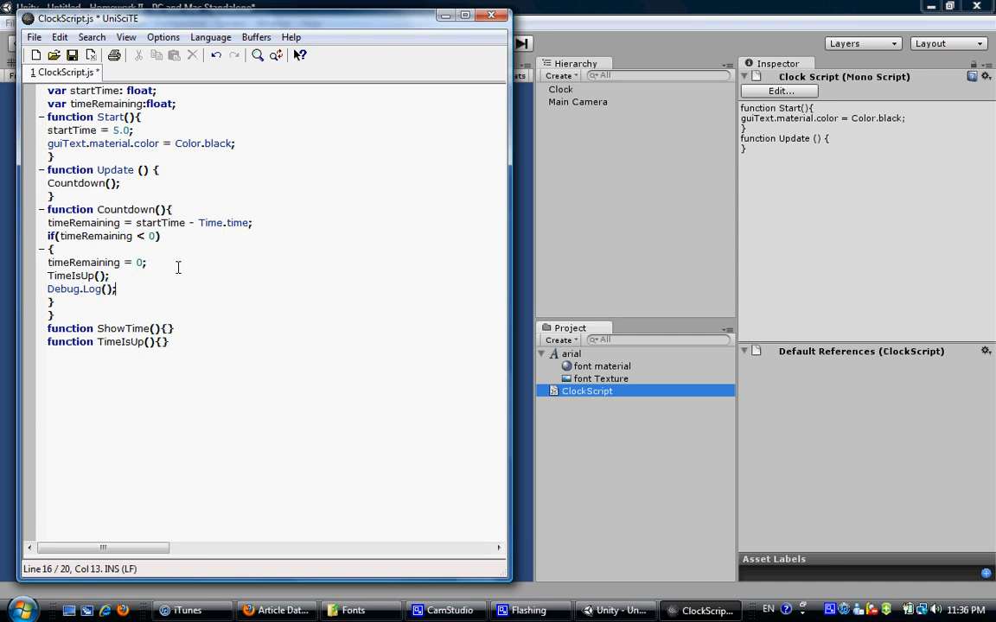
{"action": "type", "text": "\""}
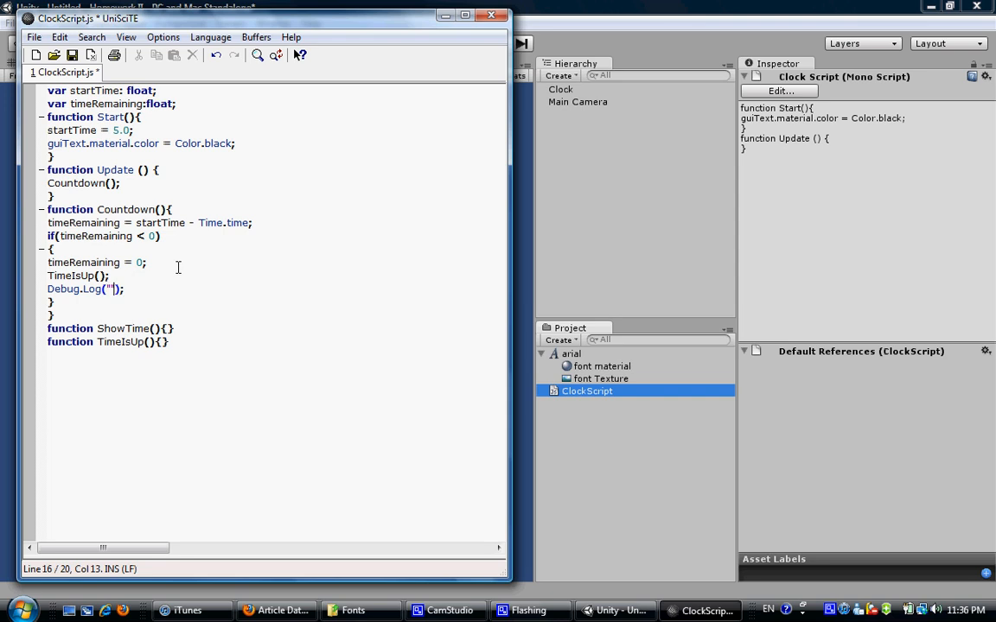
{"action": "type", "text": "Time remaining"}
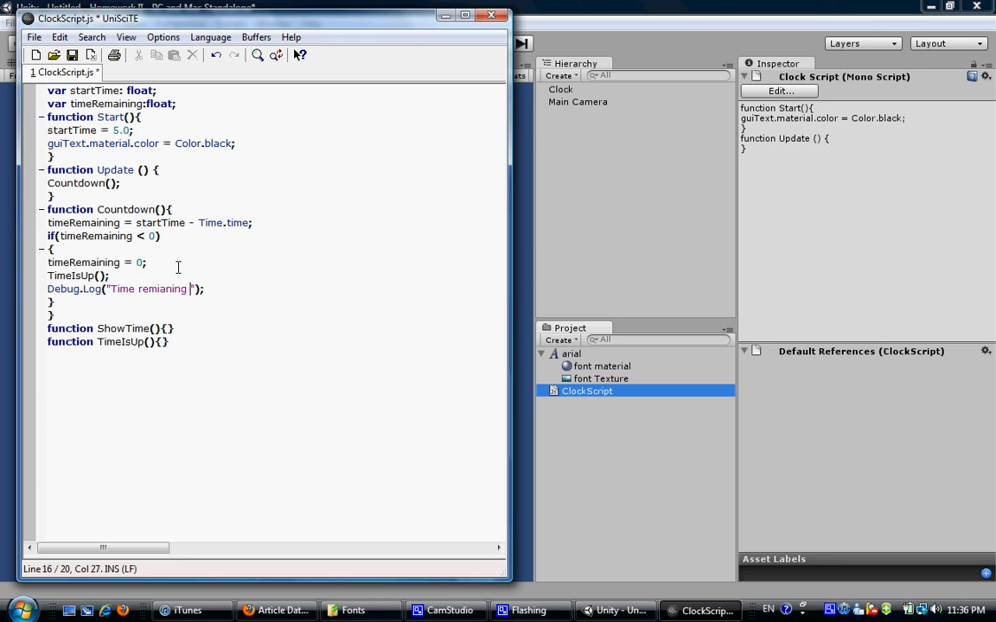
{"action": "type", "text": "="}
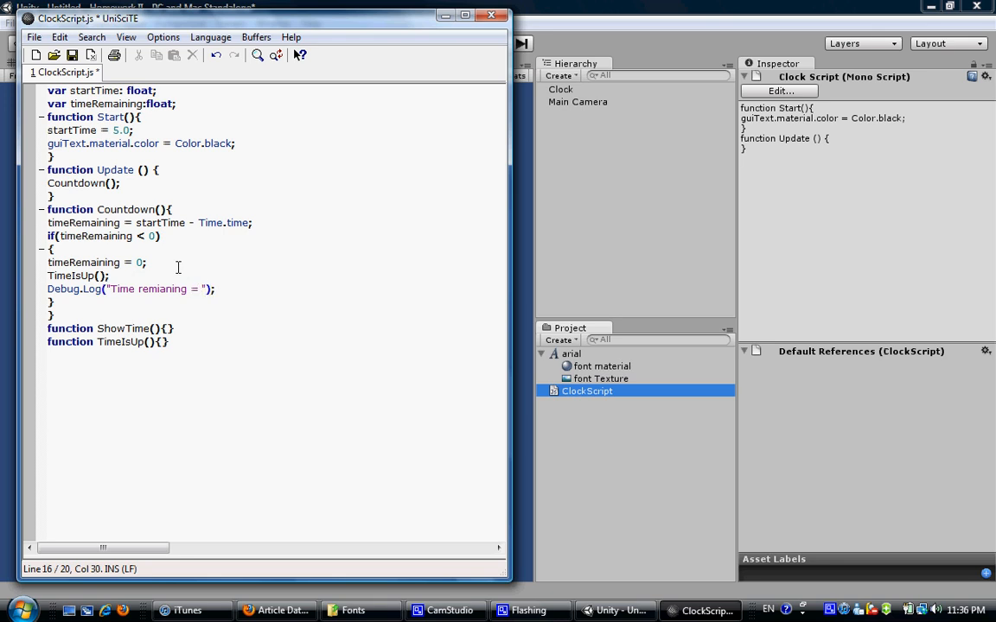
{"action": "type", "text": "+ time"}
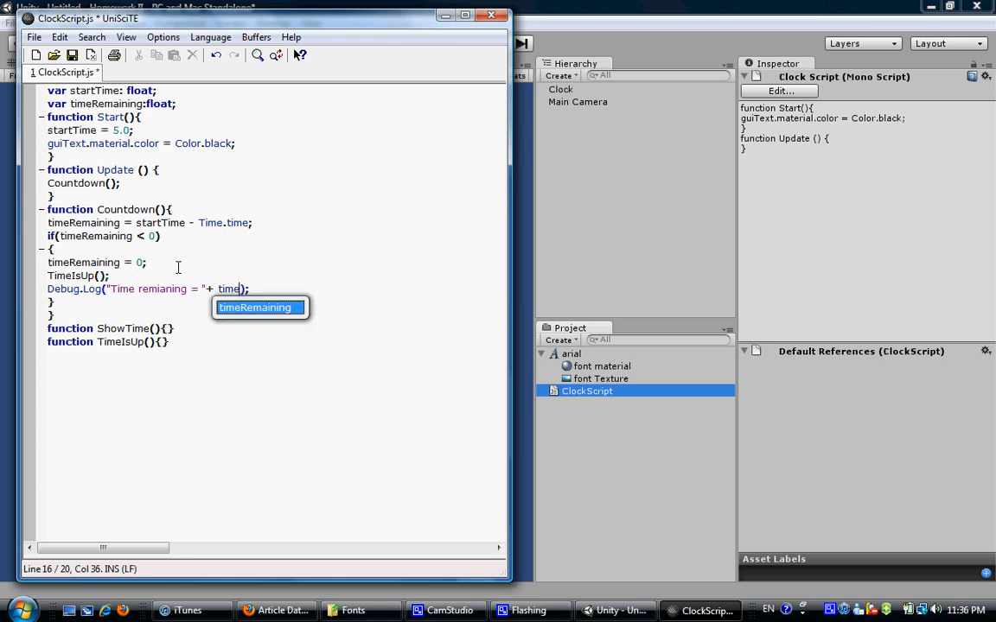
{"action": "key", "text": "Tab"}
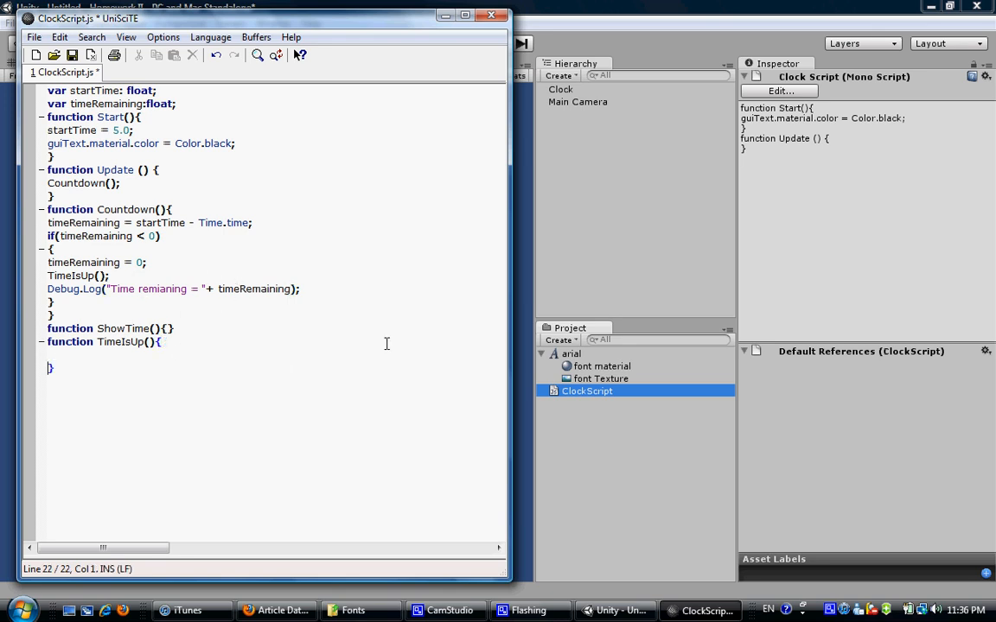
Write Debug.Log("Time is up!"); in the TimeIsUp body.
{"action": "type", "text": "Debug"}
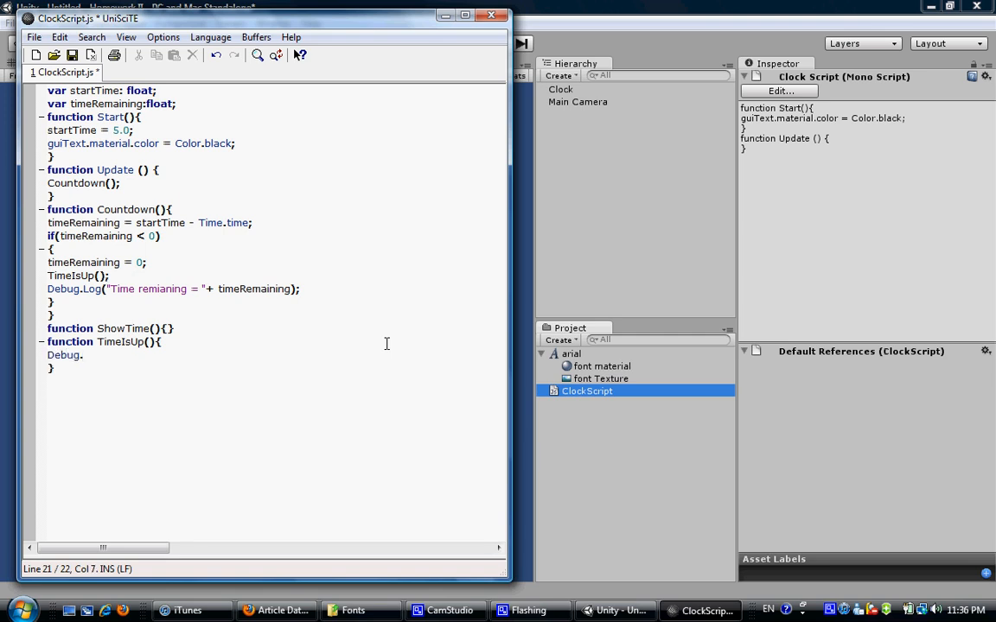
{"action": "type", "text": ".Log();"}
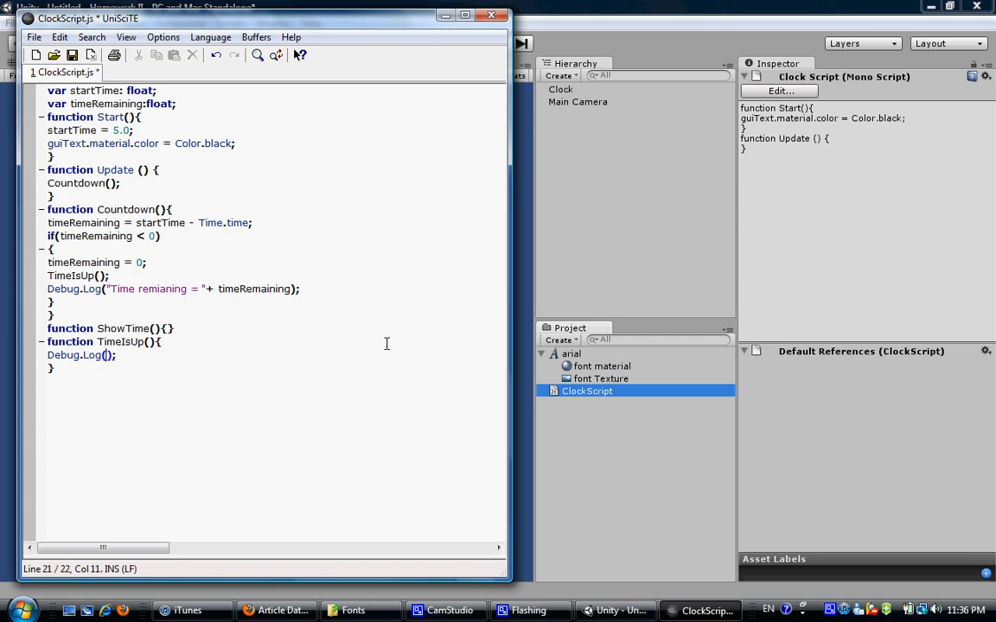
{"action": "type", "text": "Time is up!\""}
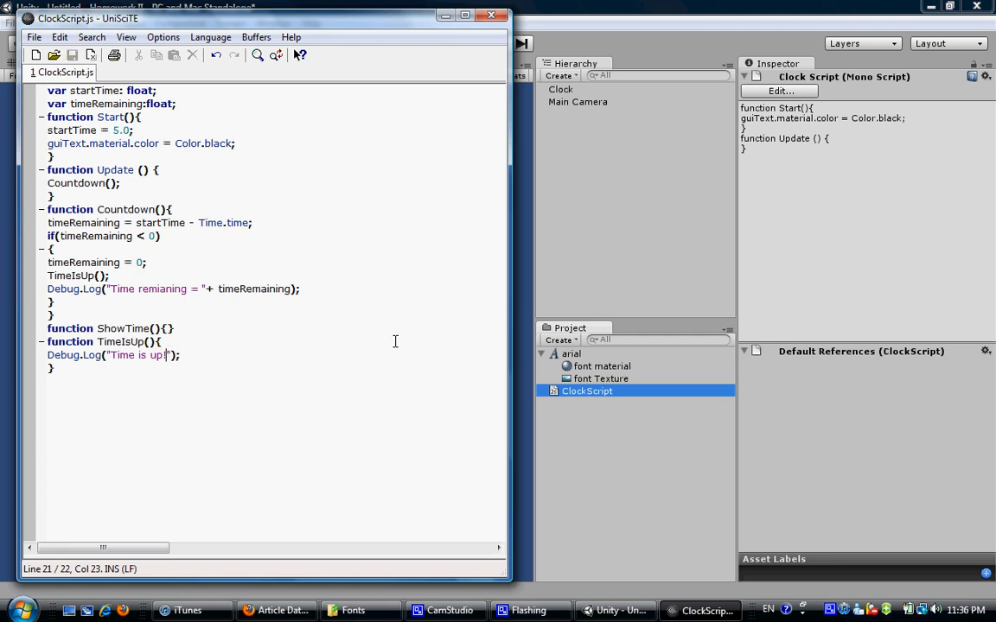
{"action": "mouse_move", "coordinate": [380, 320]}
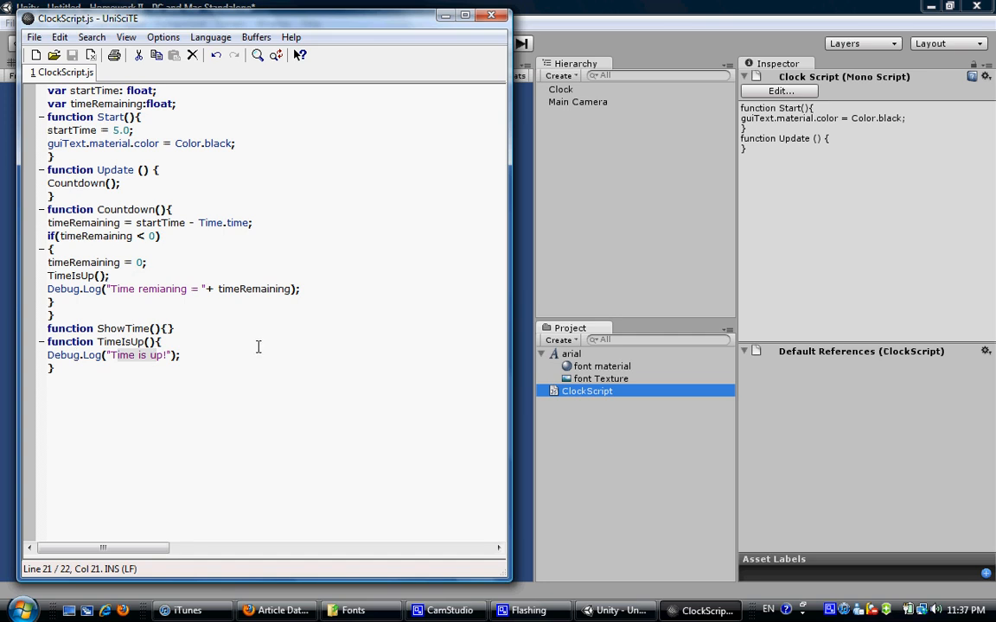
{"action": "mouse_move", "coordinate": [277, 342]}
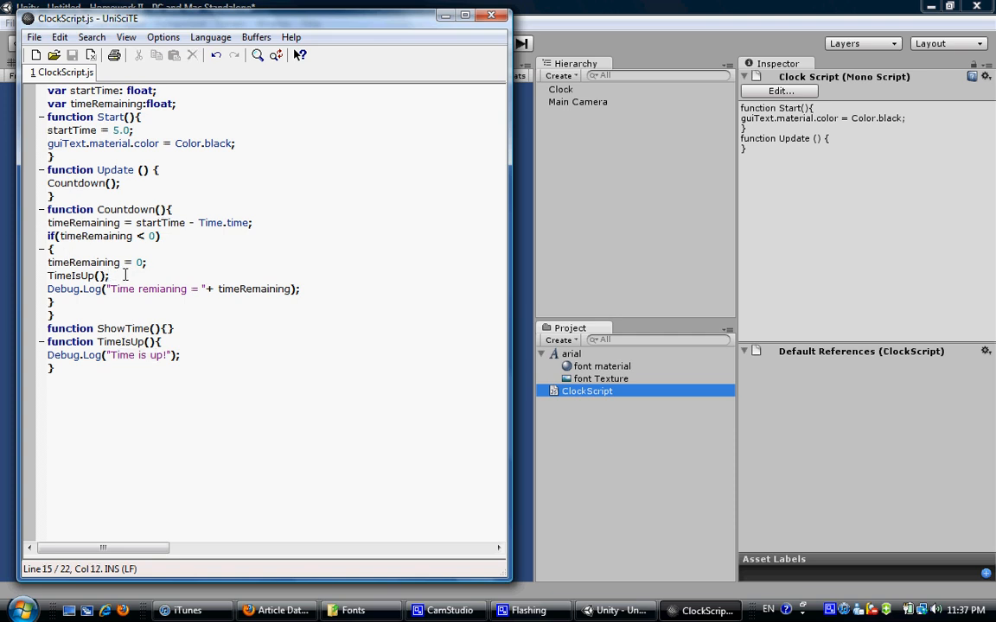
Call ShowTime() and declare var minutes, seconds : int and var timeString : String in ShowTime.
{"action": "type", "text": "S"}
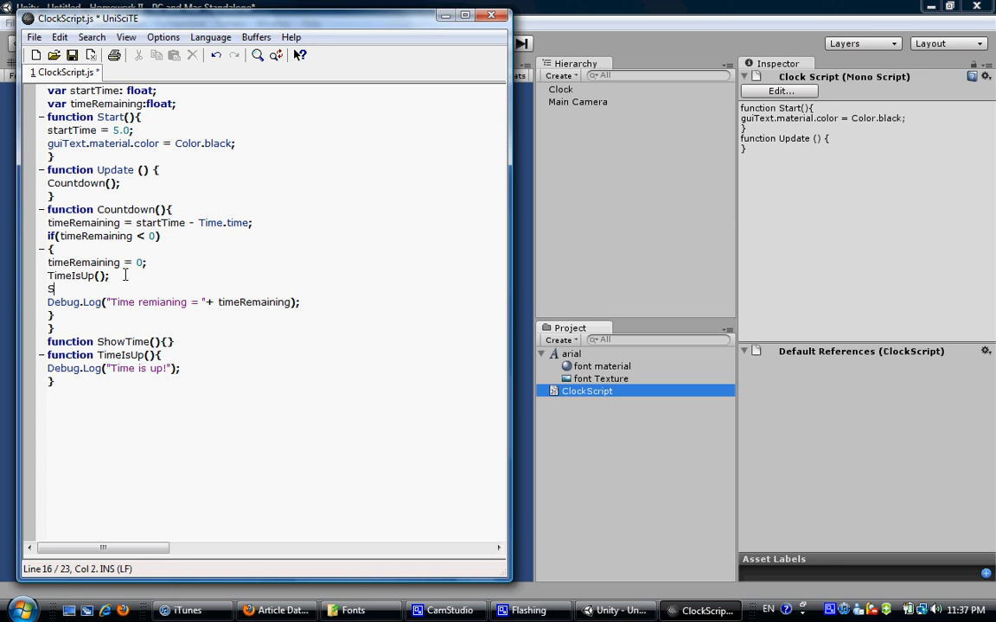
{"action": "type", "text": "howTime();"}
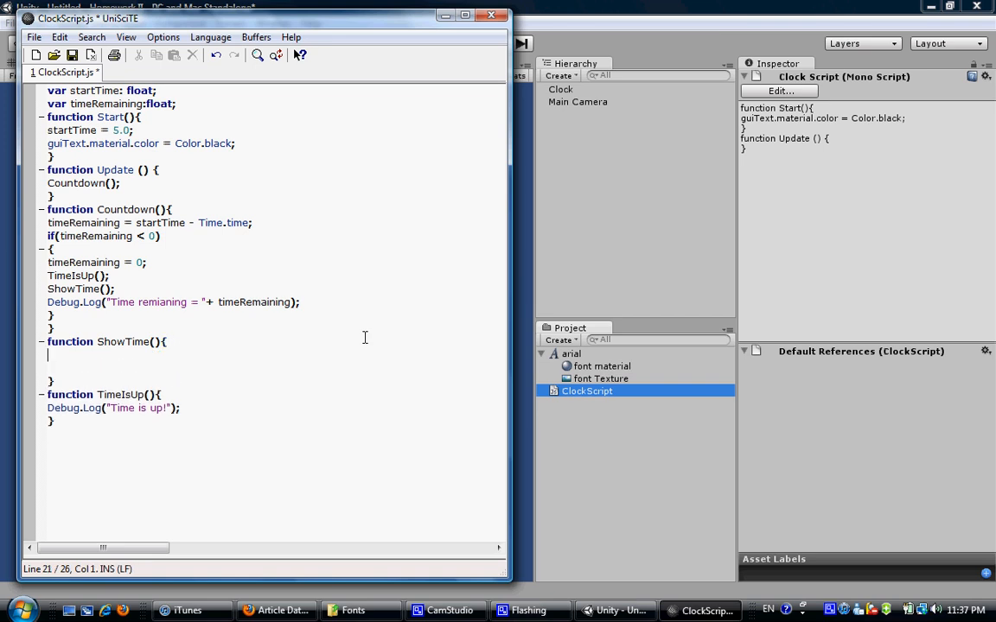
{"action": "type", "text": "var"}
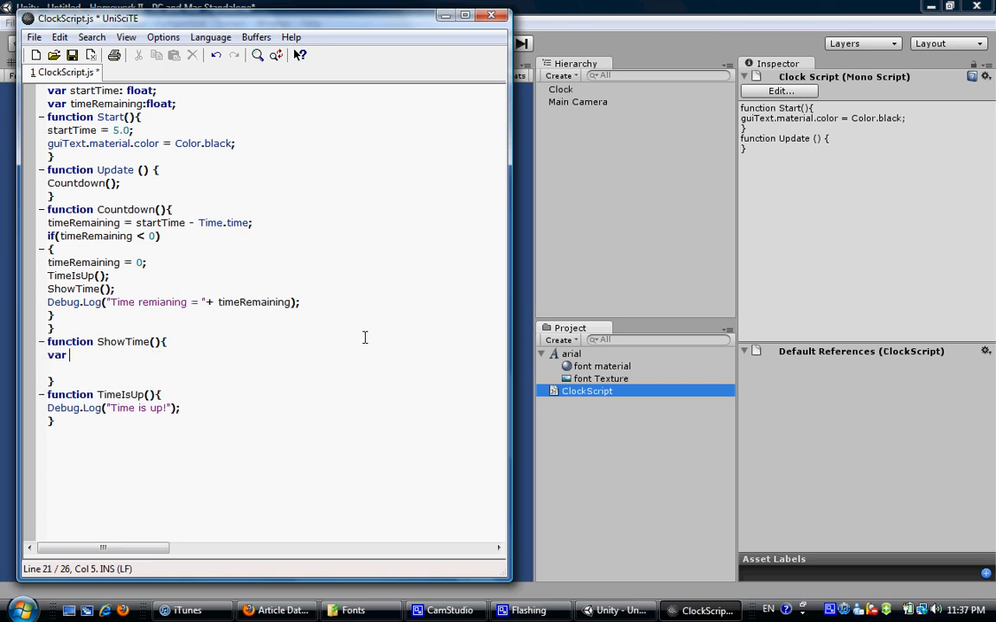
{"action": "type", "text": "m"}
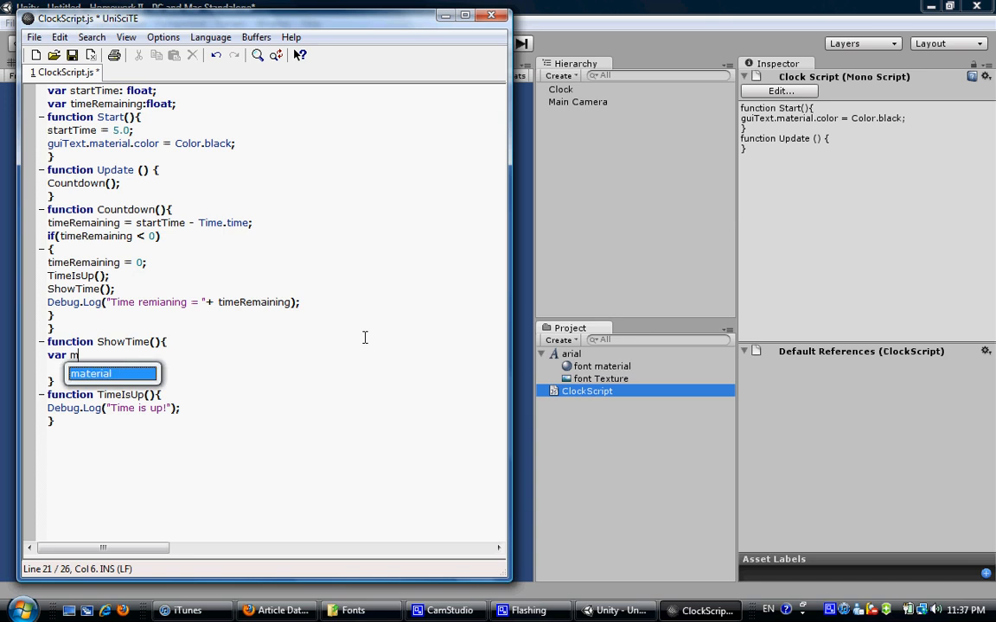
{"action": "type", "text": "inutes: int;"}
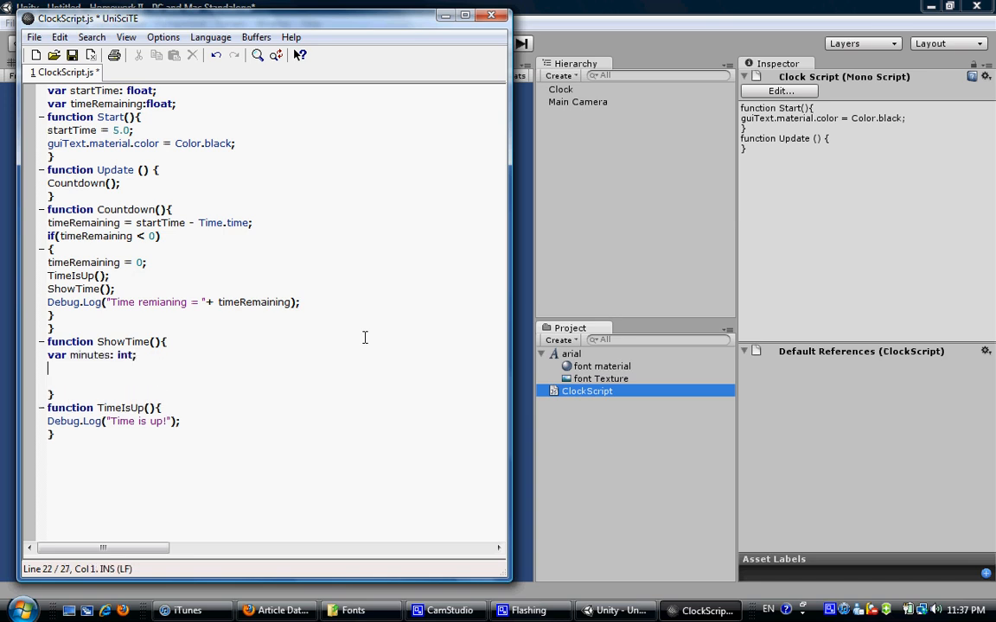
{"action": "type", "text": "var seconds"}
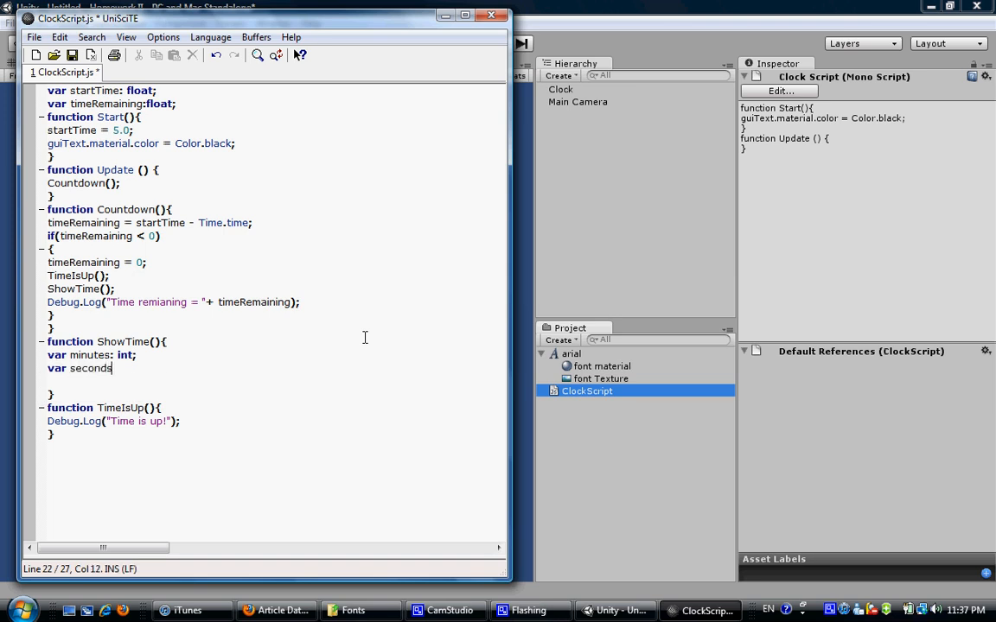
{"action": "type", "text": ": int;"}
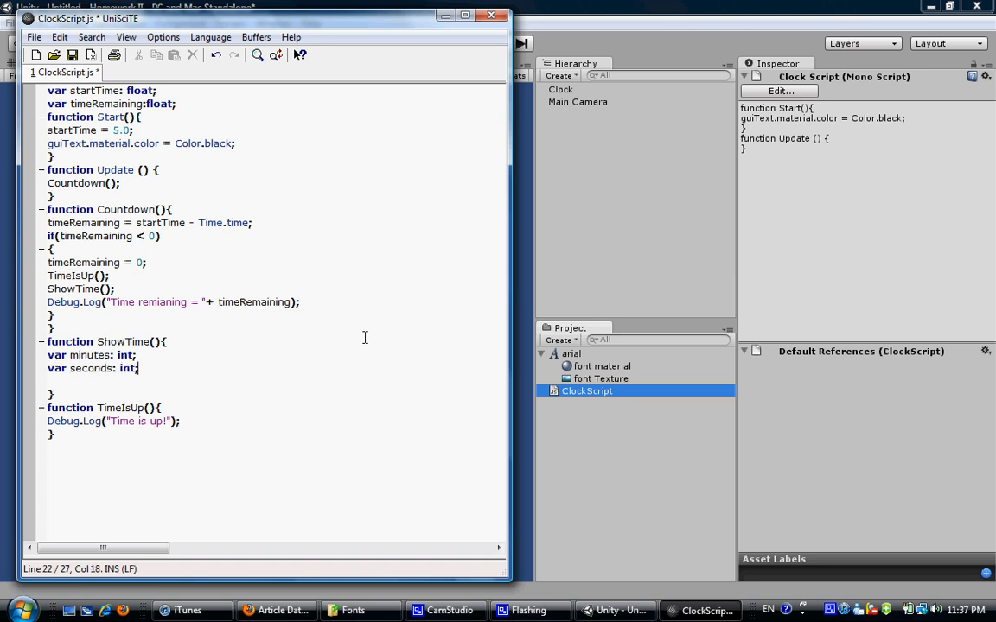
{"action": "key", "text": "enter"}
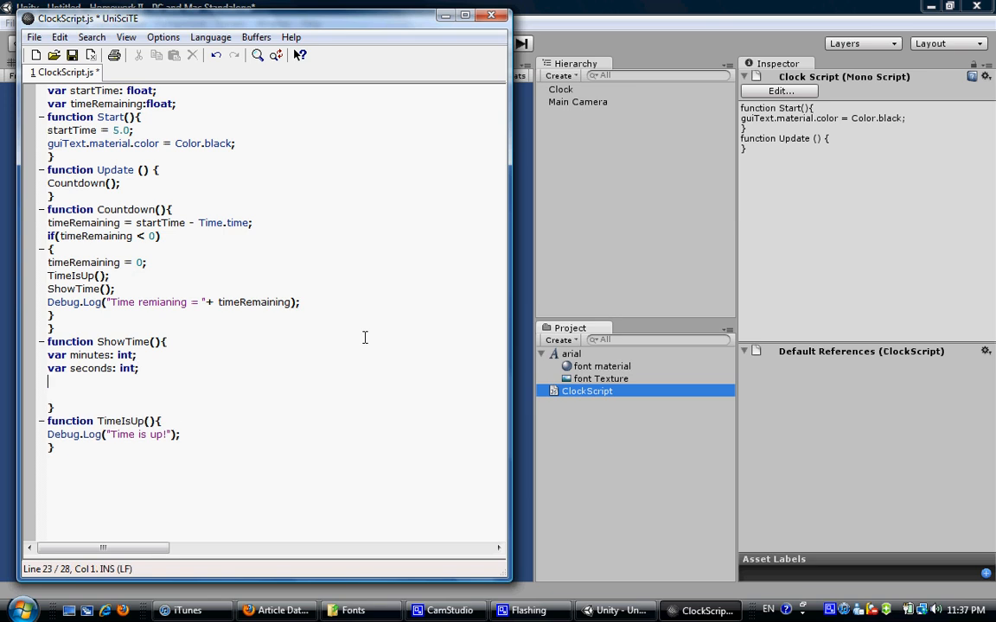
{"action": "type", "text": "var"}
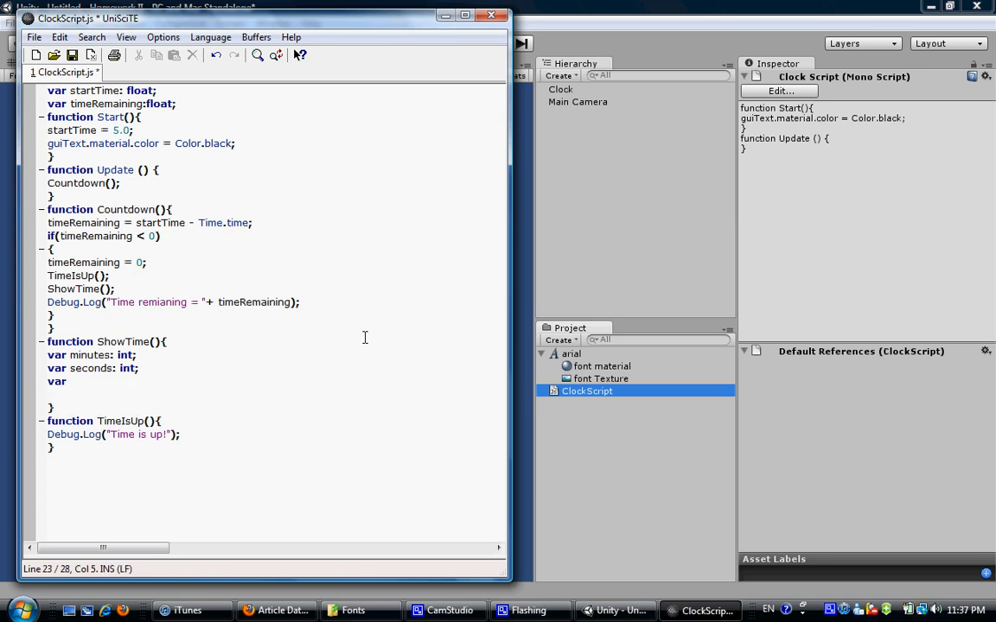
{"action": "type", "text": "timeSt"}
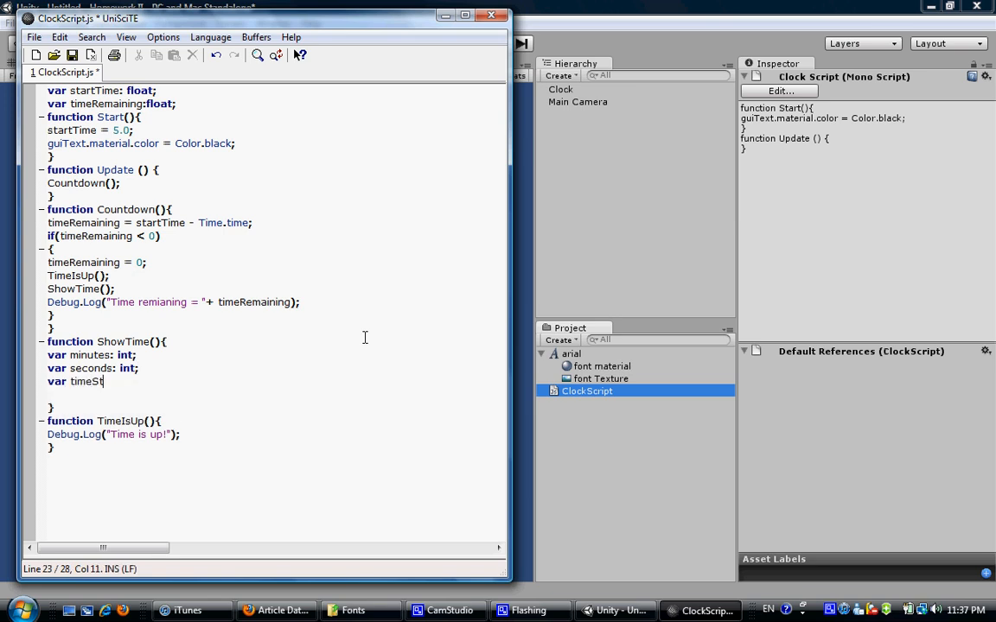
{"action": "type", "text": "ring"}
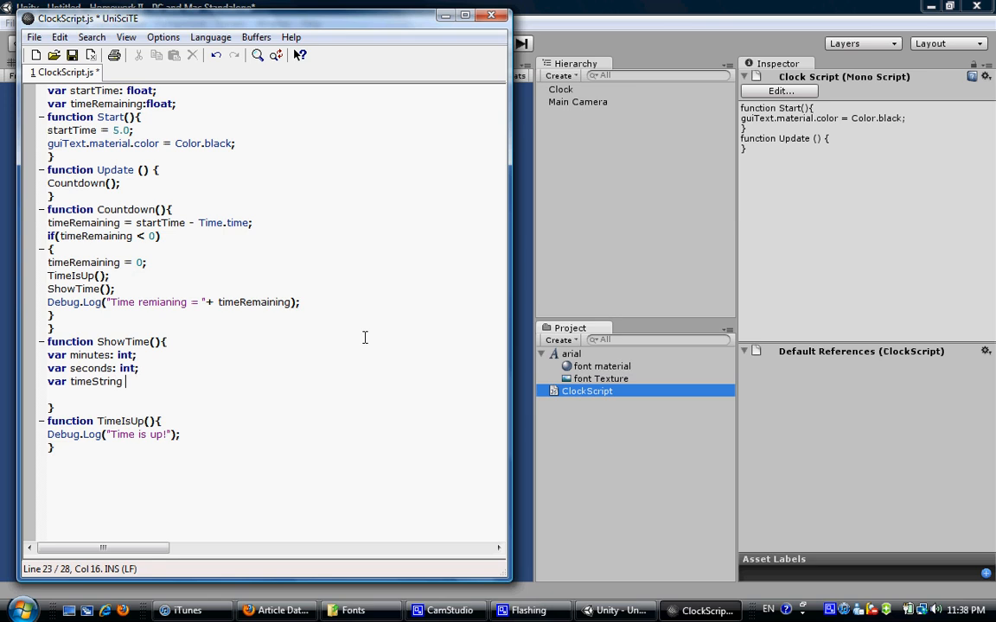
{"action": "type", "text": ": String"}
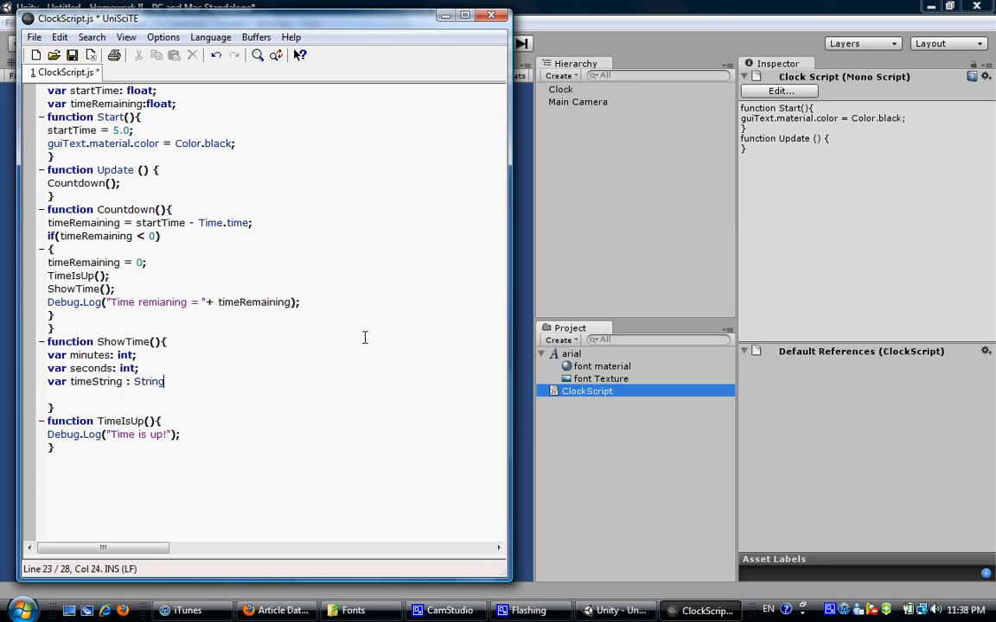
{"action": "type", "text": ";"}
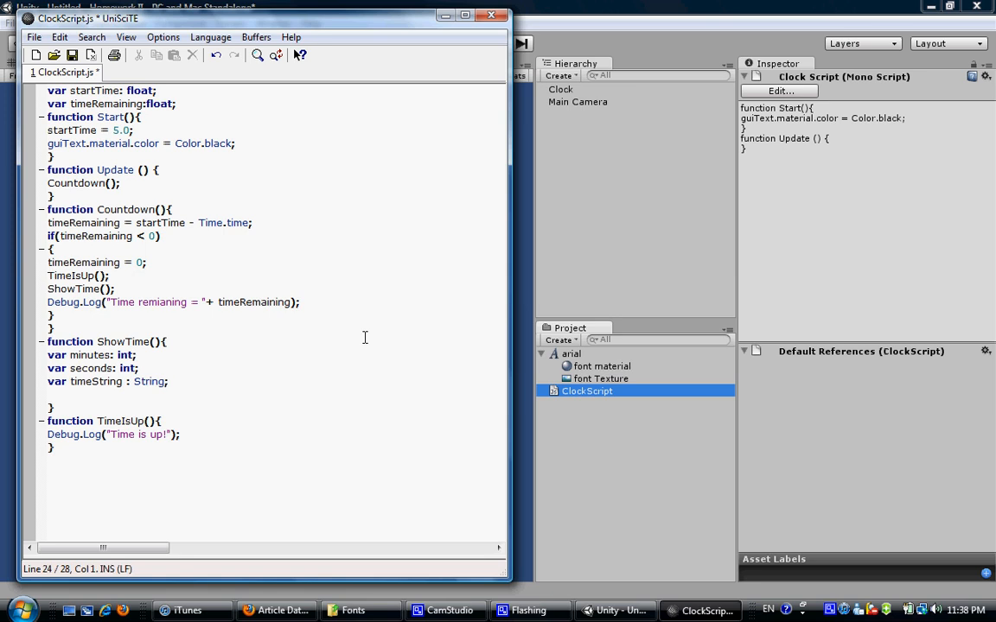
Compute minutes = timeRemaining/60 and seconds from timeRemaining.
{"action": "type", "text": "minutes ="}
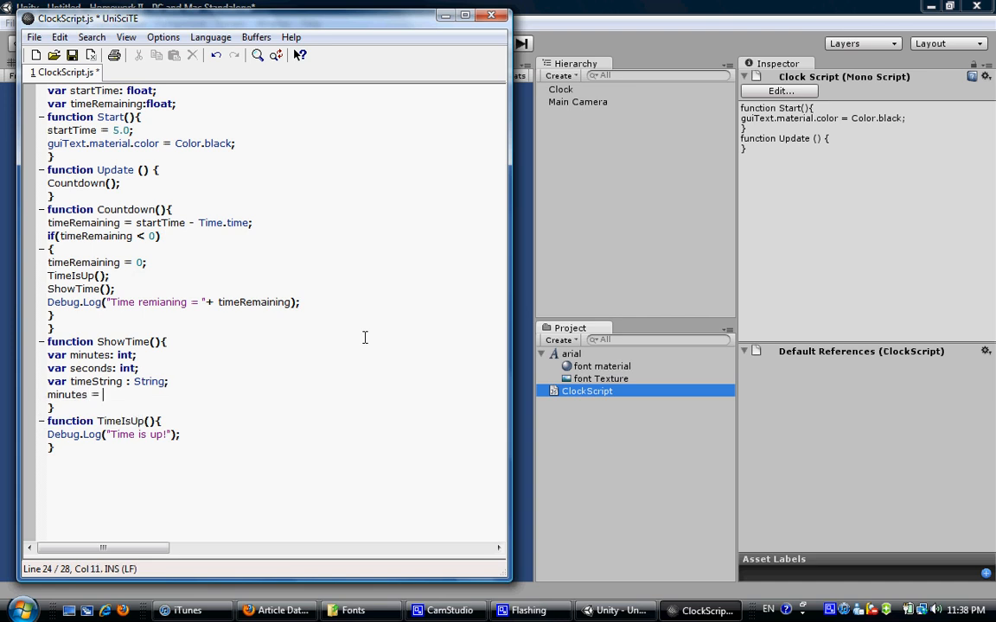
{"action": "type", "text": "time"}
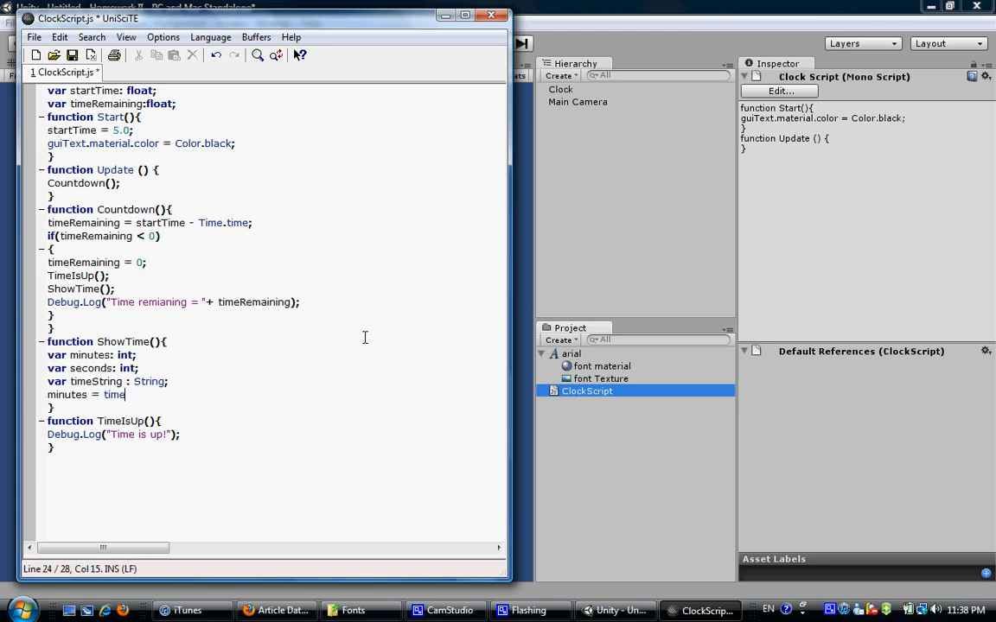
{"action": "type", "text": "Remaining"}
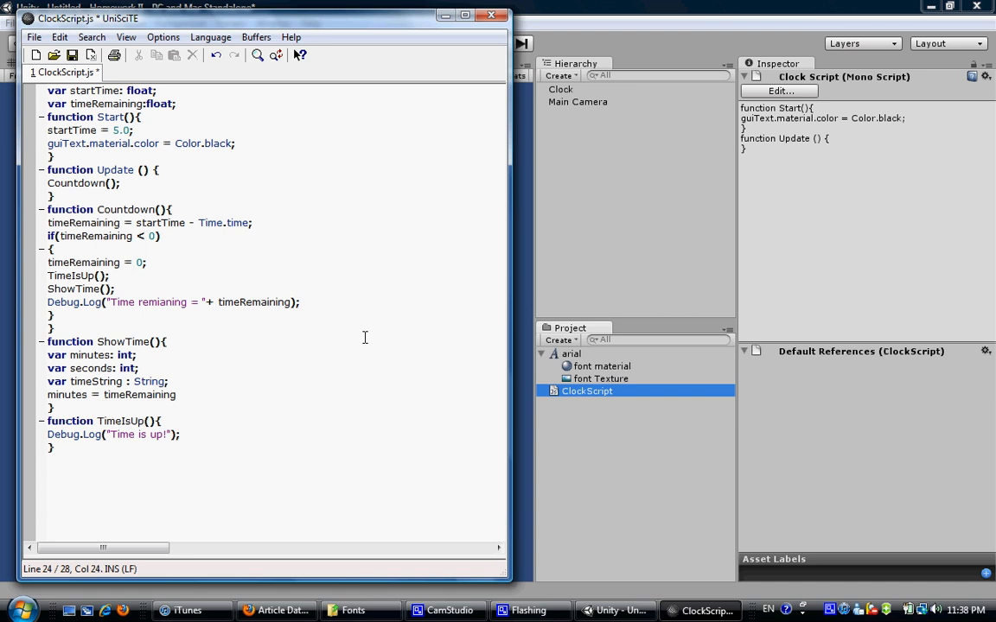
{"action": "type", "text": "/60"}
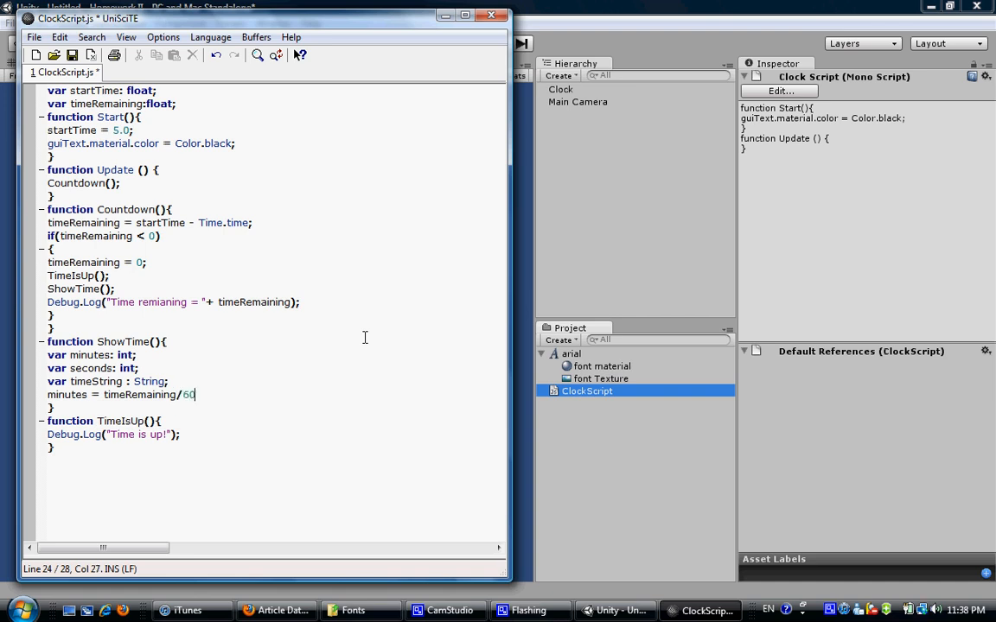
{"action": "type", "text": ";"}
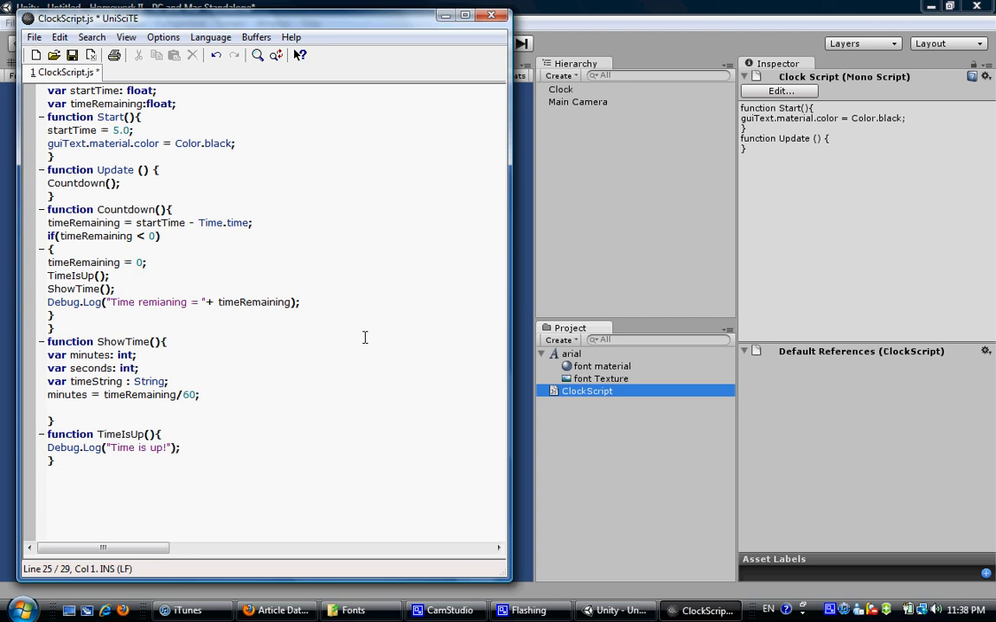
{"action": "type", "text": "seconds"}
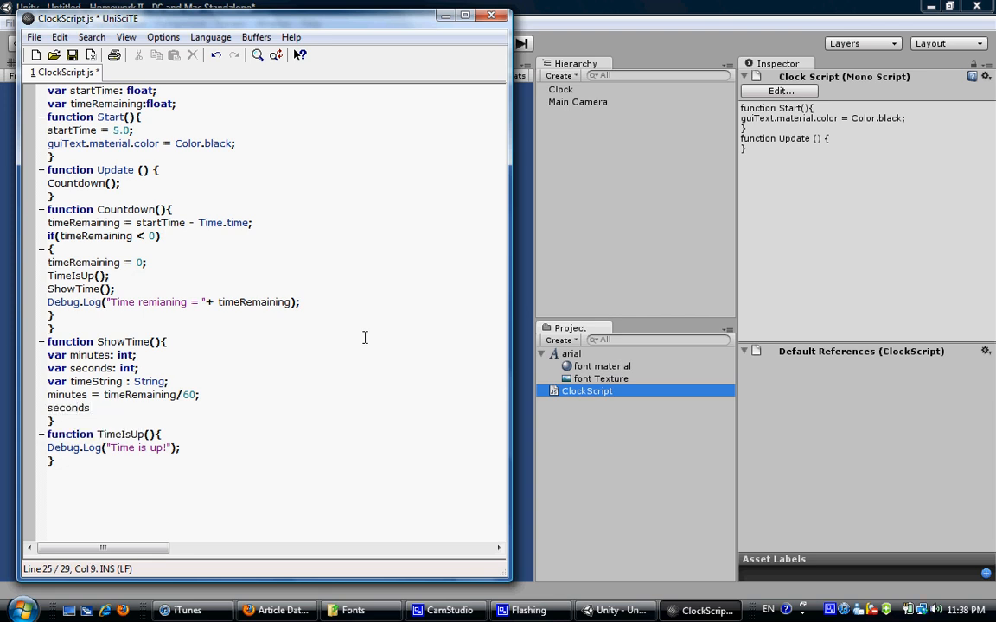
{"action": "type", "text": "= timeRemaining%60;"}
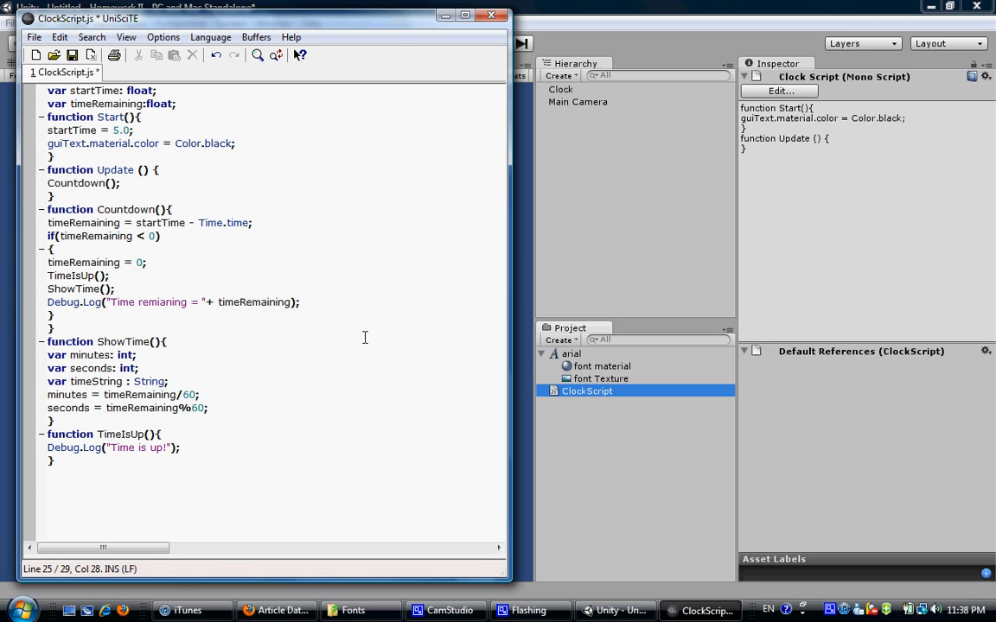
Build timeString = minutes.ToString() + ":" + seconds.ToString("D2");.
{"action": "type", "text": "tim"}
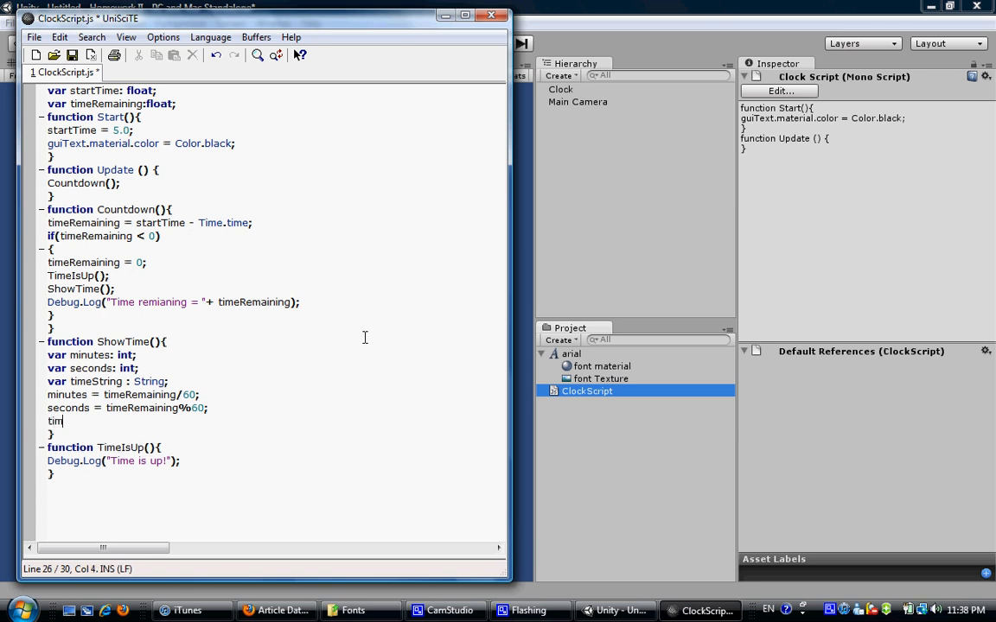
{"action": "type", "text": "eStr"}
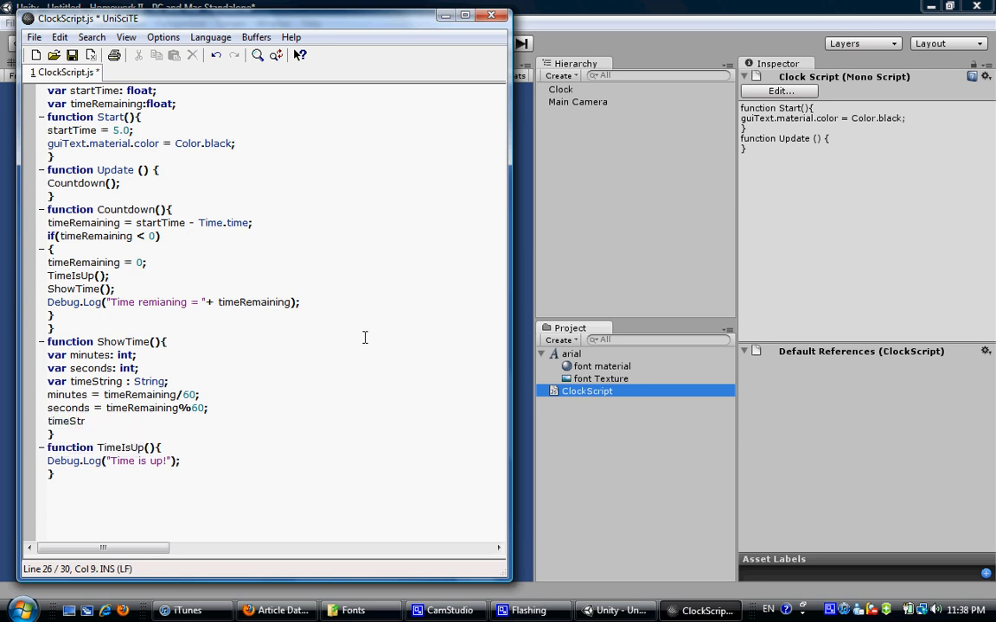
{"action": "type", "text": "ing ="}
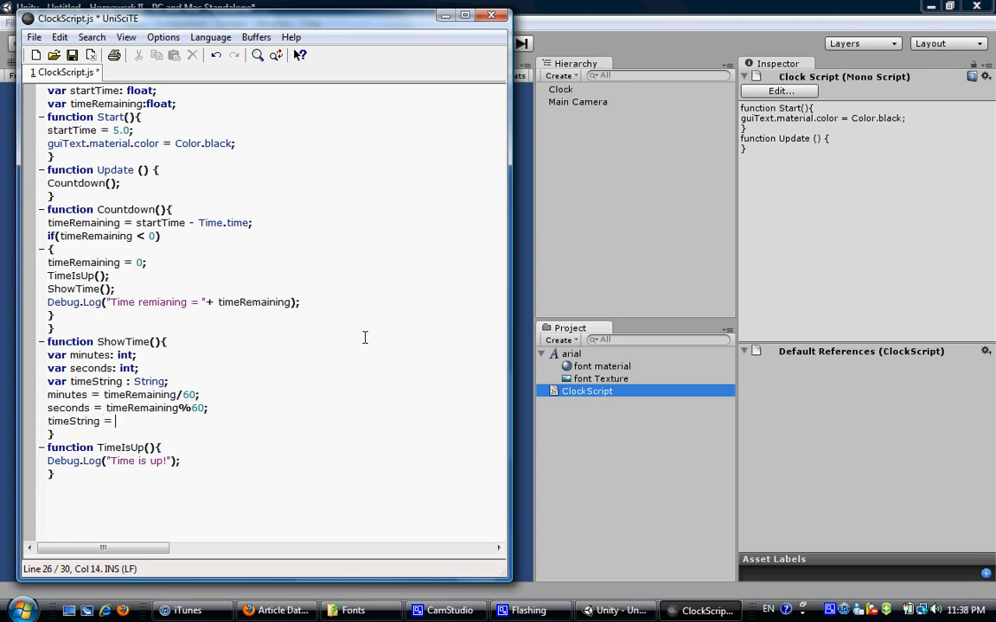
{"action": "type", "text": "minutes"}
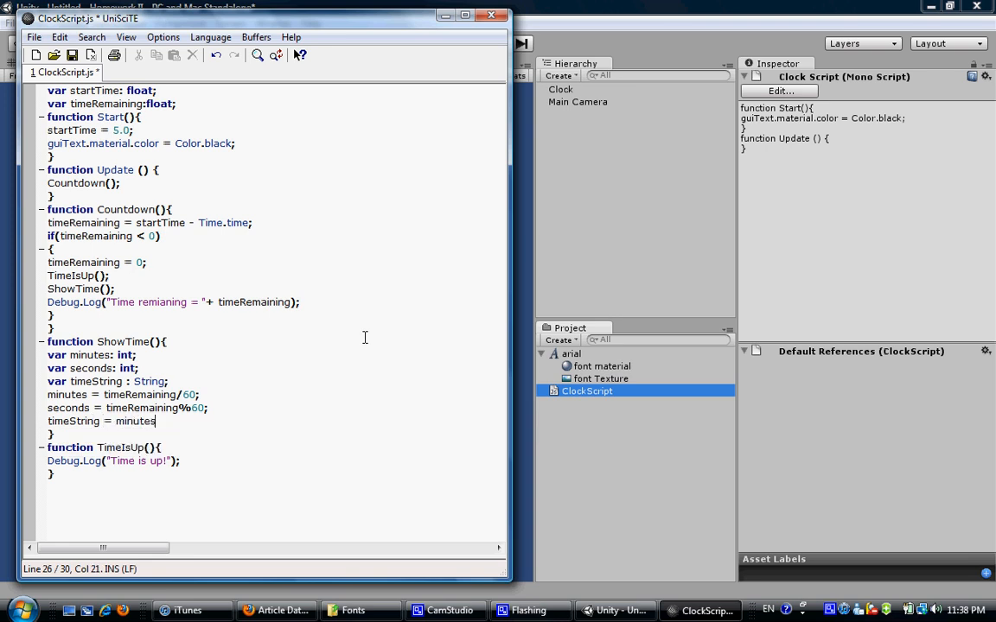
{"action": "type", "text": ".ToS"}
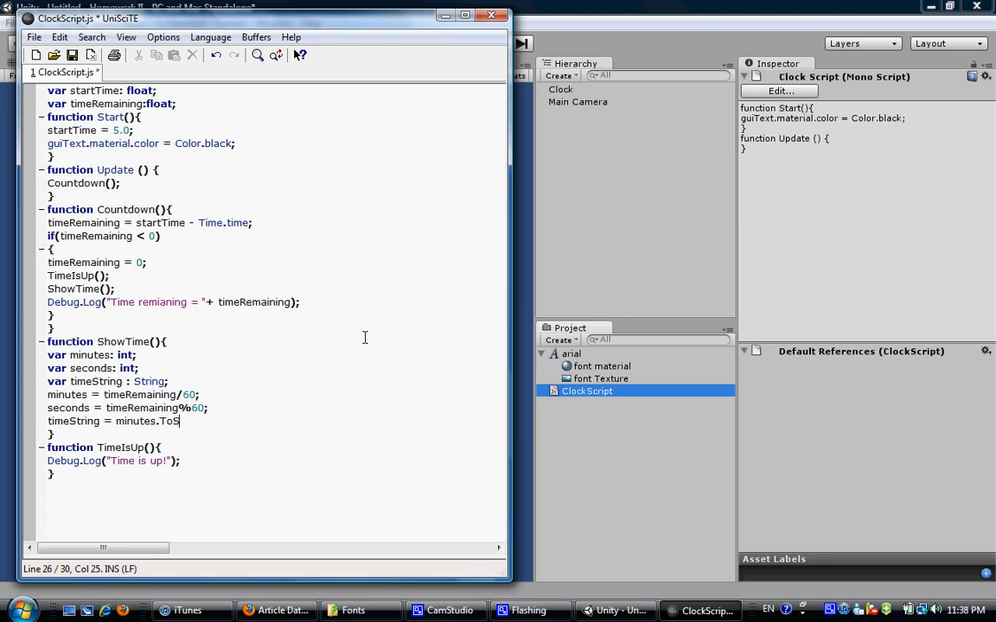
{"action": "type", "text": "tring()"}
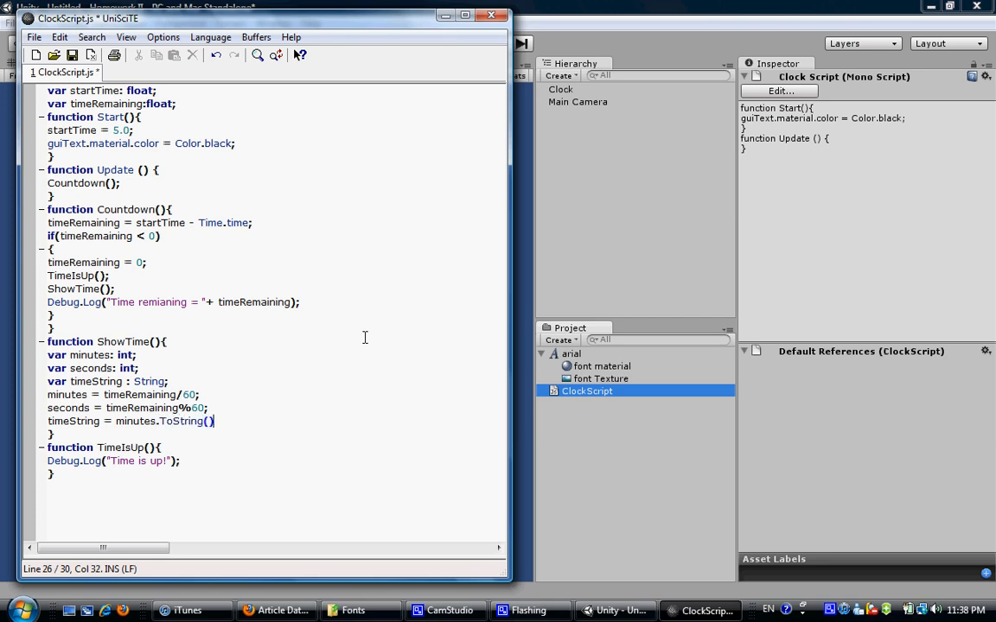
{"action": "type", "text": "+"}
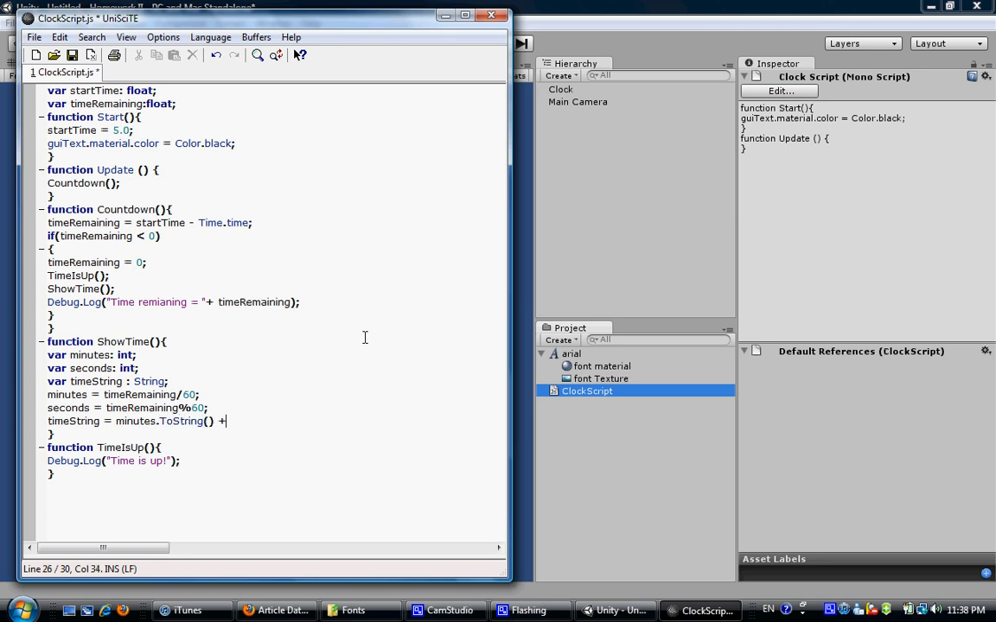
{"action": "type", "text": "\":\""}
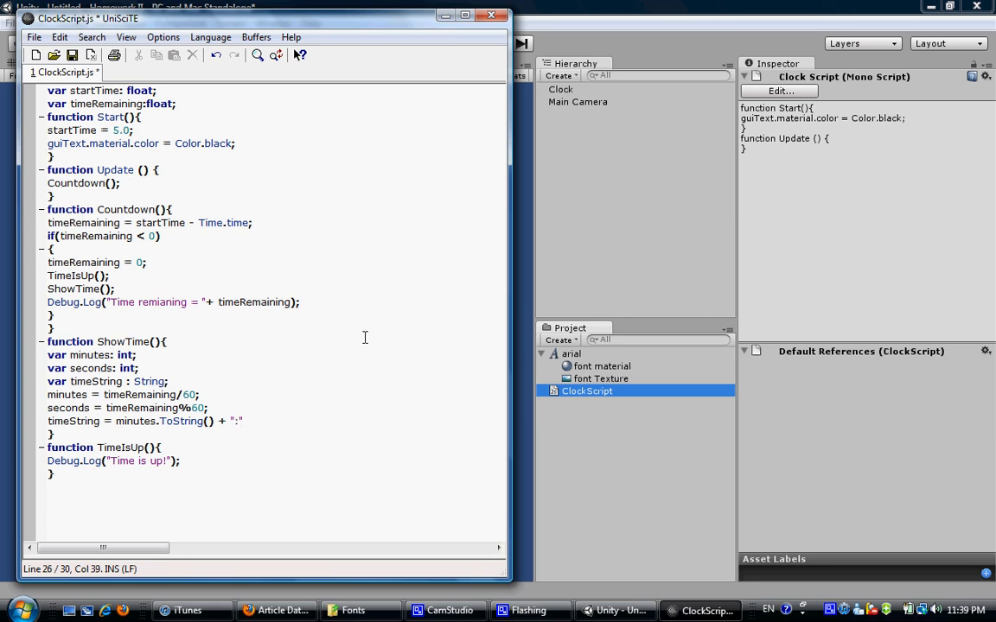
{"action": "type", "text": "+ s"}
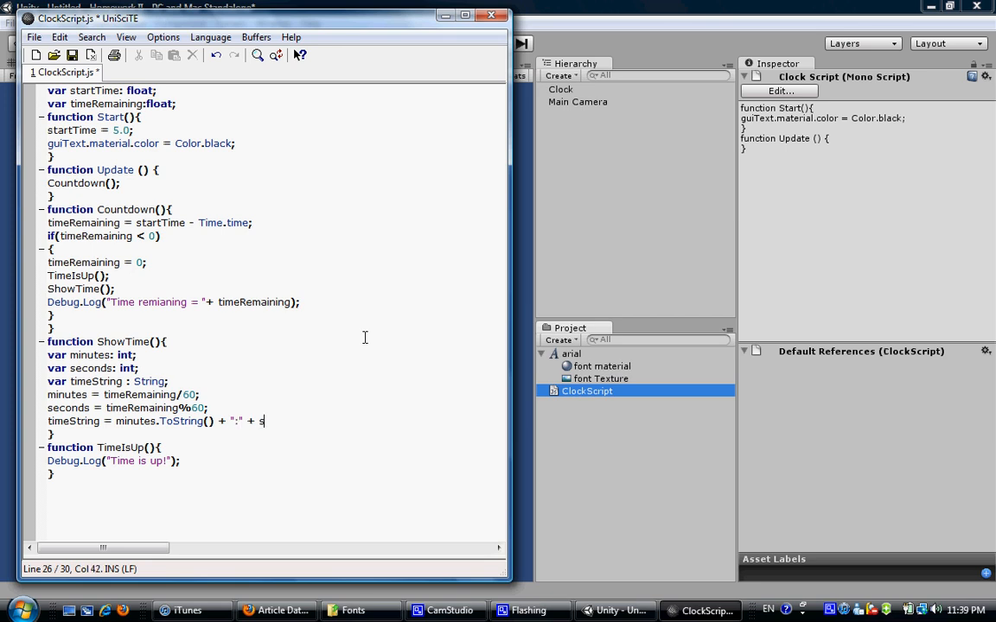
{"action": "type", "text": "econds."}
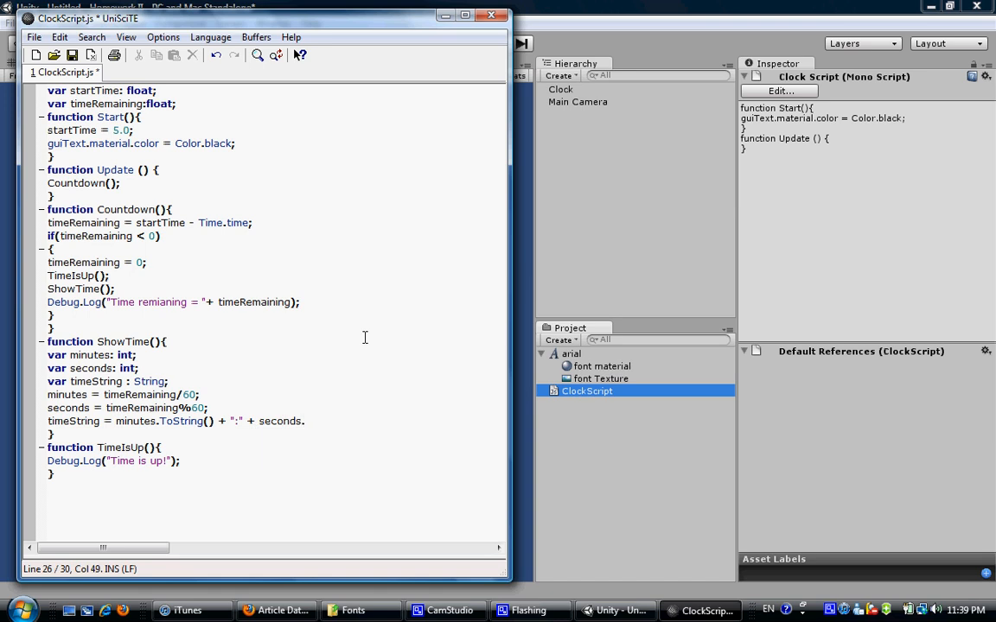
{"action": "type", "text": "ToString"}
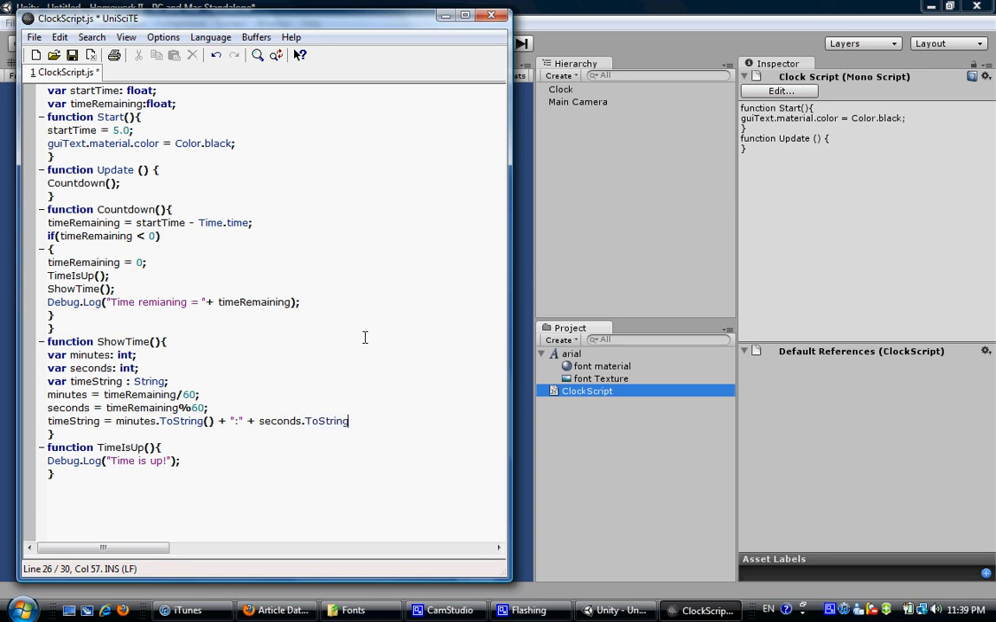
{"action": "type", "text": "()"}
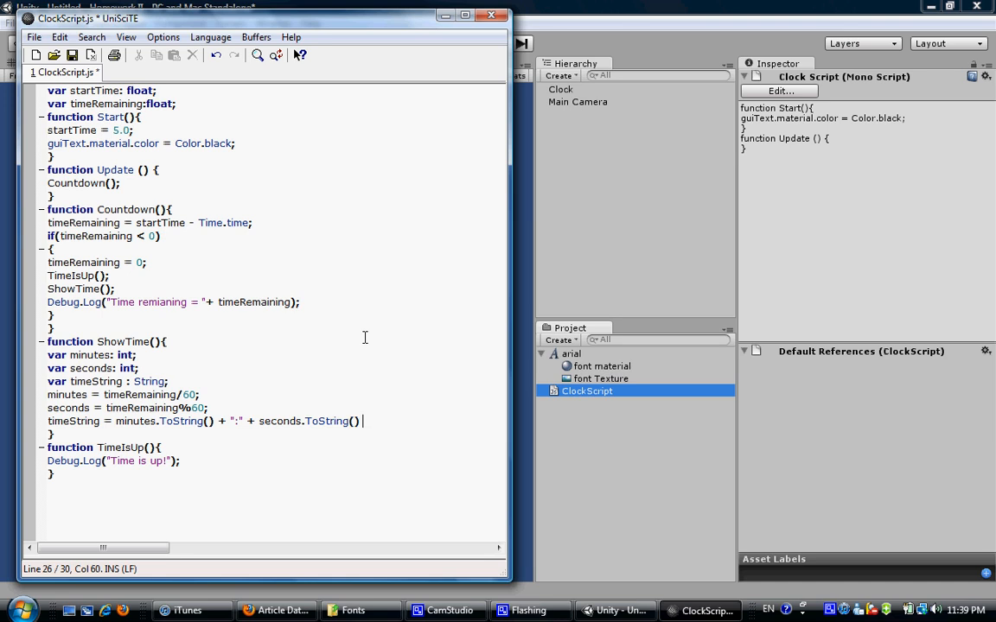
{"action": "type", "text": "+"}
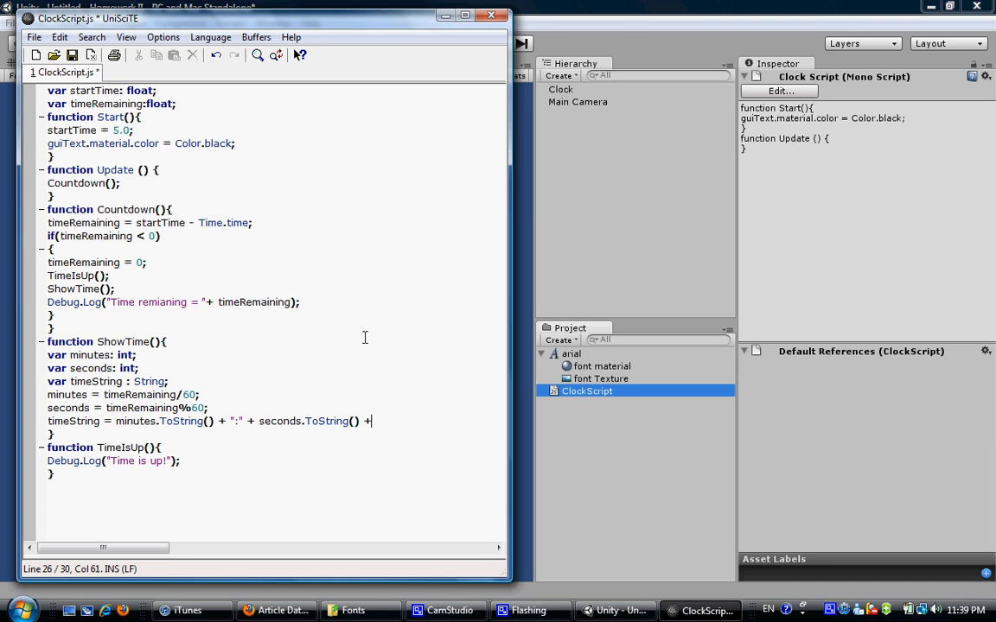
{"action": "type", "text": "\""}
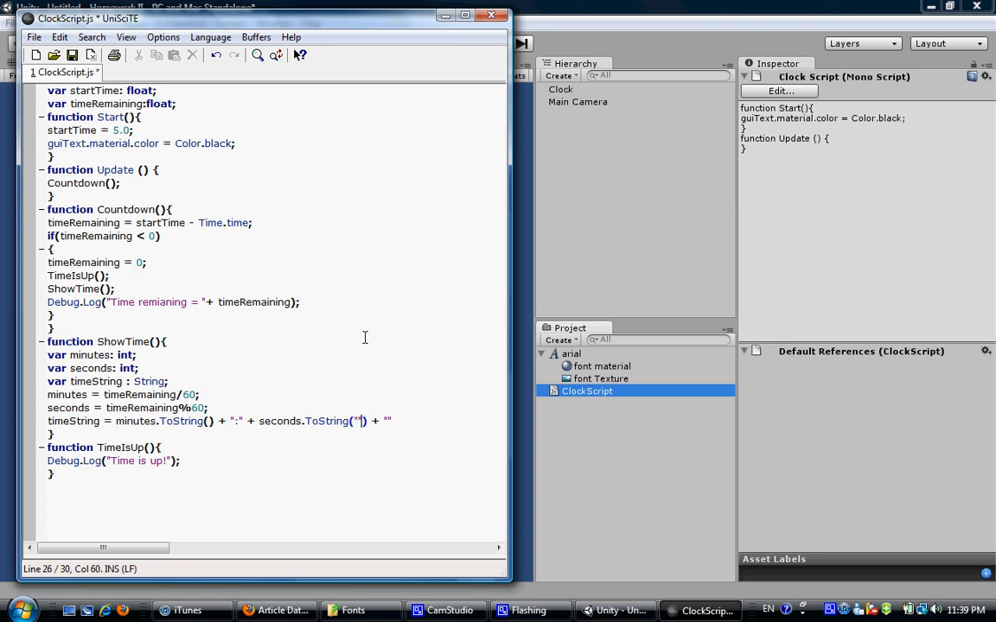
{"action": "type", "text": "D2"}
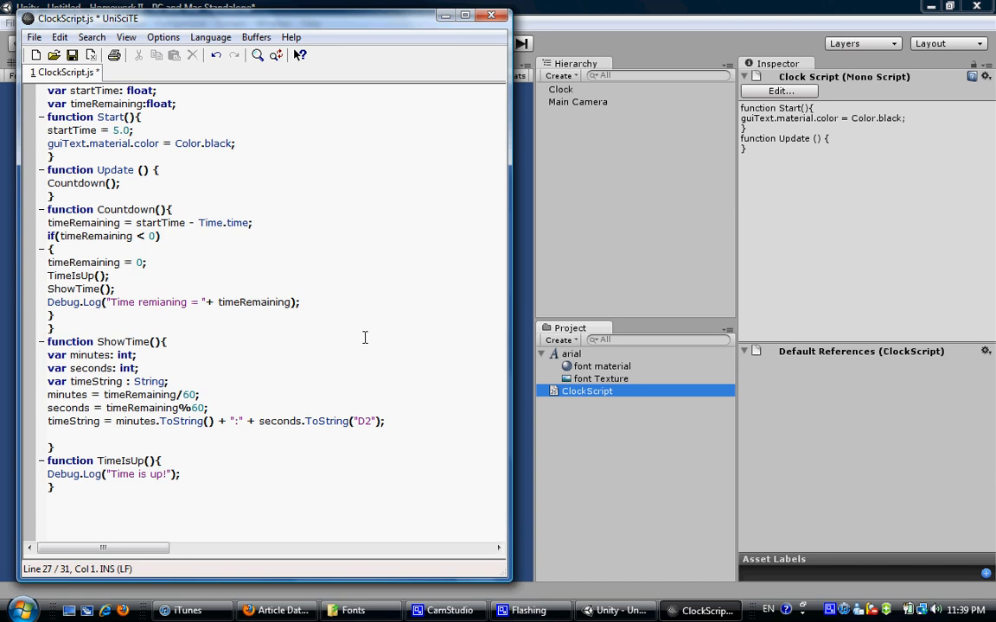
Assign guiText.text = timeString; to display the clock string.
{"action": "type", "text": "guiText."}
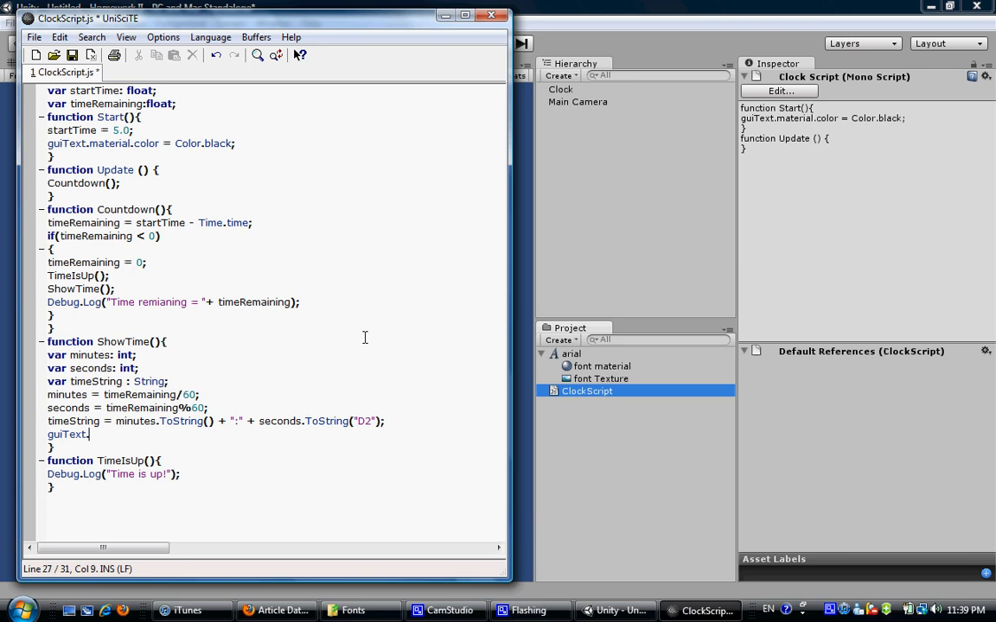
{"action": "type", "text": "text = timeString"}
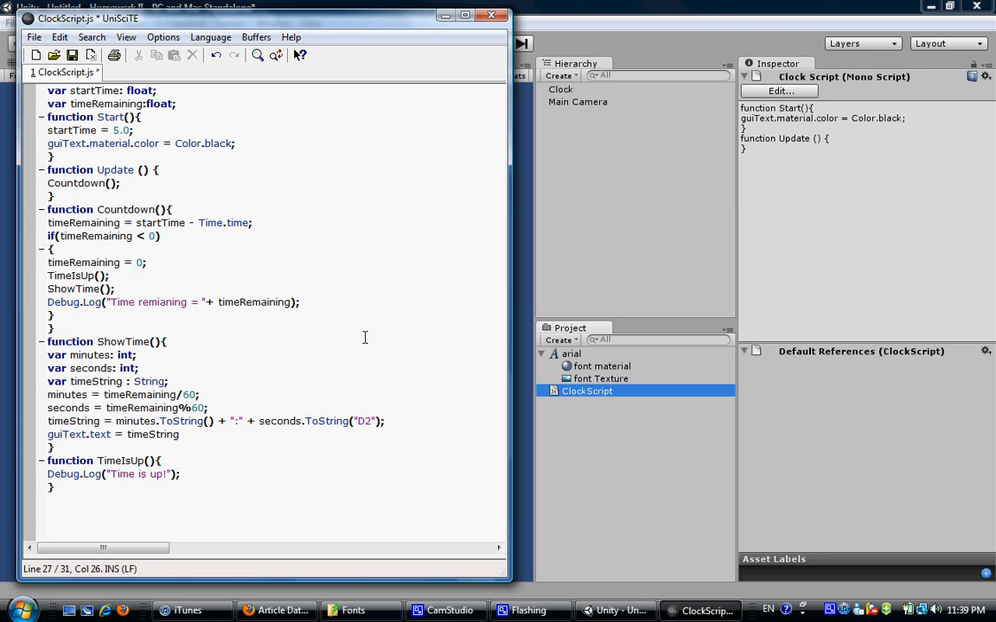
{"action": "type", "text": ";"}
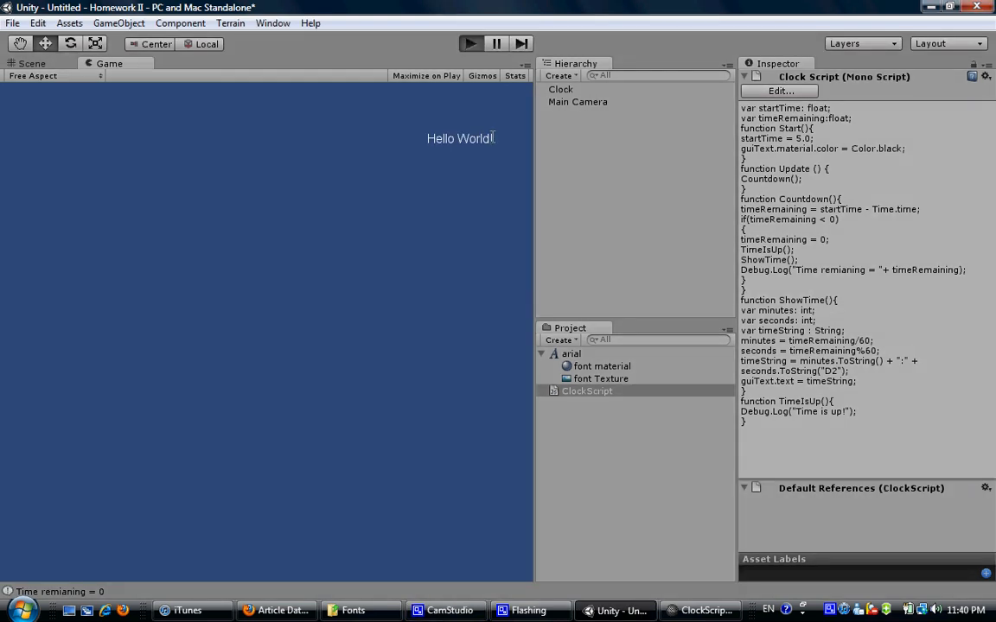
Play the scene to test the clock script, then stop the run.
{"action": "left_click", "coordinate": [470, 43]}
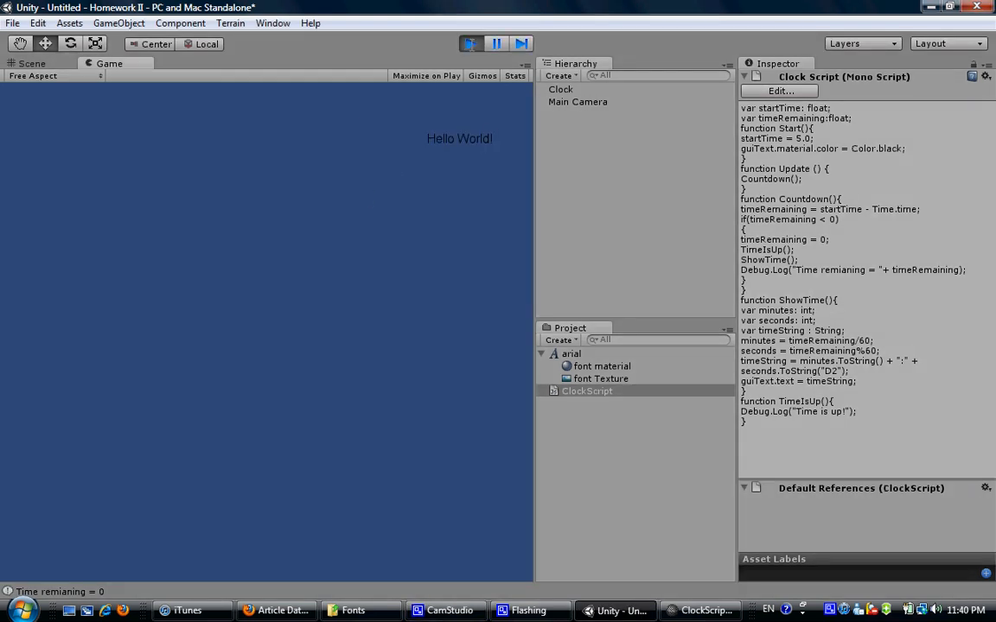
{"action": "left_click", "coordinate": [470, 43]}
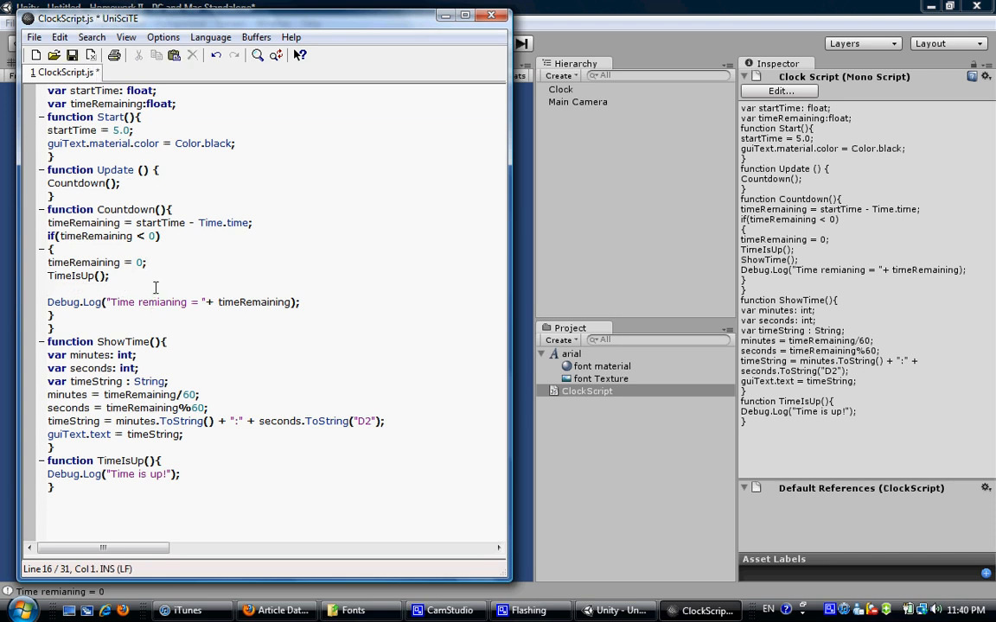
Insert ShowTime(); right after the timeRemaining calculation in Countdown and return to Unity.
{"action": "left_click", "coordinate": [285, 223]}
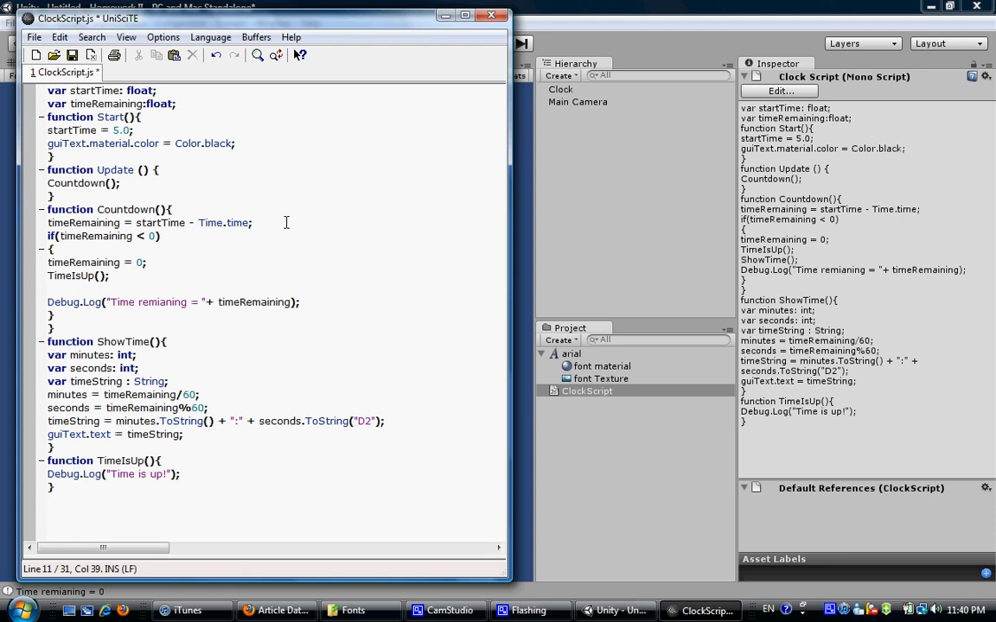
{"action": "type", "text": "ShowTime();"}
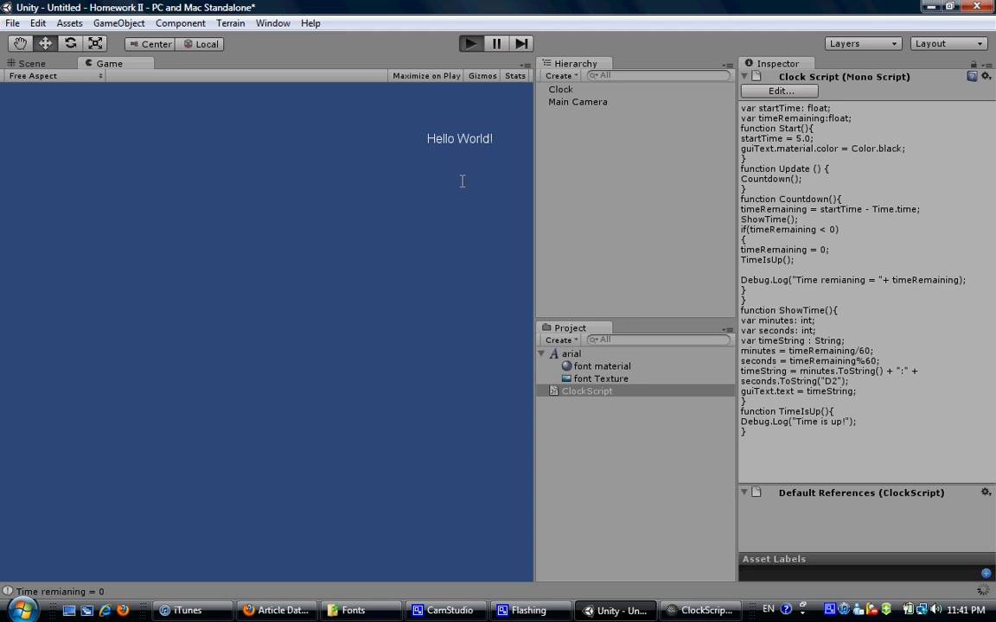
{"action": "left_click", "coordinate": [470, 43]}
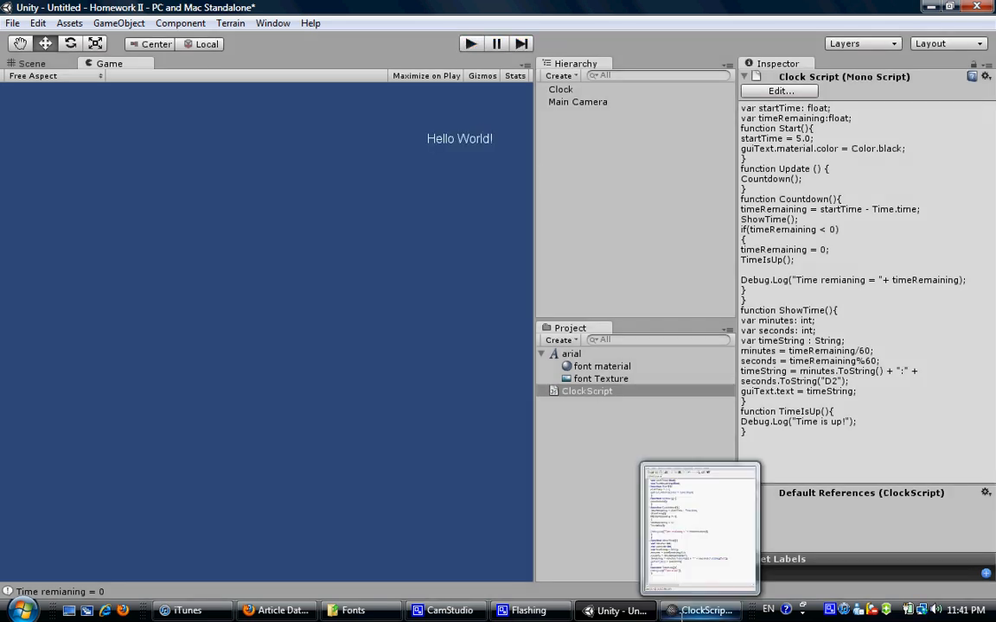
{"action": "left_click", "coordinate": [446, 610]}
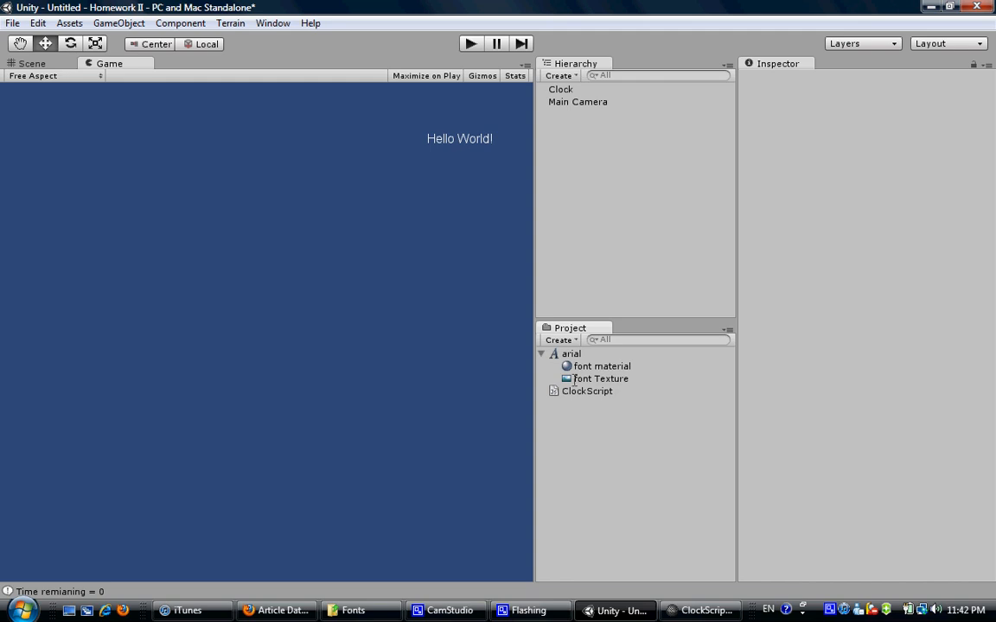
{"action": "mouse_move", "coordinate": [570, 411]}
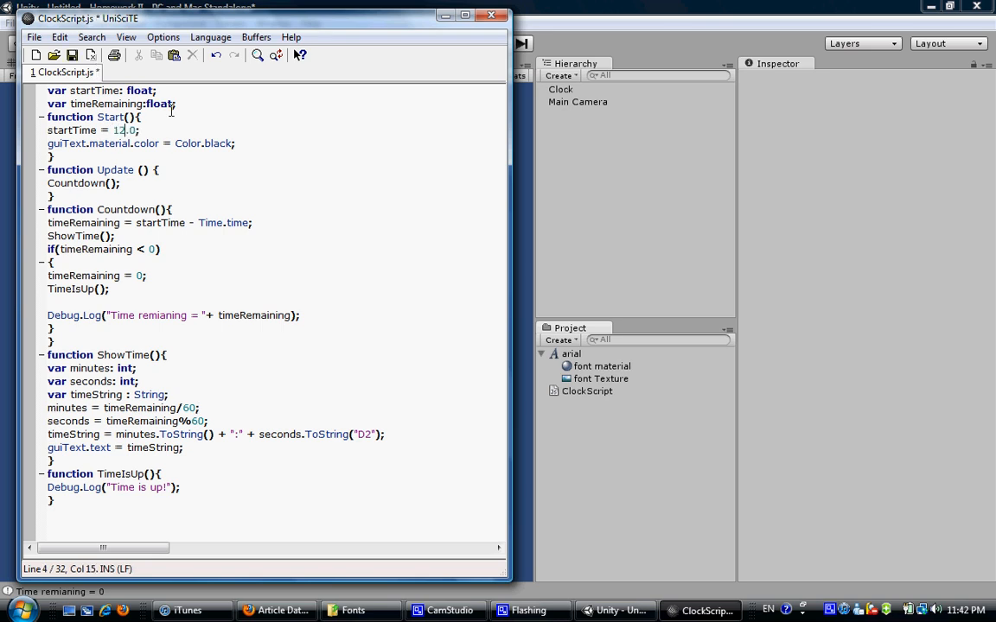
Change startTime from 5.0 to 120 and test-run the scene again.
{"action": "type", "text": "0"}
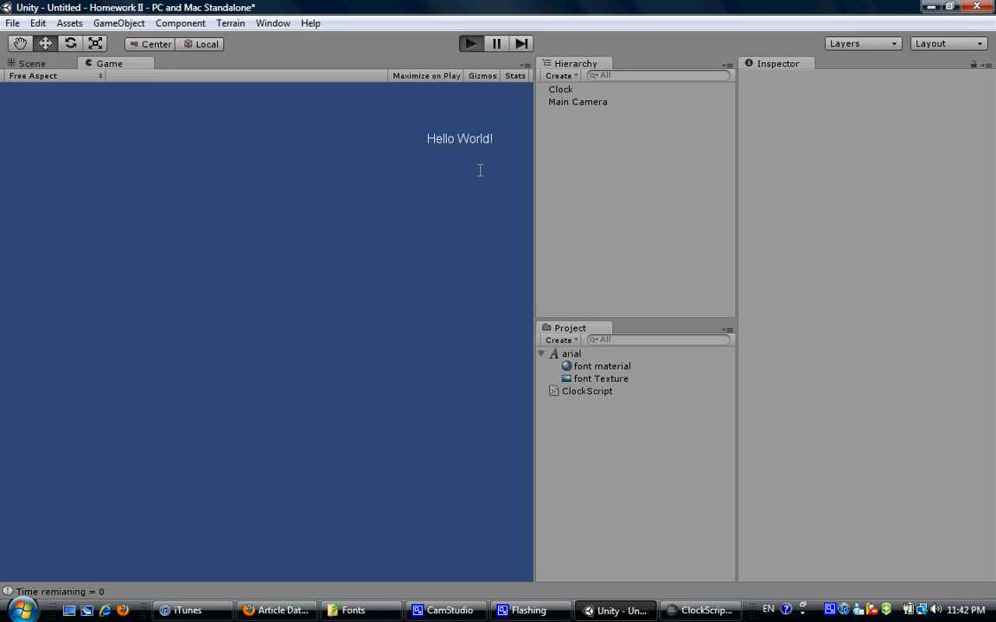
{"action": "left_click", "coordinate": [470, 43]}
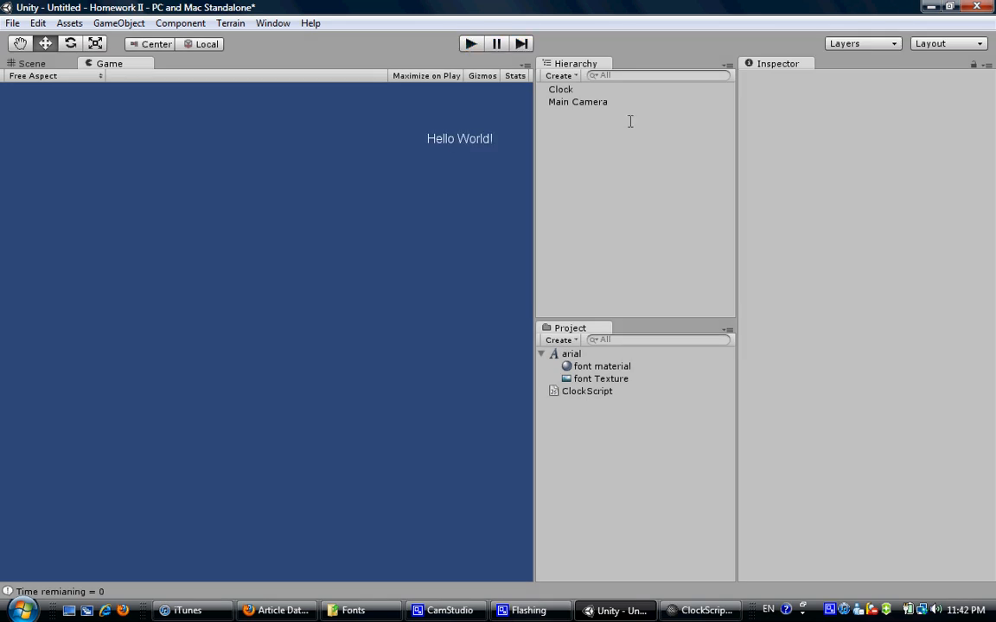
{"action": "mouse_move", "coordinate": [565, 87]}
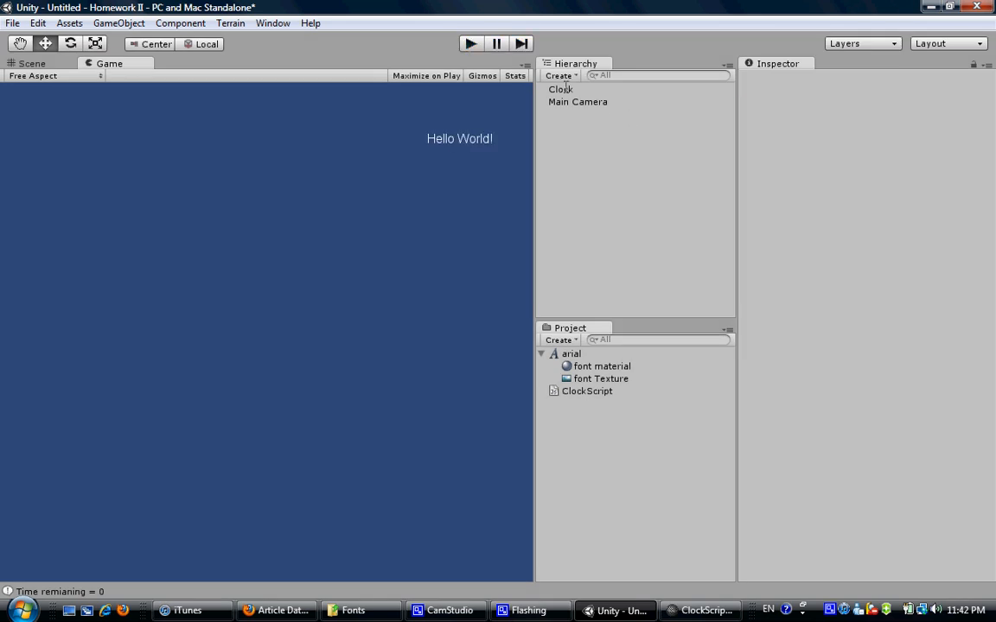
Give the Clock GUIText a font size of 32.
{"action": "left_click", "coordinate": [560, 90]}
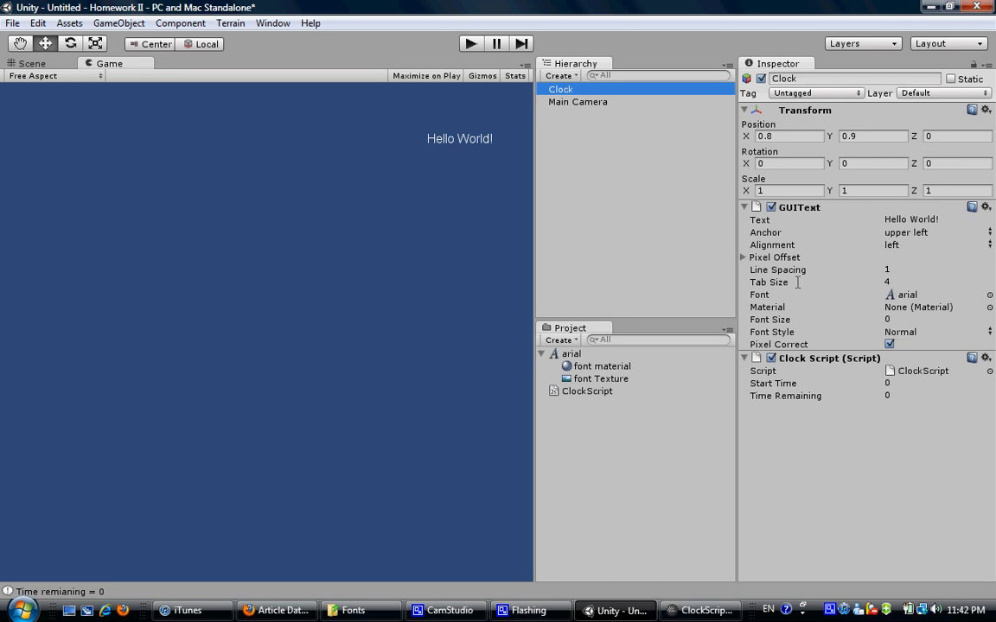
{"action": "left_click", "coordinate": [937, 318]}
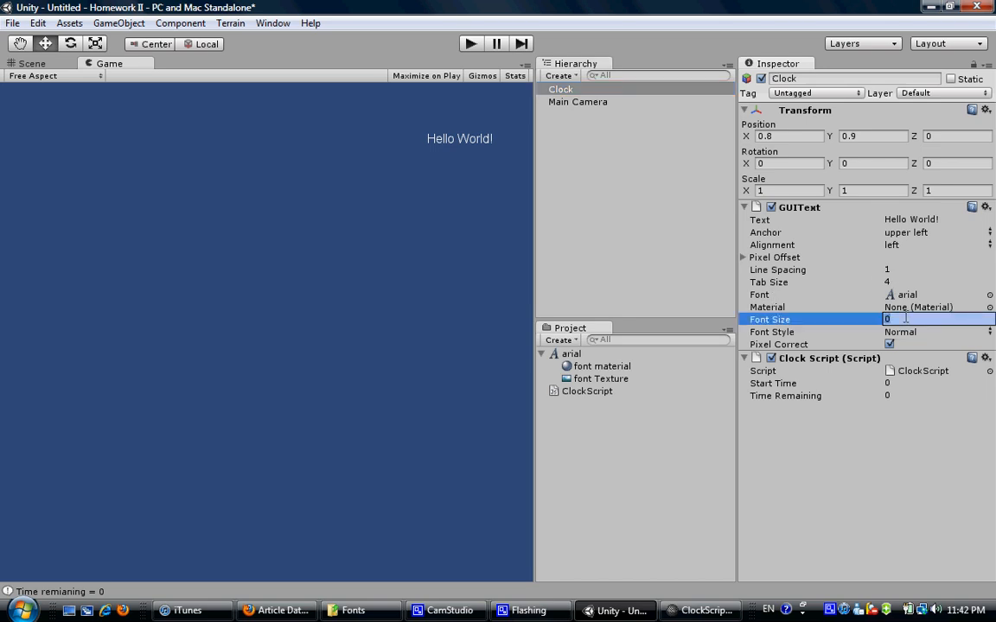
{"action": "type", "text": "32"}
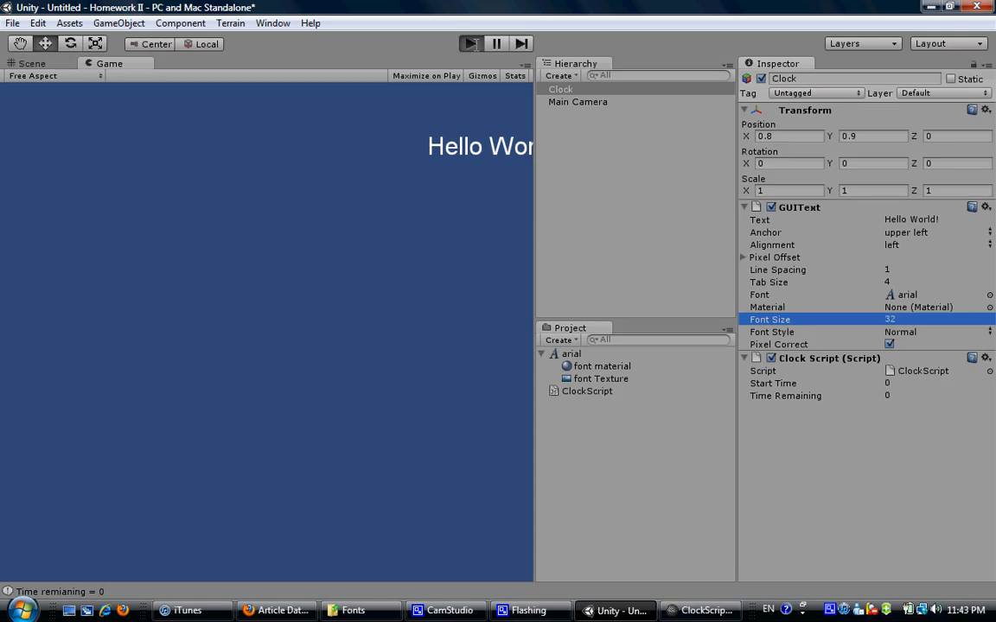
Run the scene to watch the countdown tick down from 2:00, then stop it.
{"action": "left_click", "coordinate": [470, 43]}
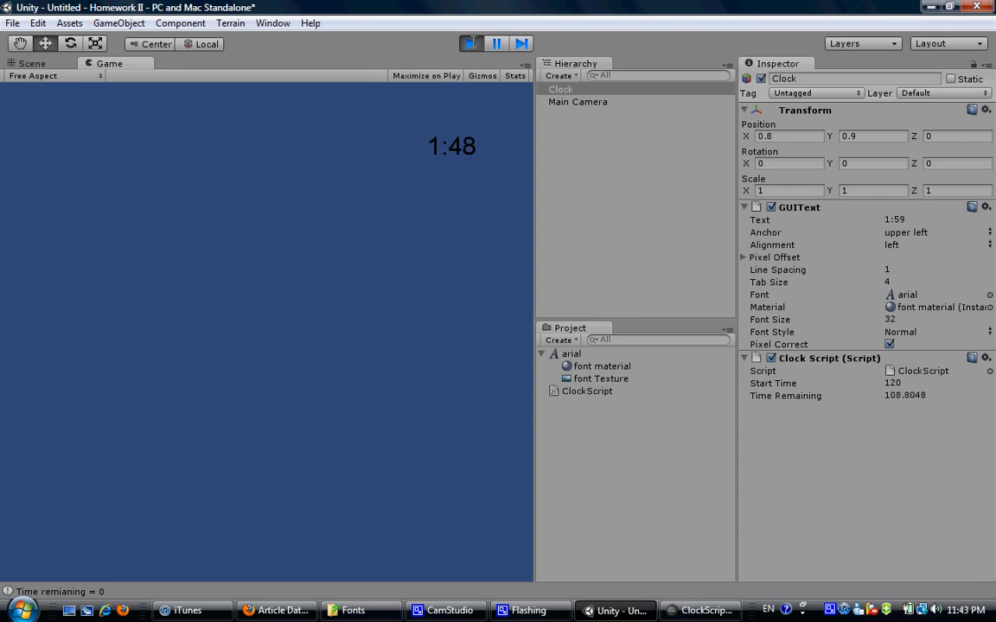
{"action": "left_click", "coordinate": [470, 44]}
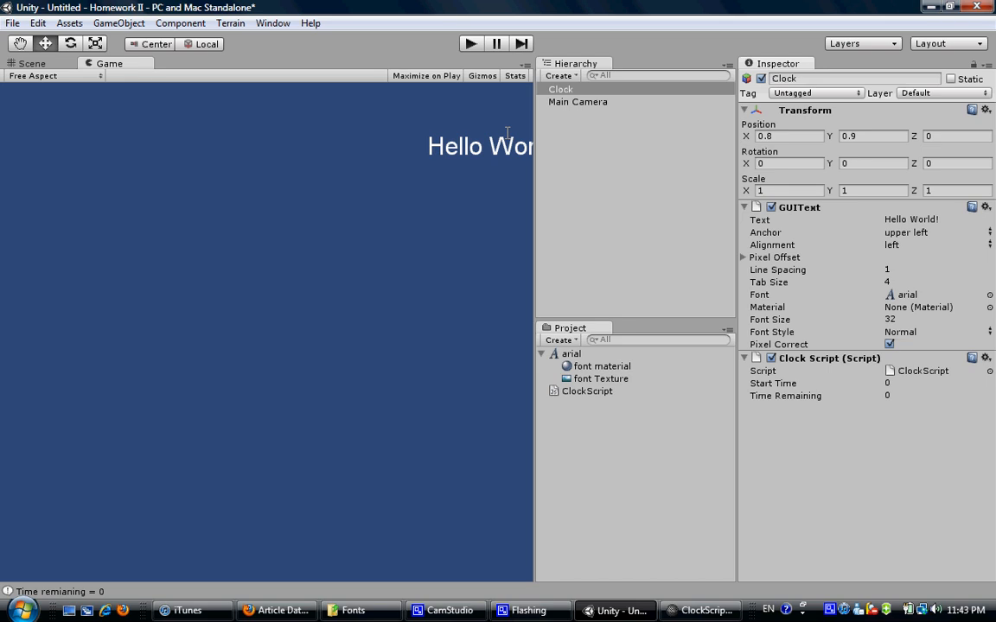
{"action": "mouse_move", "coordinate": [450, 146]}
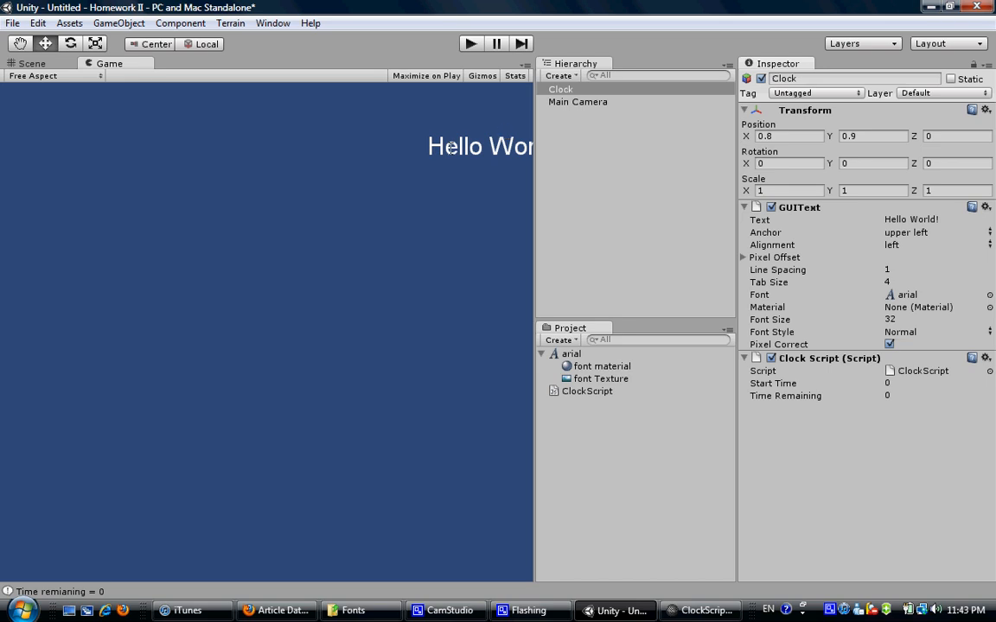
{"action": "mouse_move", "coordinate": [481, 99]}
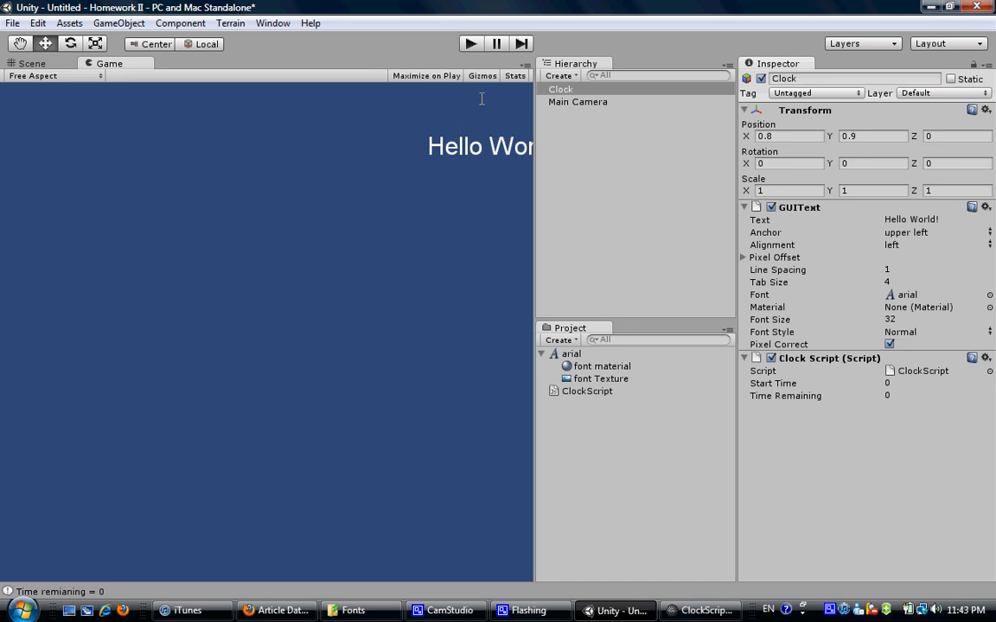